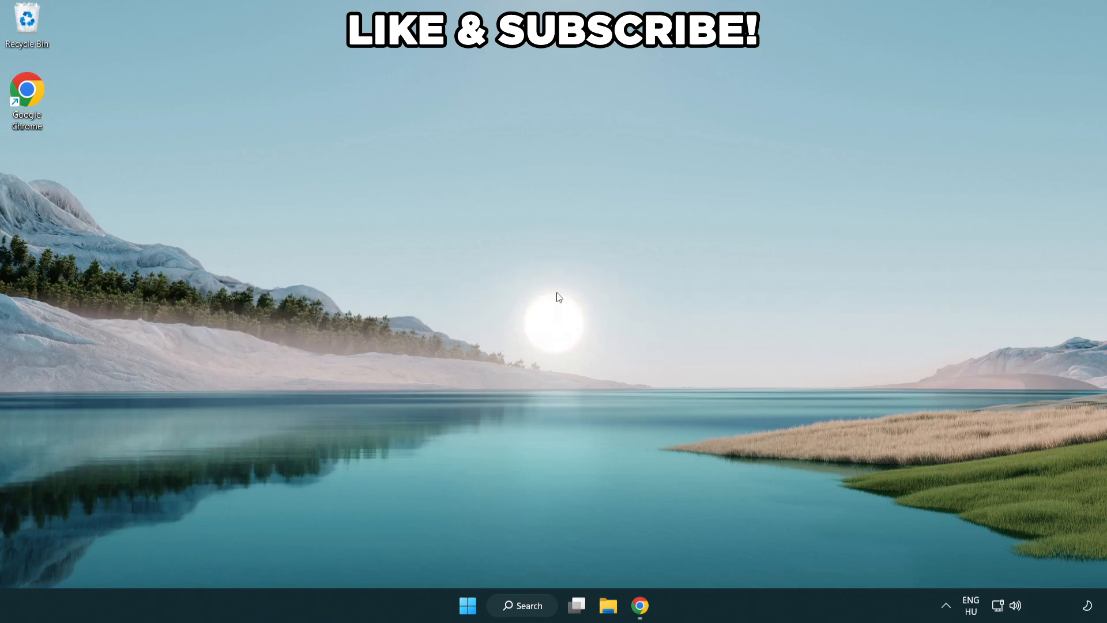
mouse_move(539, 611)
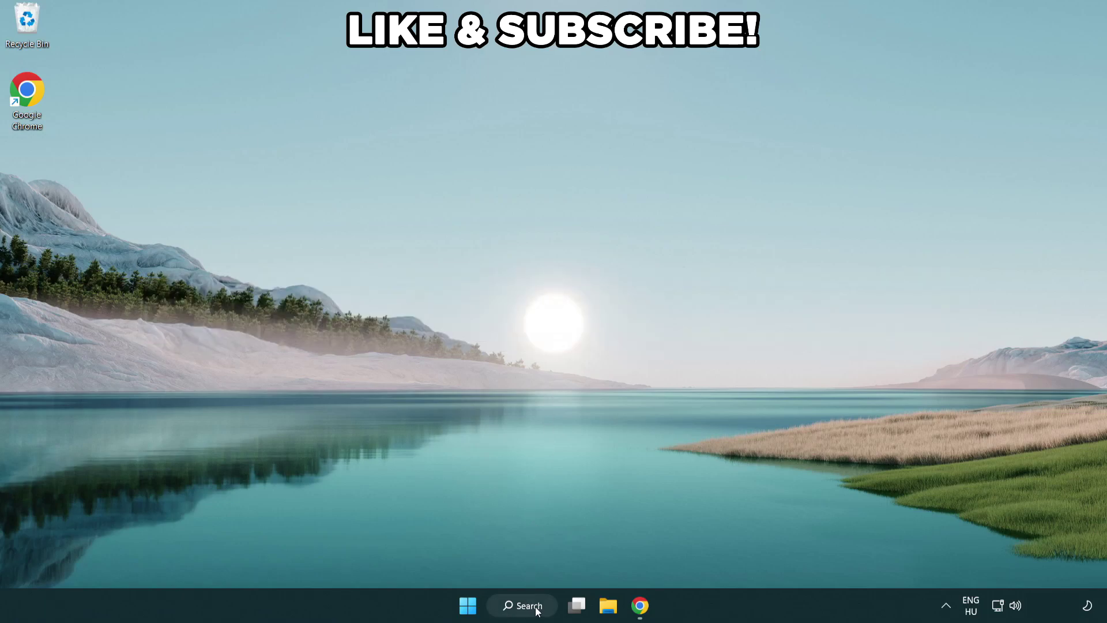
- Search for 'edit power plan' and launch the Edit power plan result
click(522, 605)
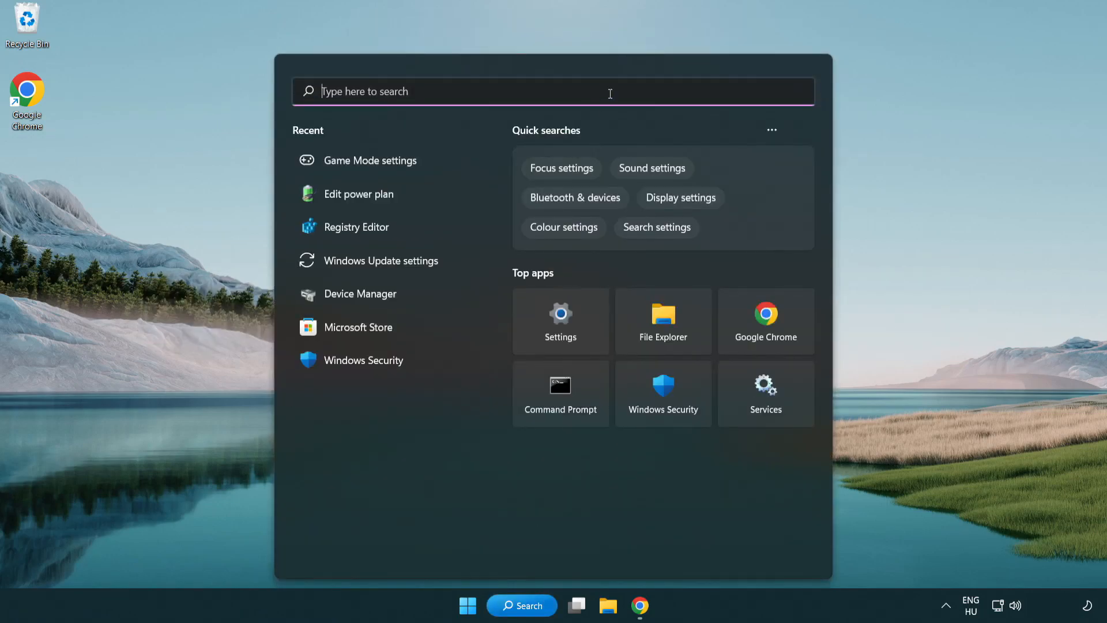
text(edit power)
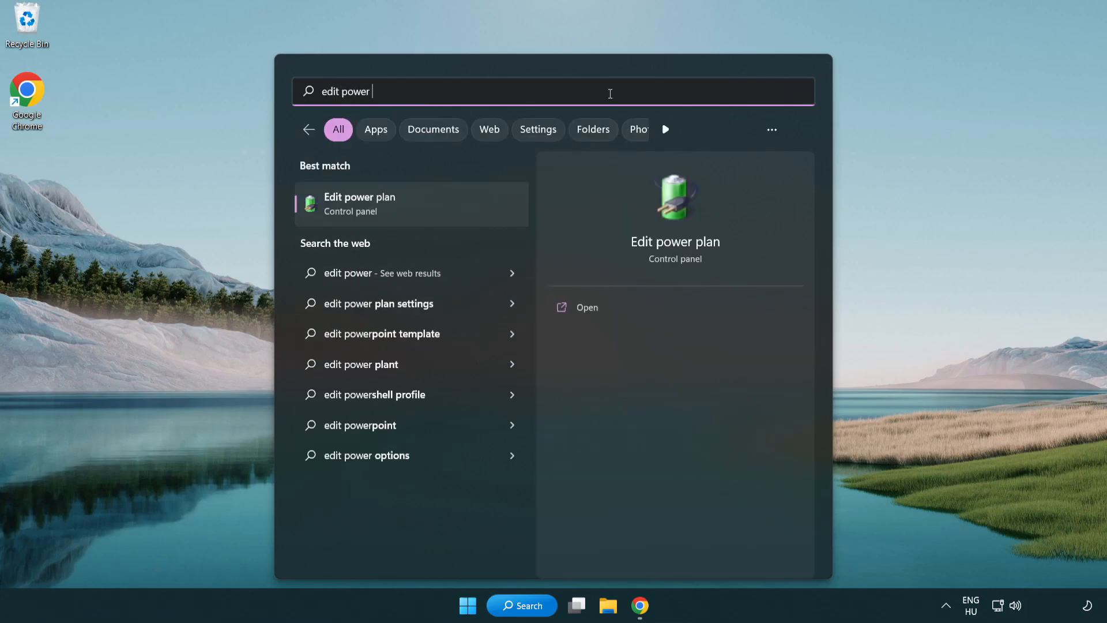
text(plan)
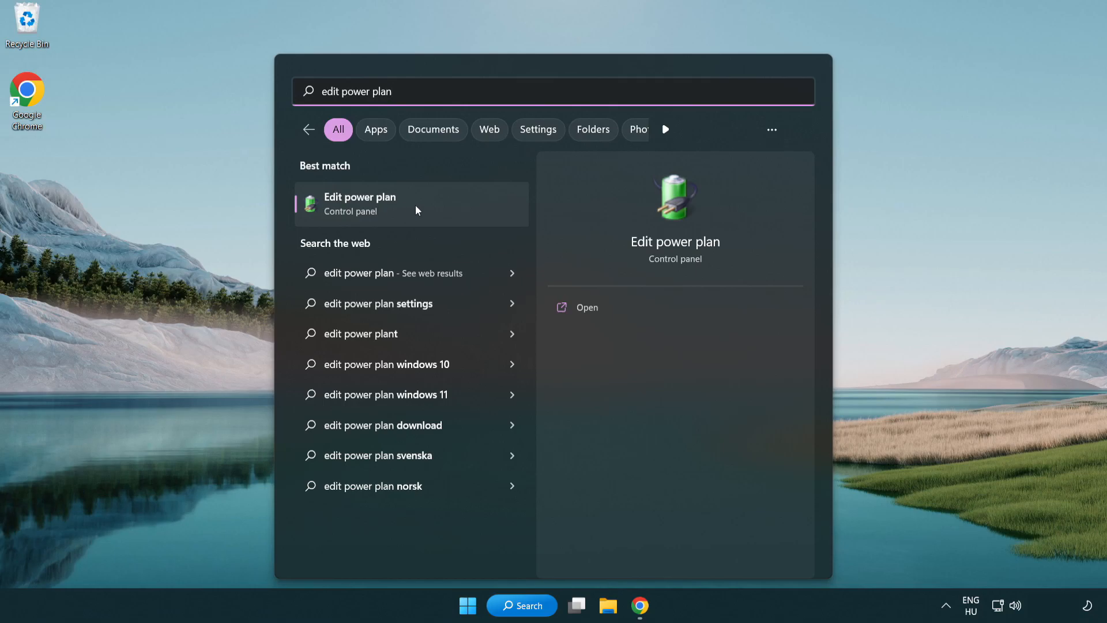
click(360, 204)
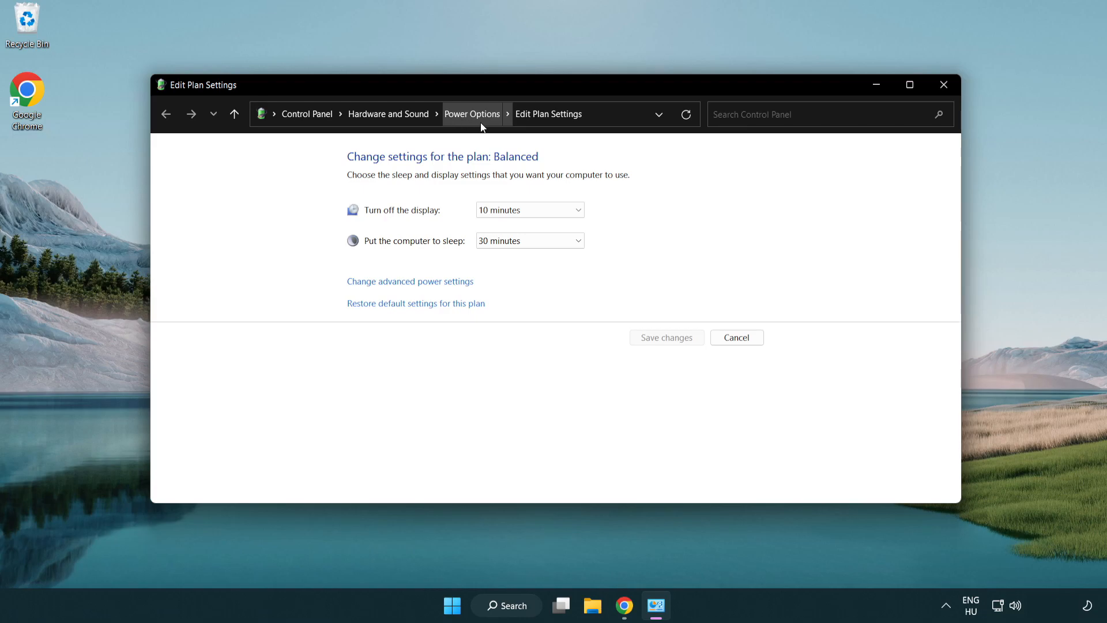
- On the Power Options page select High performance, then close the window
click(472, 113)
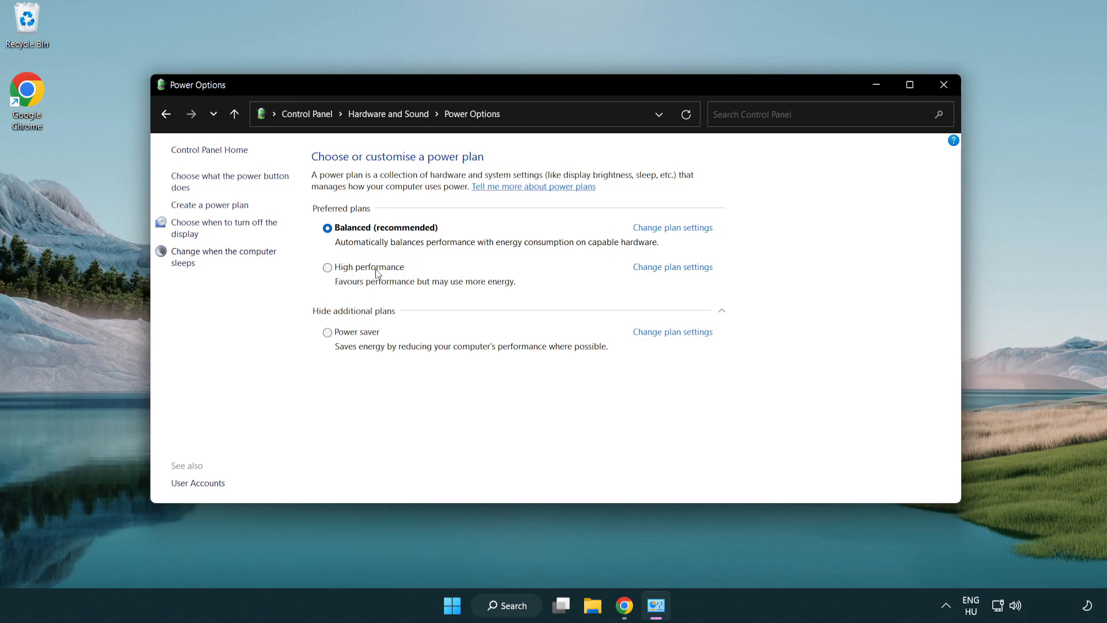
mouse_move(341, 269)
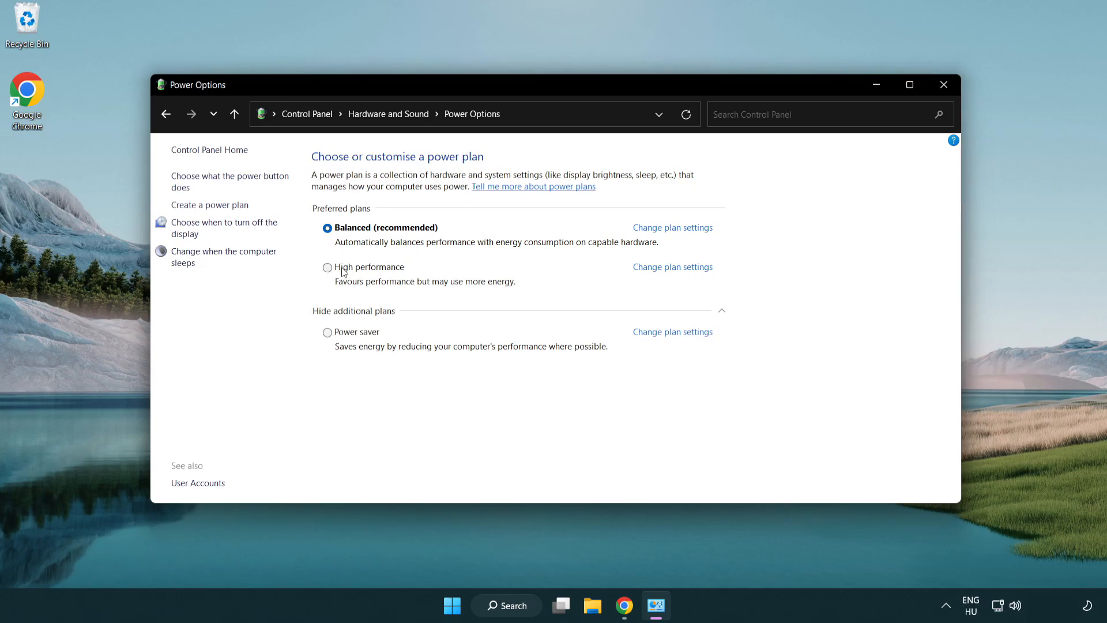
click(328, 268)
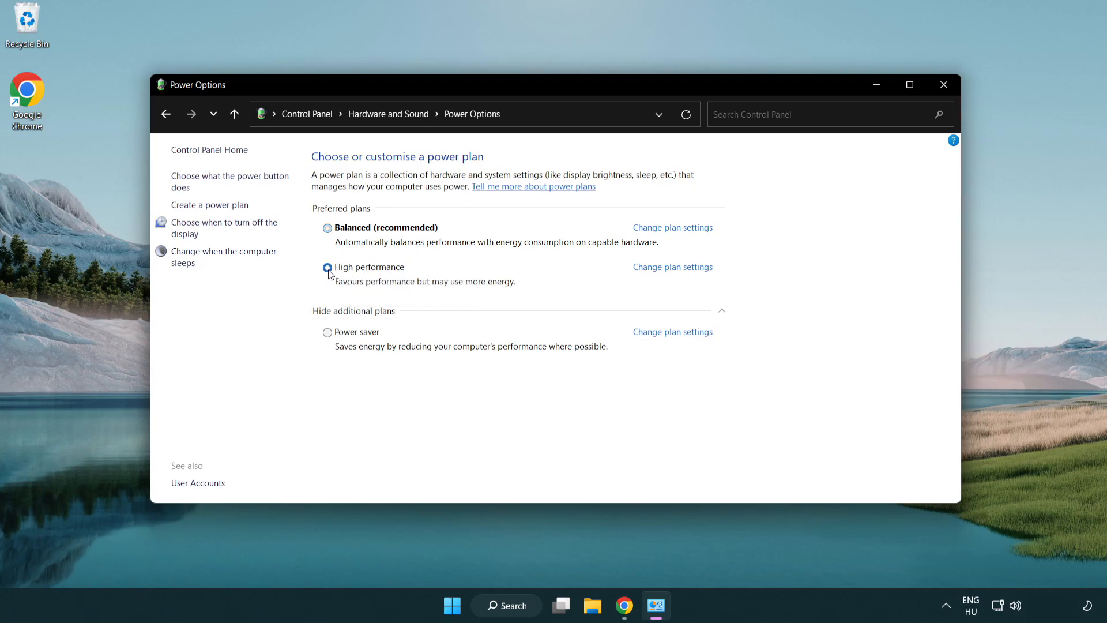
click(327, 267)
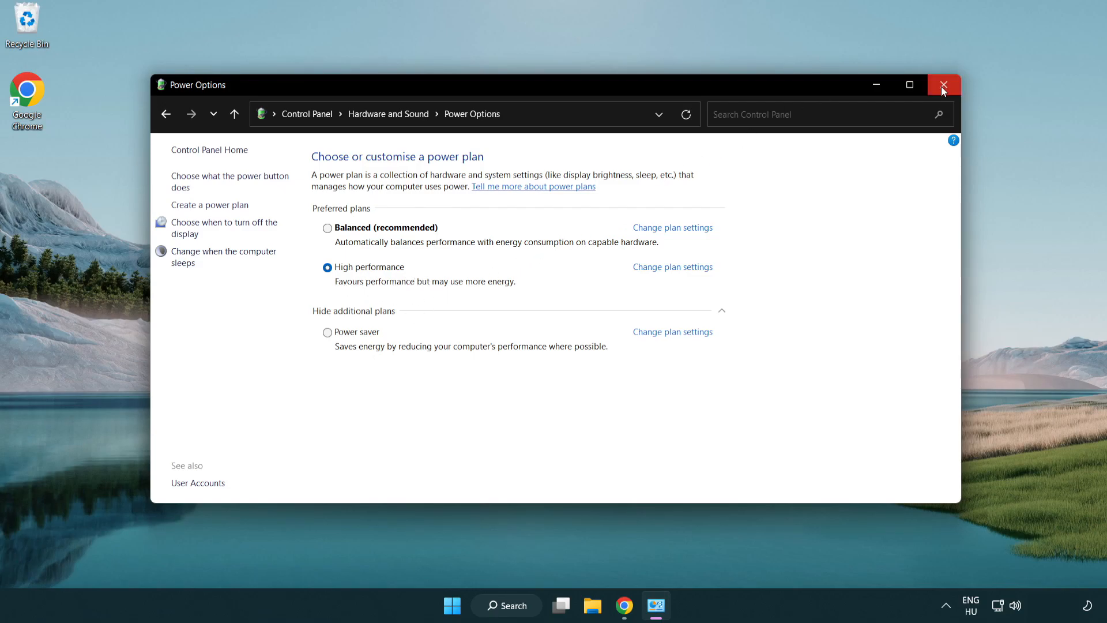
click(943, 84)
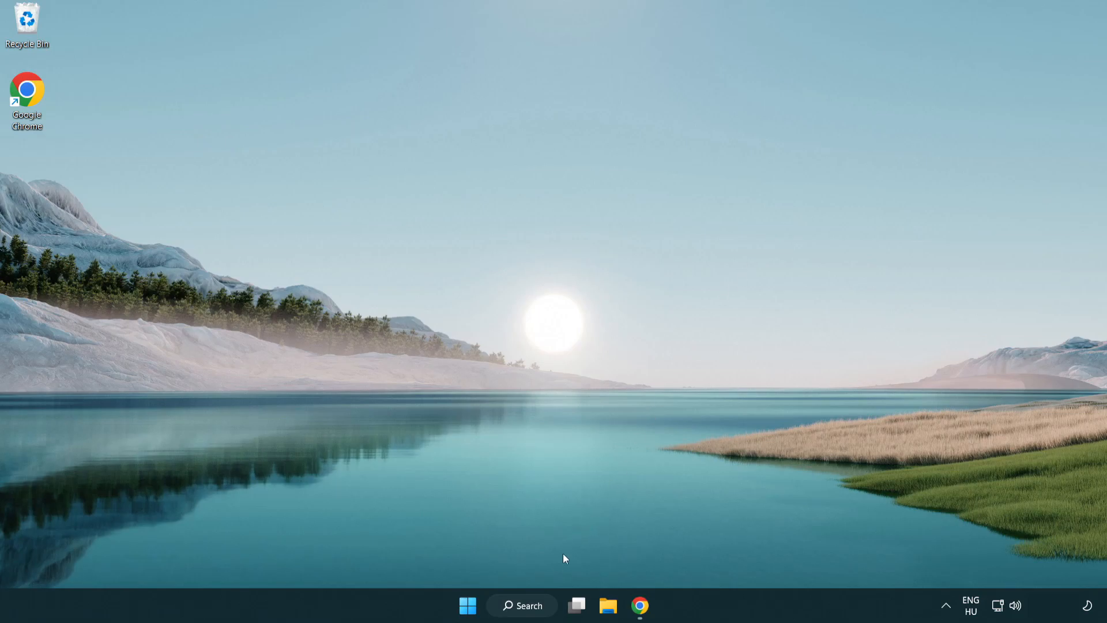
- Search for 'device manager' to launch Device Manager
click(522, 606)
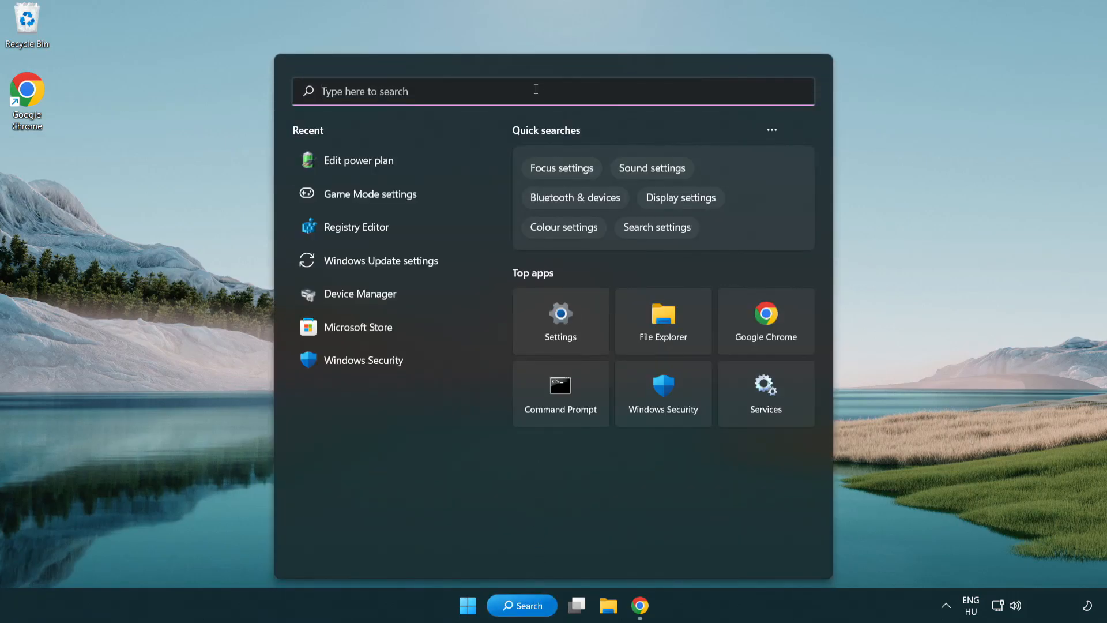
text(device manager)
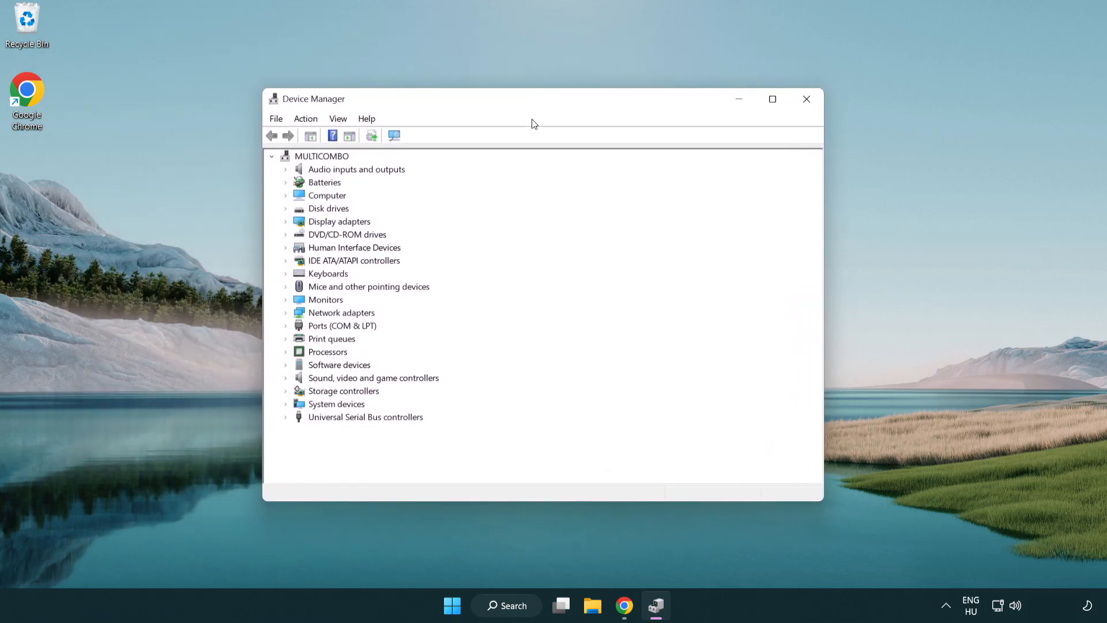
- Under Display adapters, choose Update driver for the VMware SVGA 3D adapter
click(340, 222)
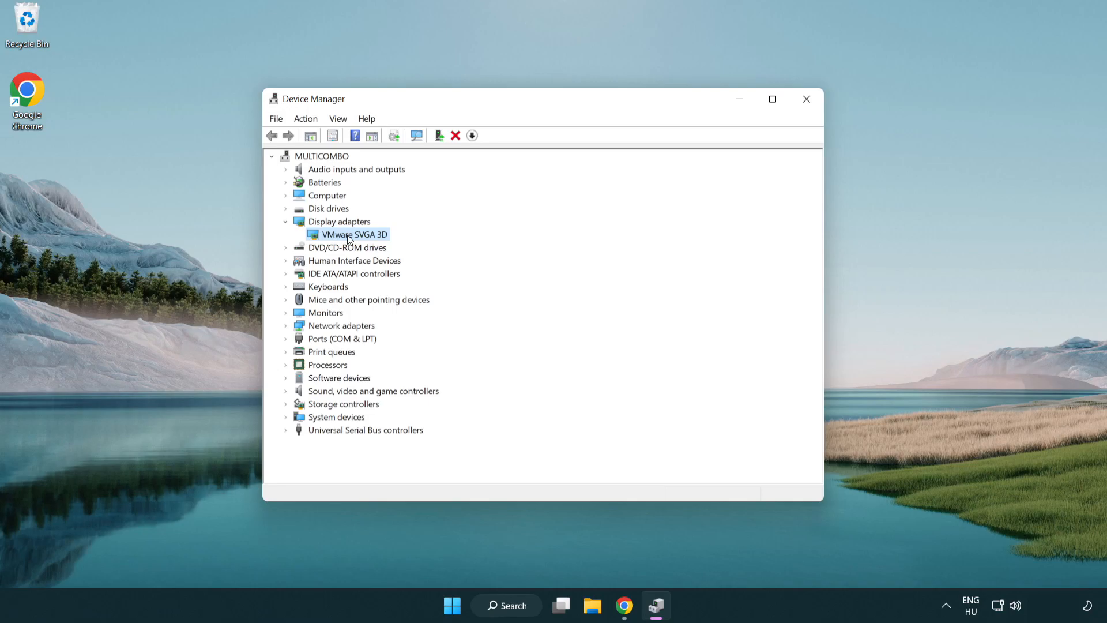
right_click(351, 234)
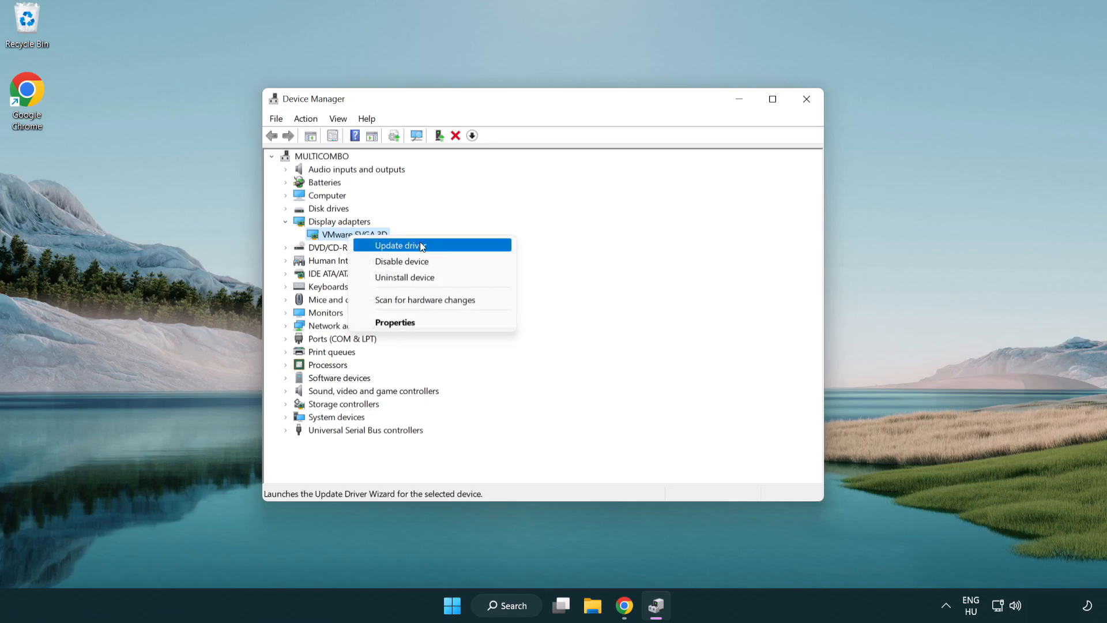
click(416, 244)
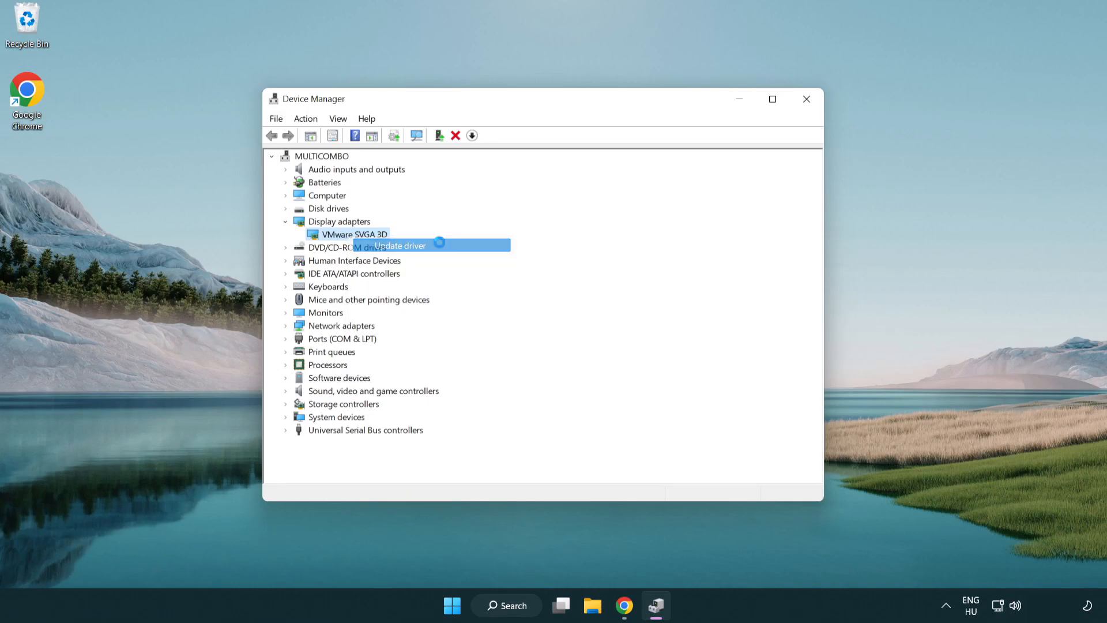
- Run the automatic driver search, dismiss the 'best driver already installed' result and close Device Manager
click(399, 245)
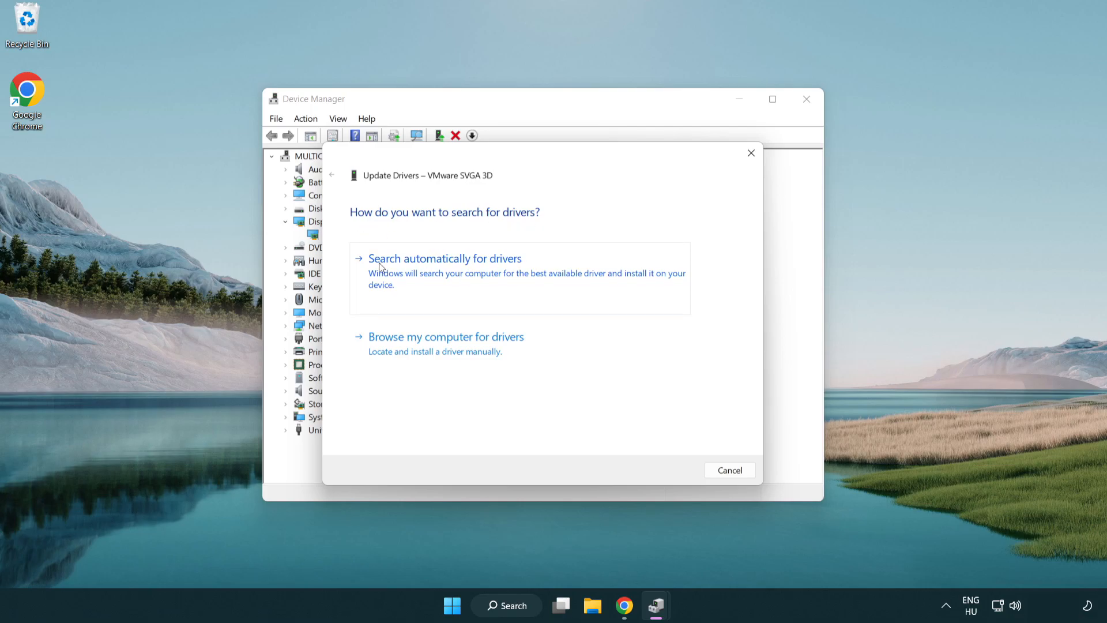
mouse_move(454, 271)
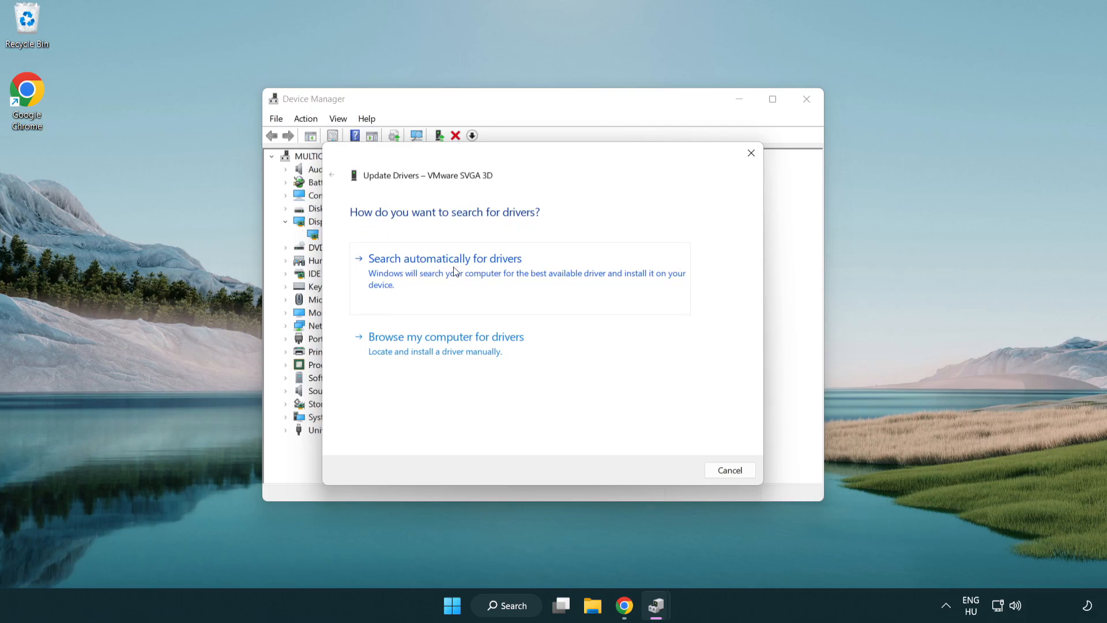
click(445, 258)
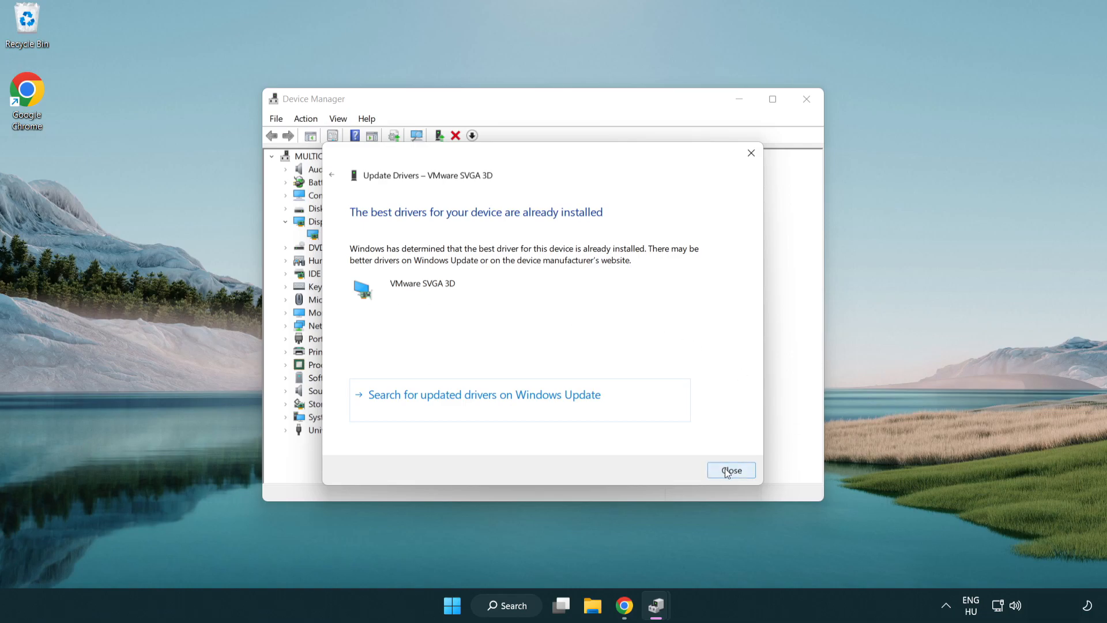
click(731, 470)
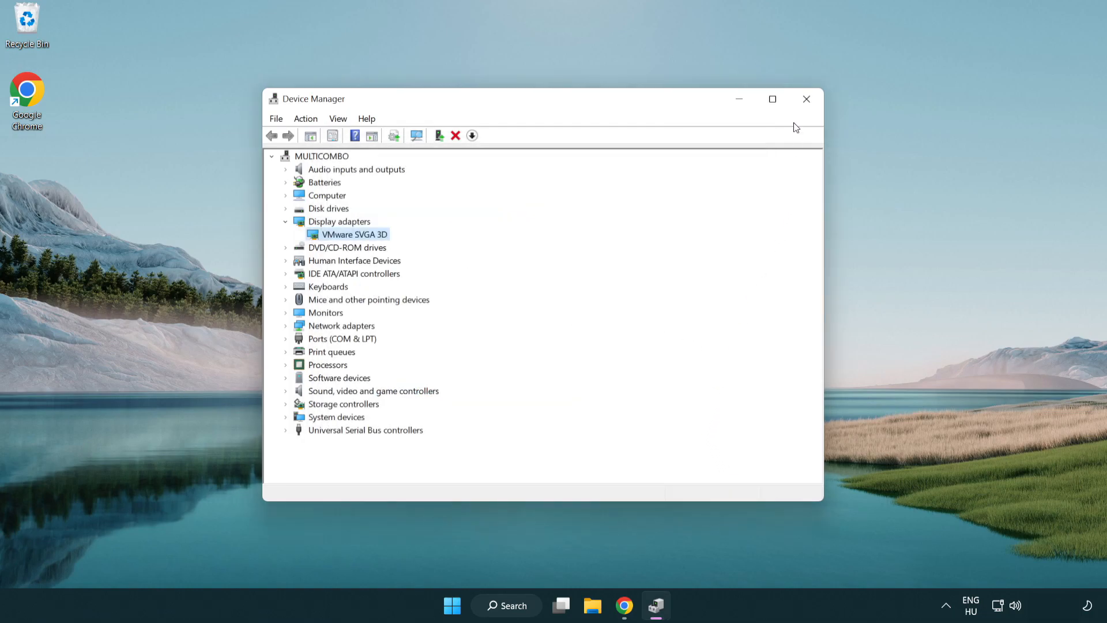
mouse_move(806, 99)
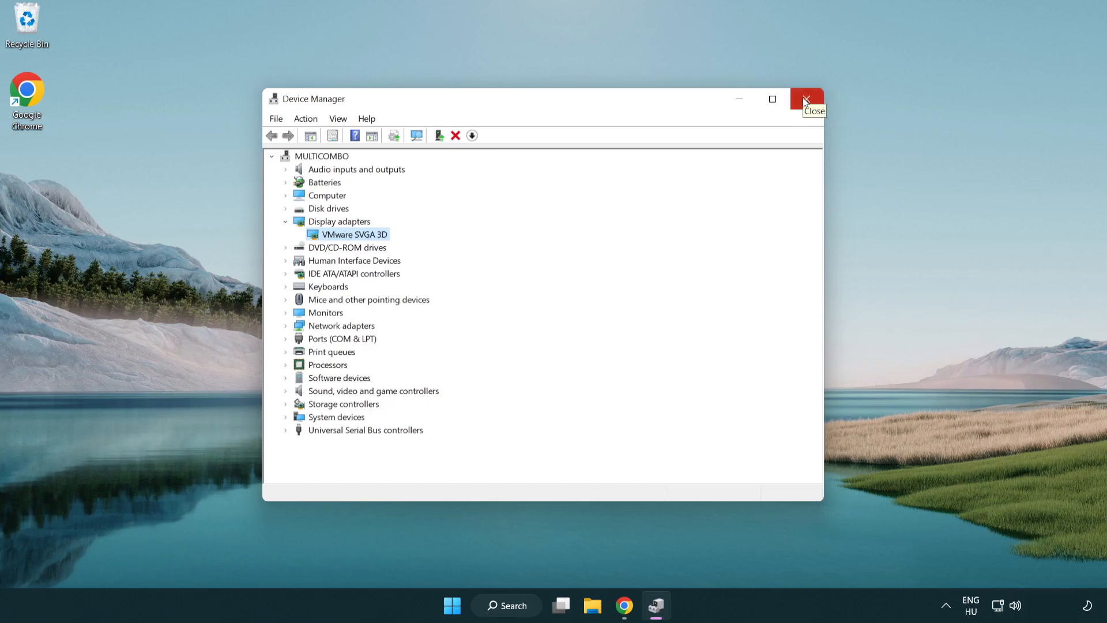
click(808, 99)
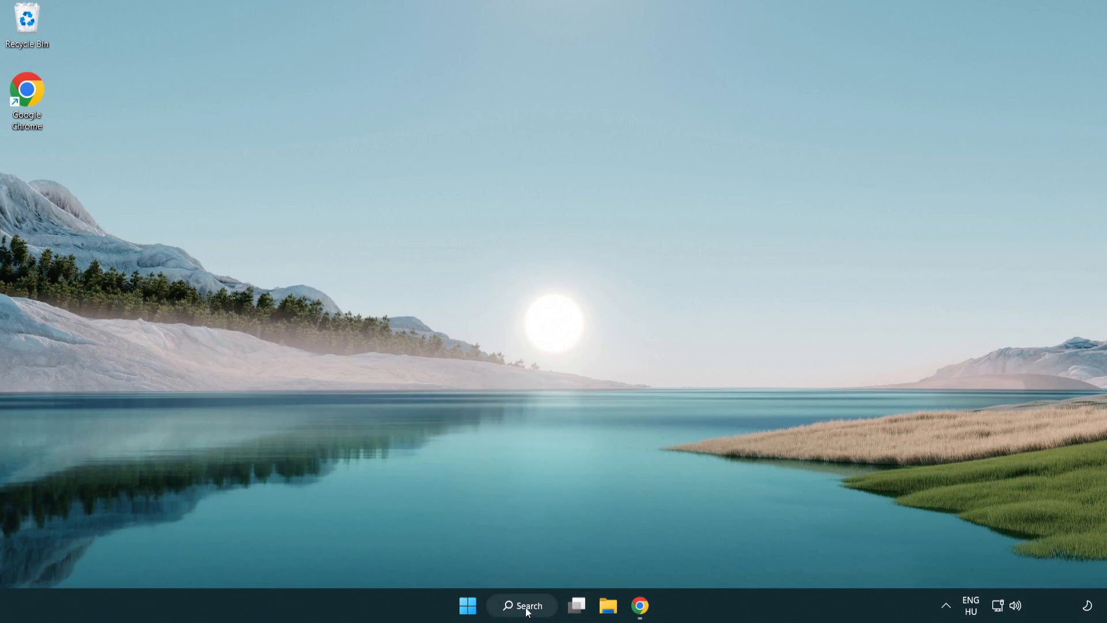
- Search for 'game Mode settings' to bring up the Game Mode settings match
click(525, 605)
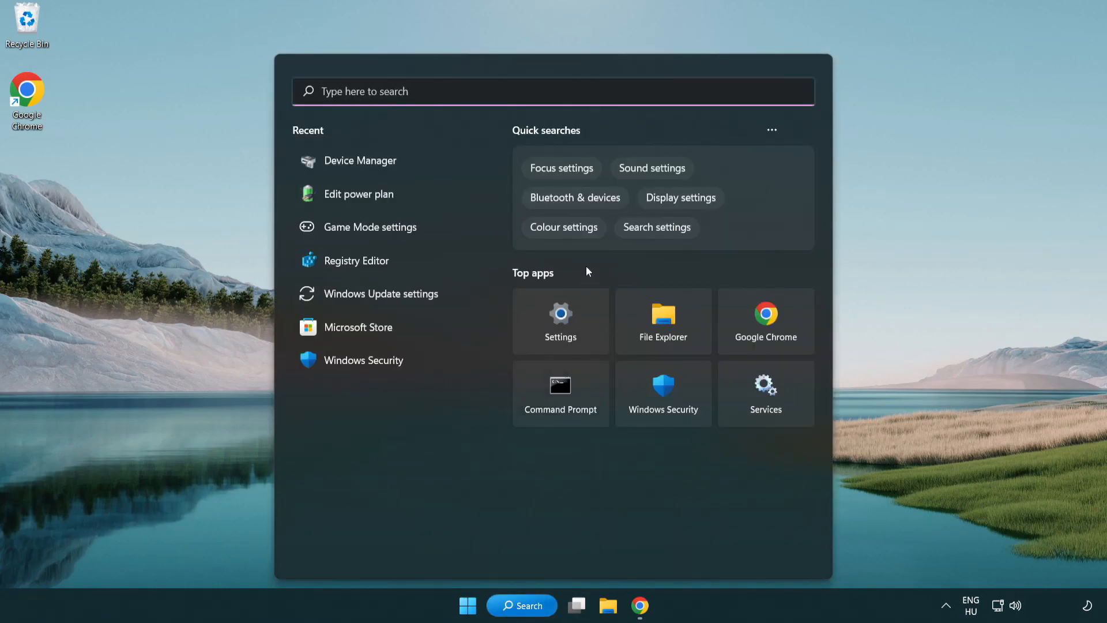
text(game Mode settings)
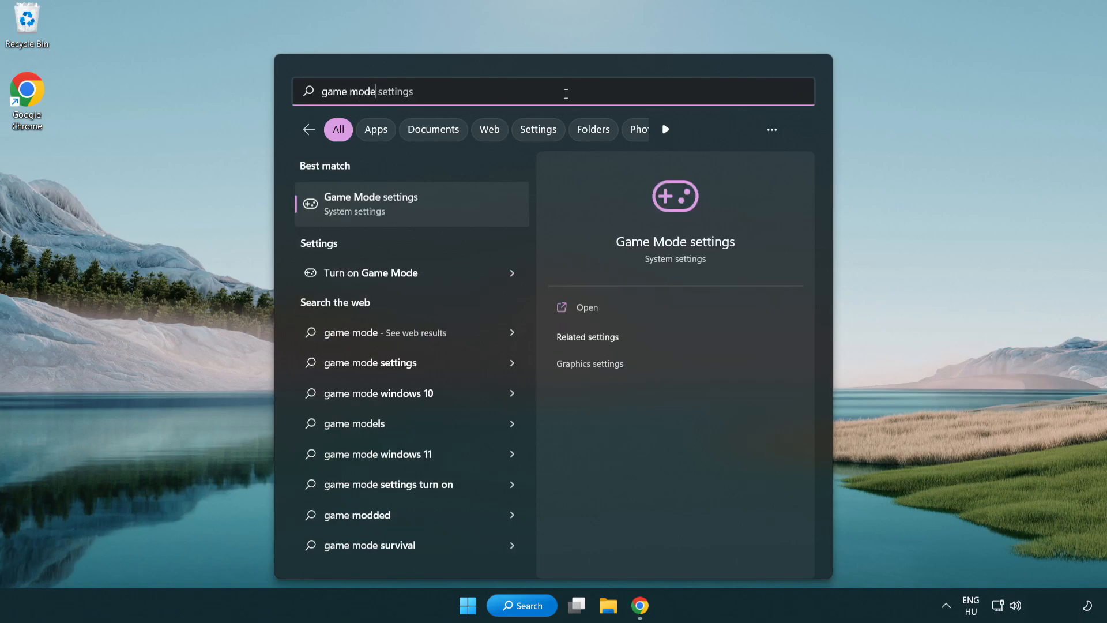
mouse_move(423, 217)
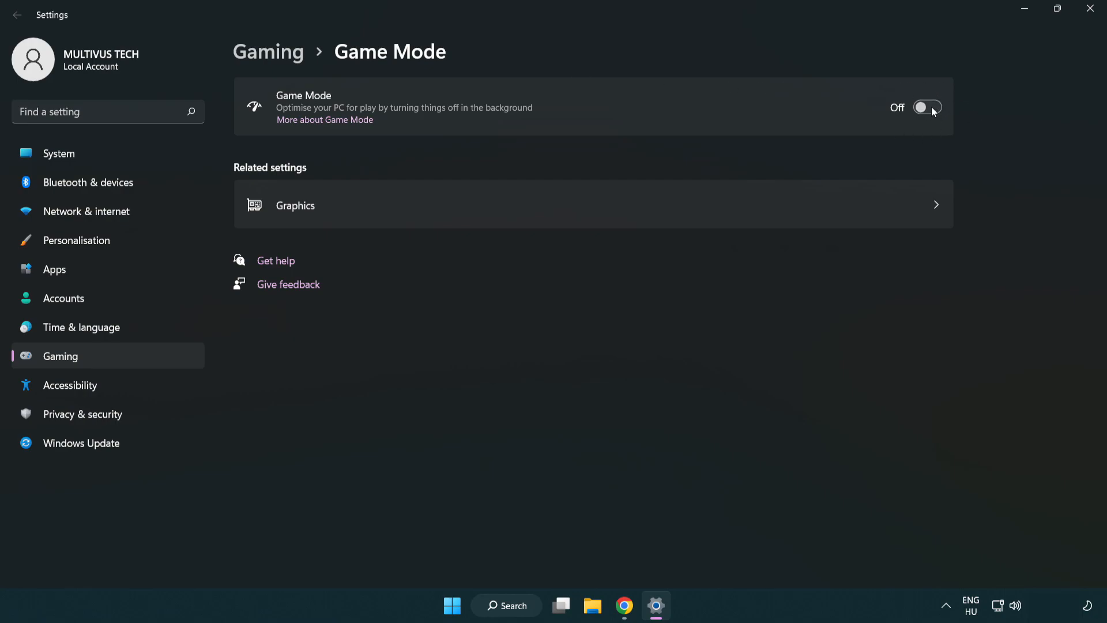
- Switch the Game Mode toggle to On
click(927, 107)
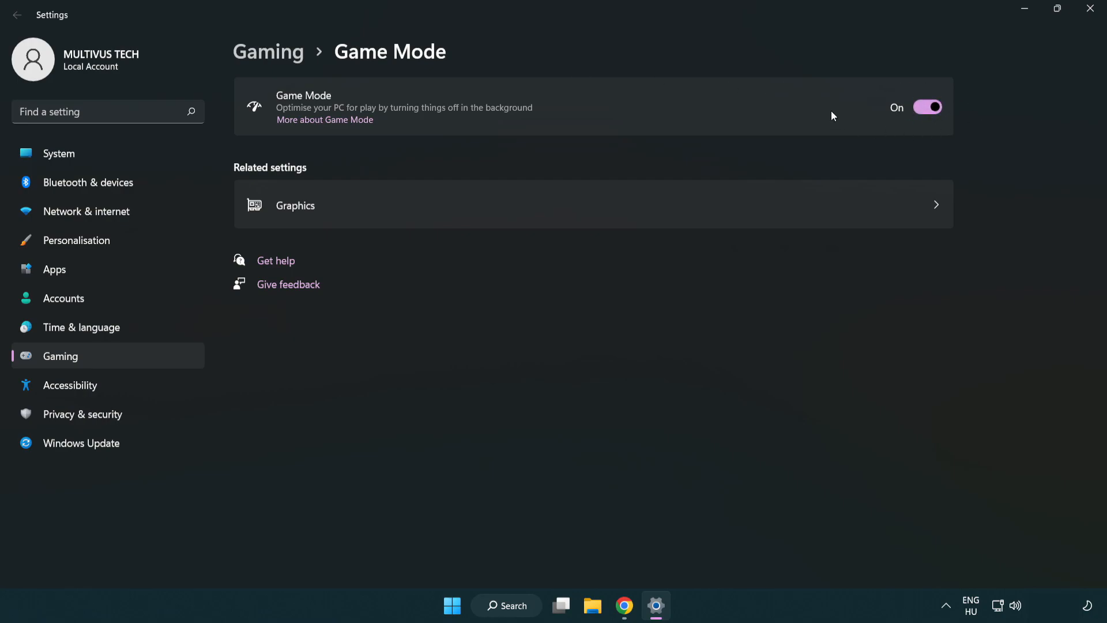
mouse_move(428, 113)
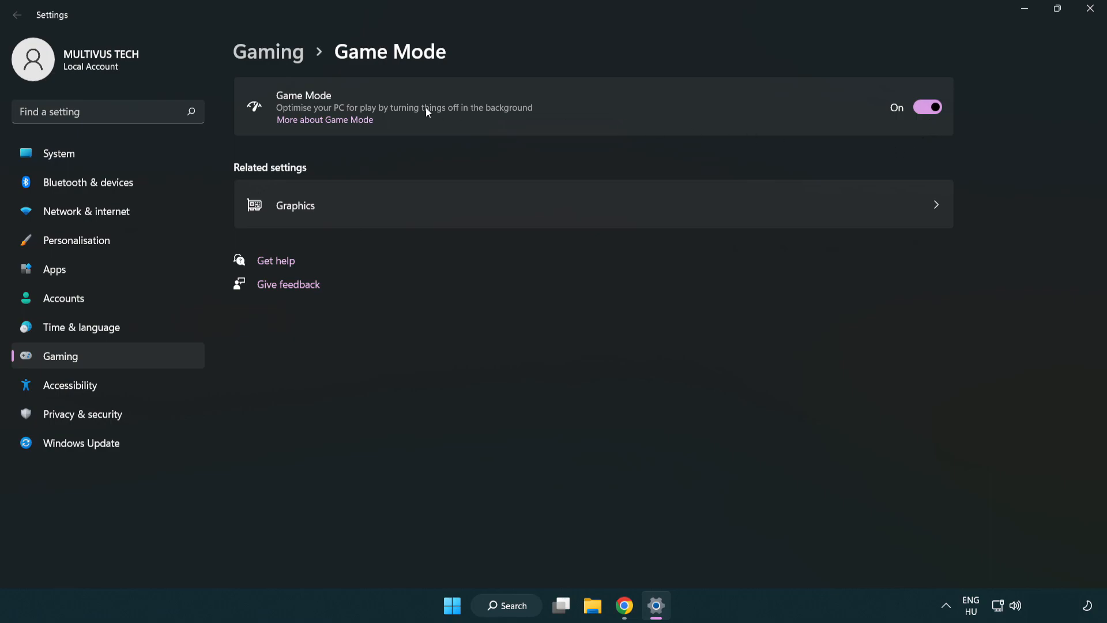
mouse_move(288, 64)
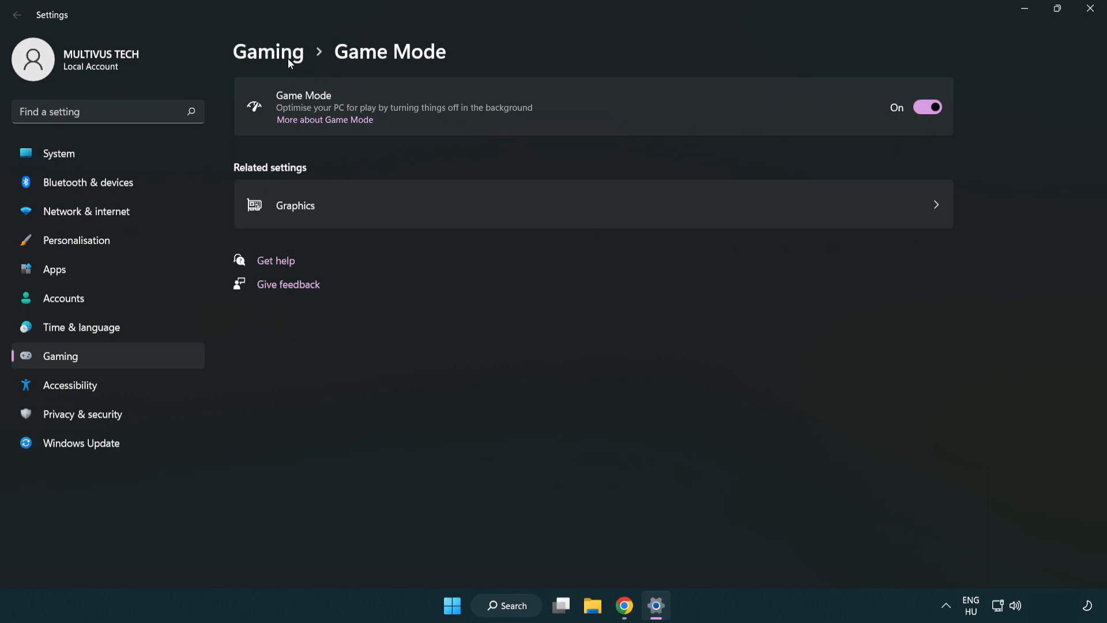
- On the Gaming page turn off the controller-button shortcut for Xbox Game Bar, then close Settings
click(269, 52)
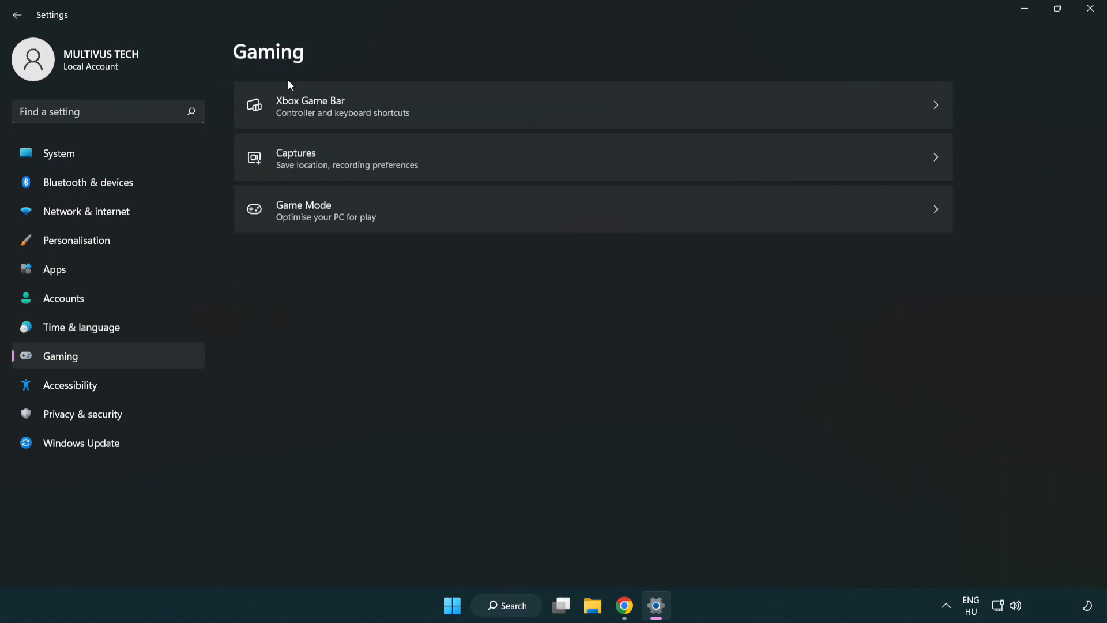
mouse_move(491, 109)
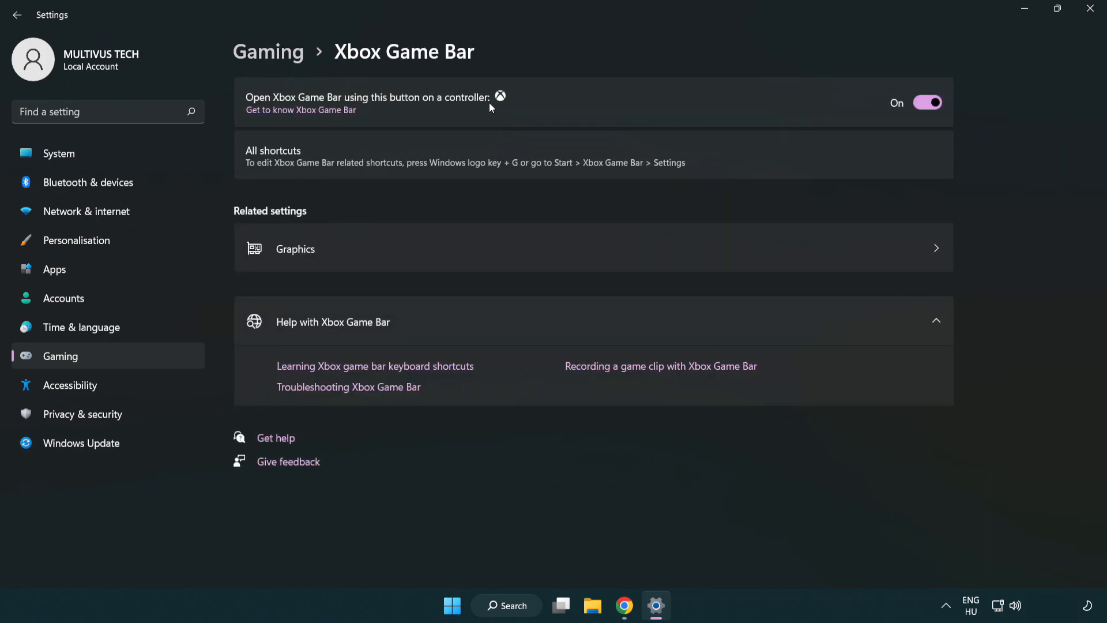
mouse_move(401, 106)
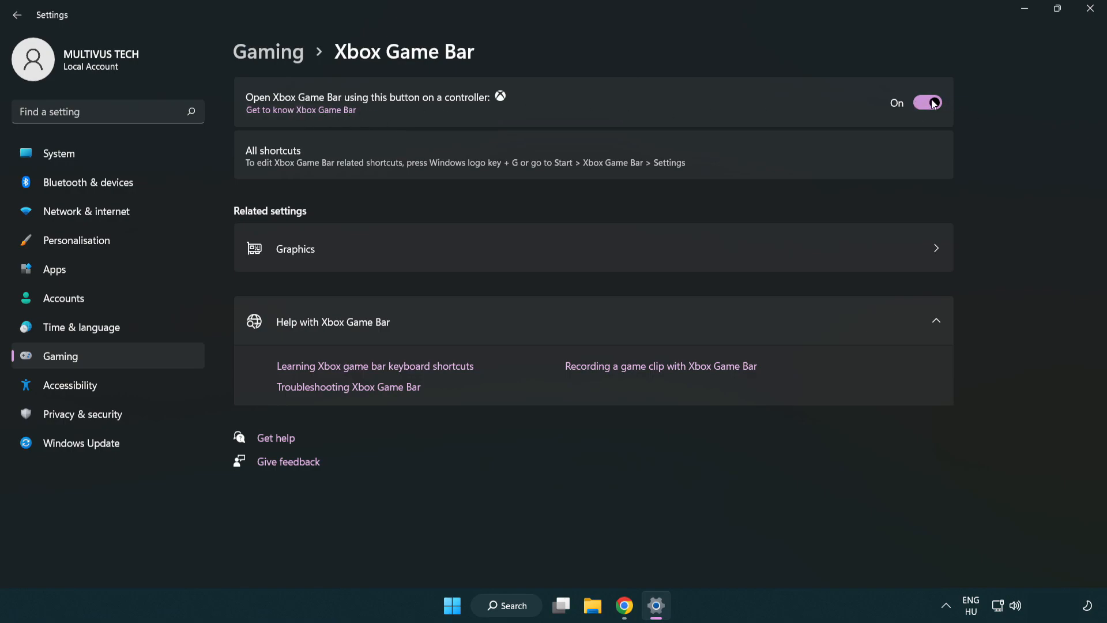
click(927, 101)
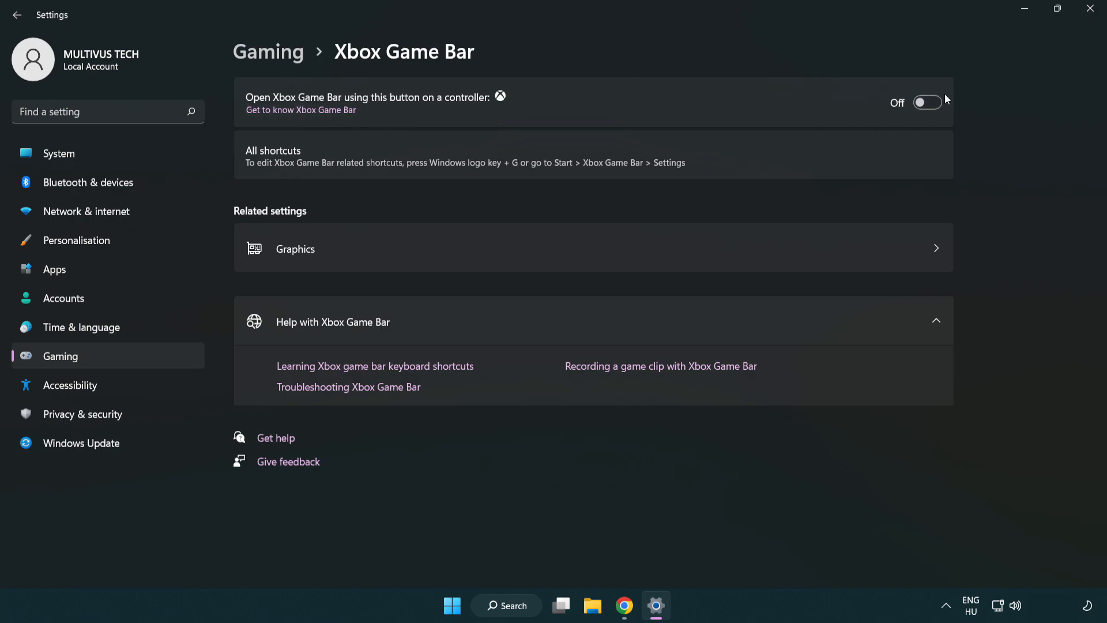
mouse_move(1077, 28)
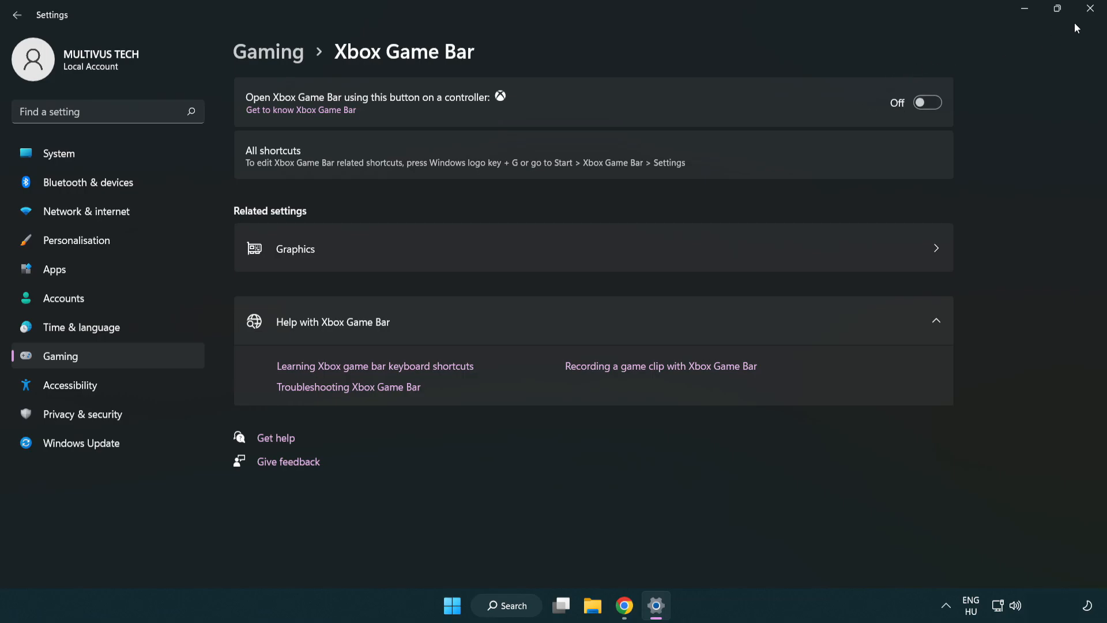
mouse_move(1090, 8)
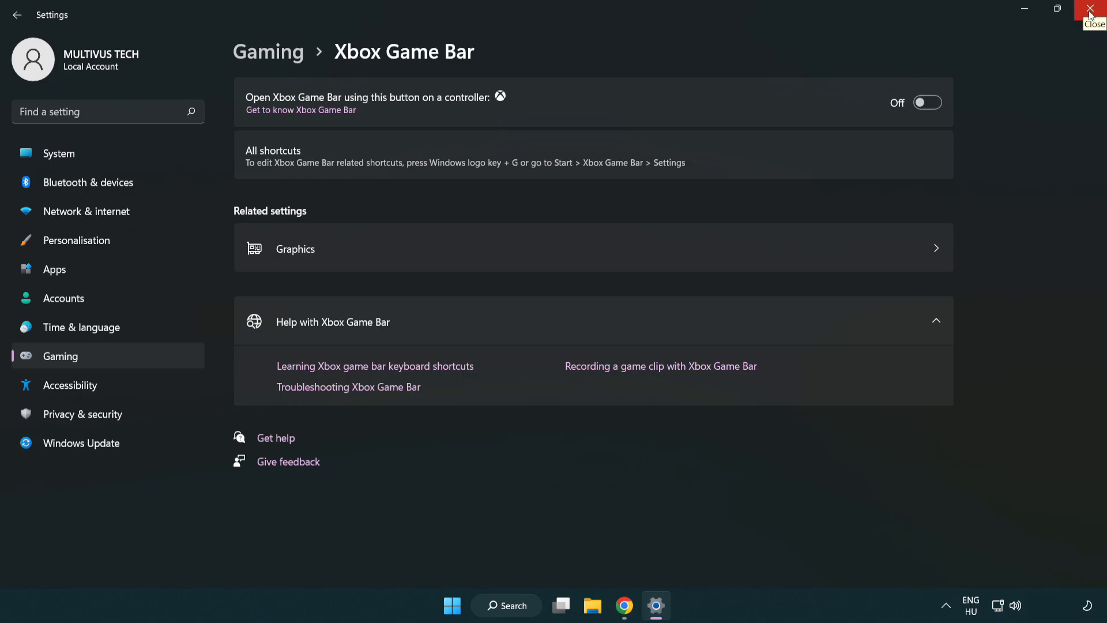
click(1089, 9)
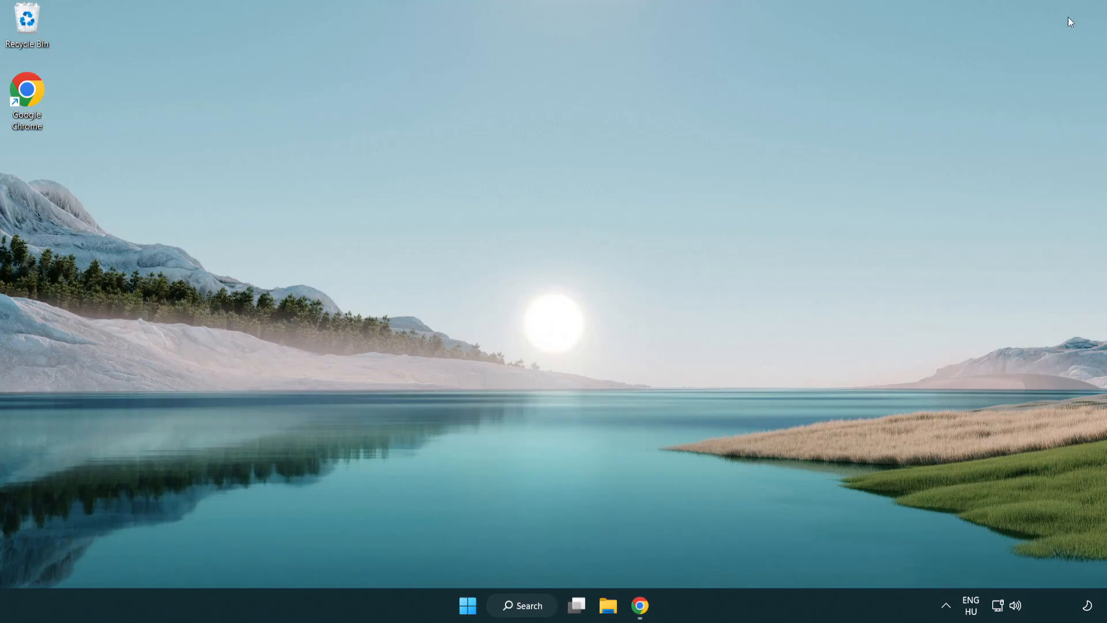
mouse_move(466, 608)
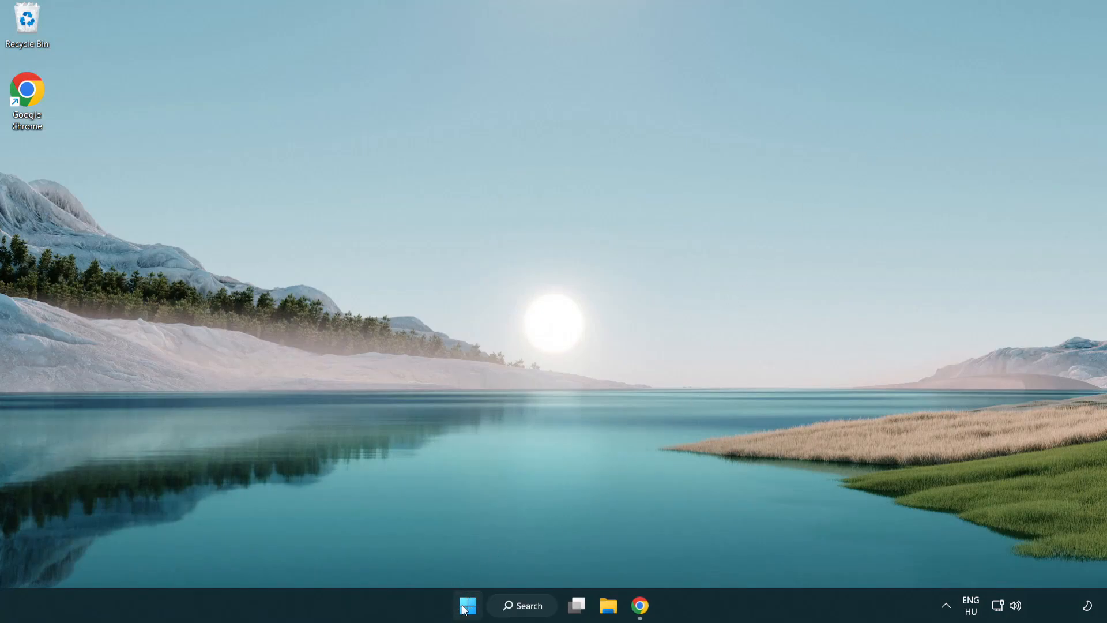
- Bring up the Start button's quick link menu to reach Task Manager
right_click(469, 622)
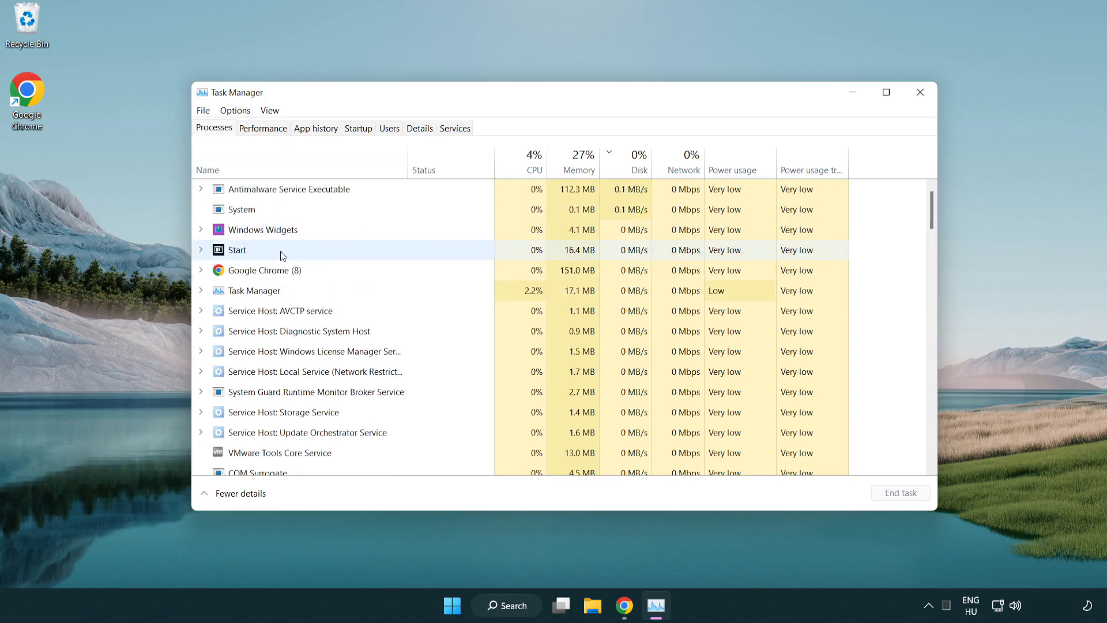
- End the Google Chrome (8) process from the Processes list
click(264, 270)
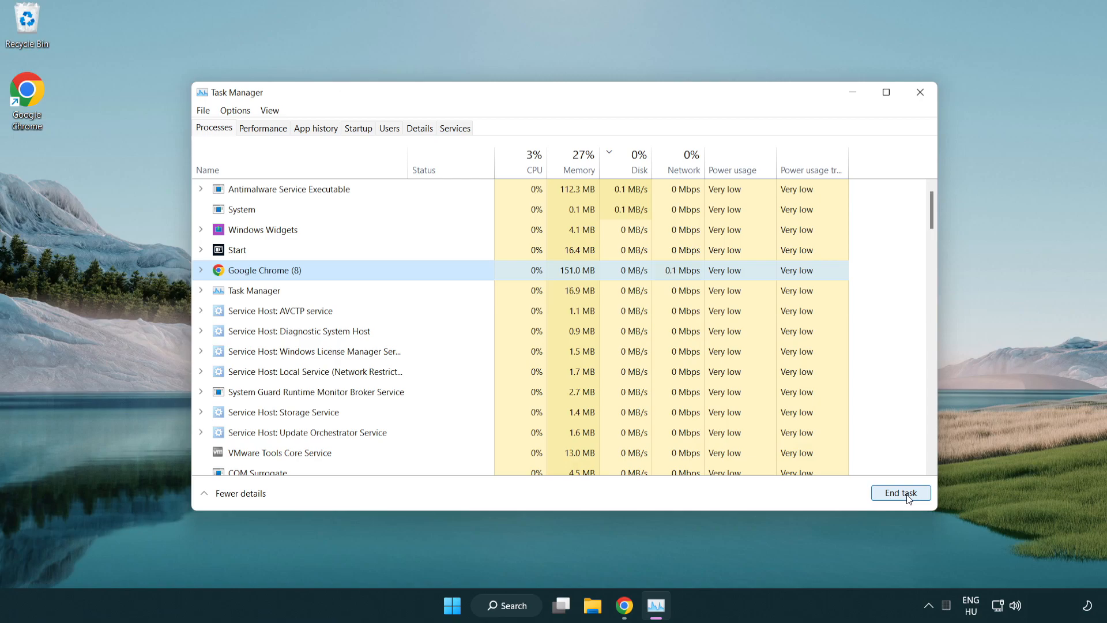
click(901, 493)
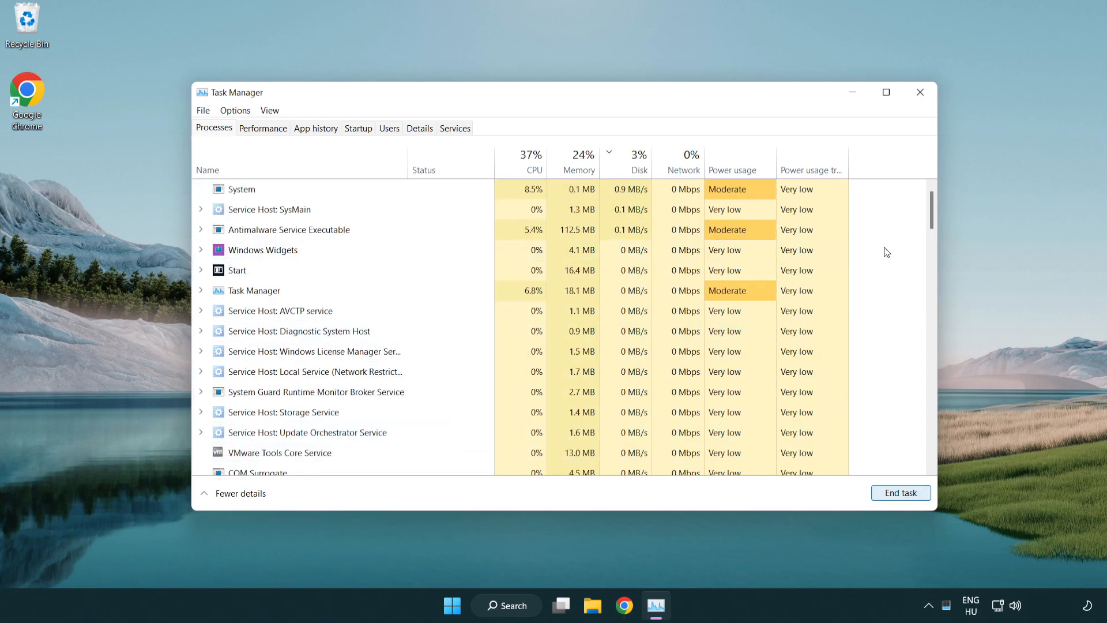
scroll(down, 3)
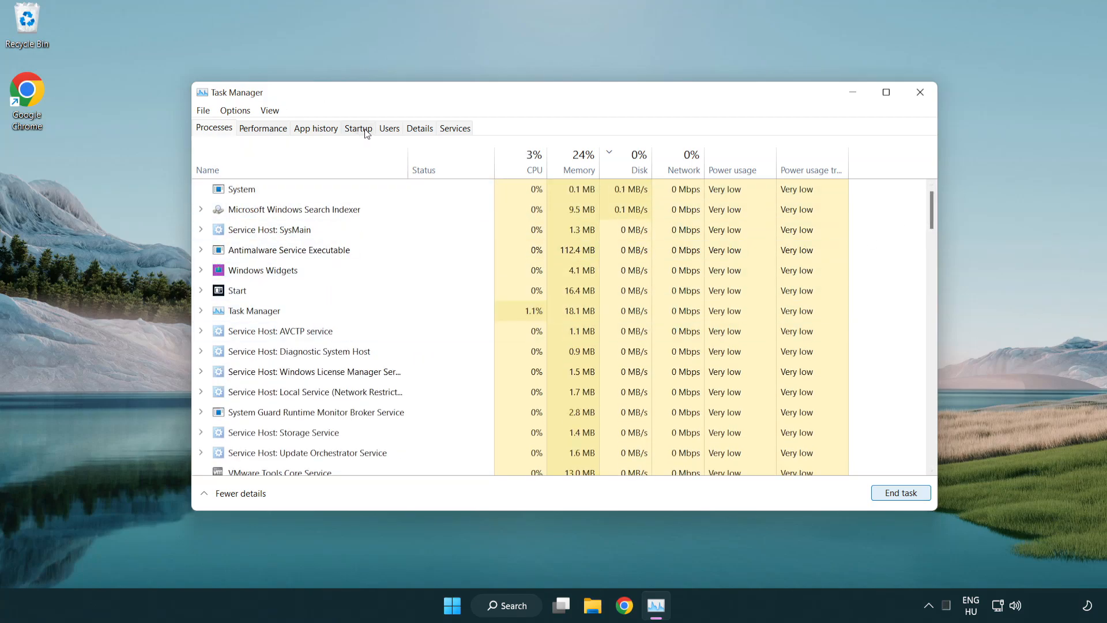
- Disable Cortana and Terminal as startup apps, then close Task Manager
click(357, 128)
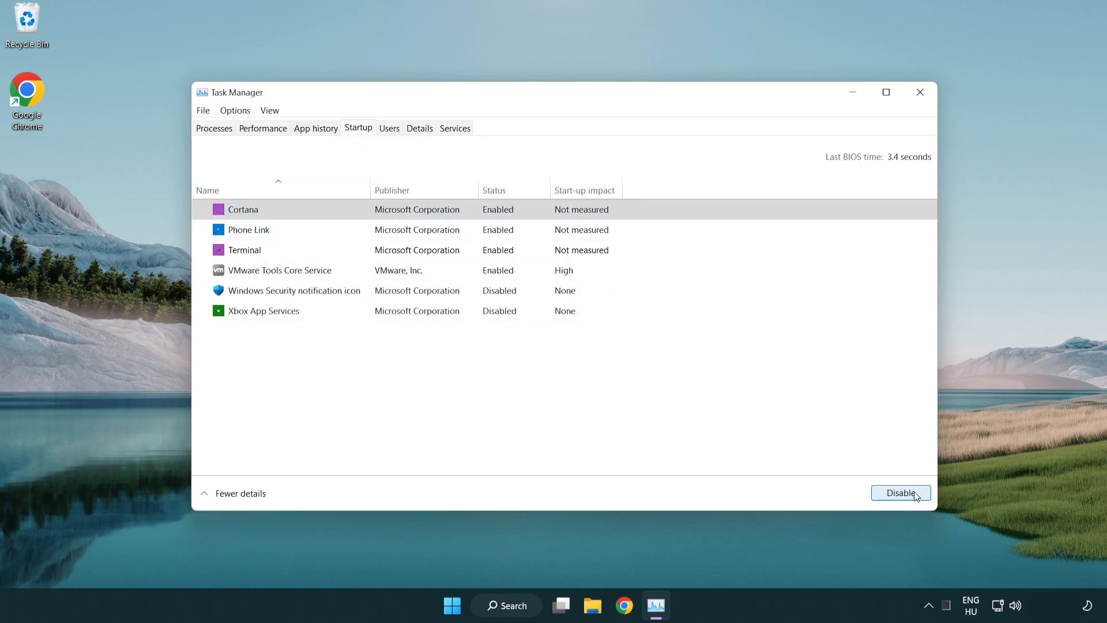
click(902, 492)
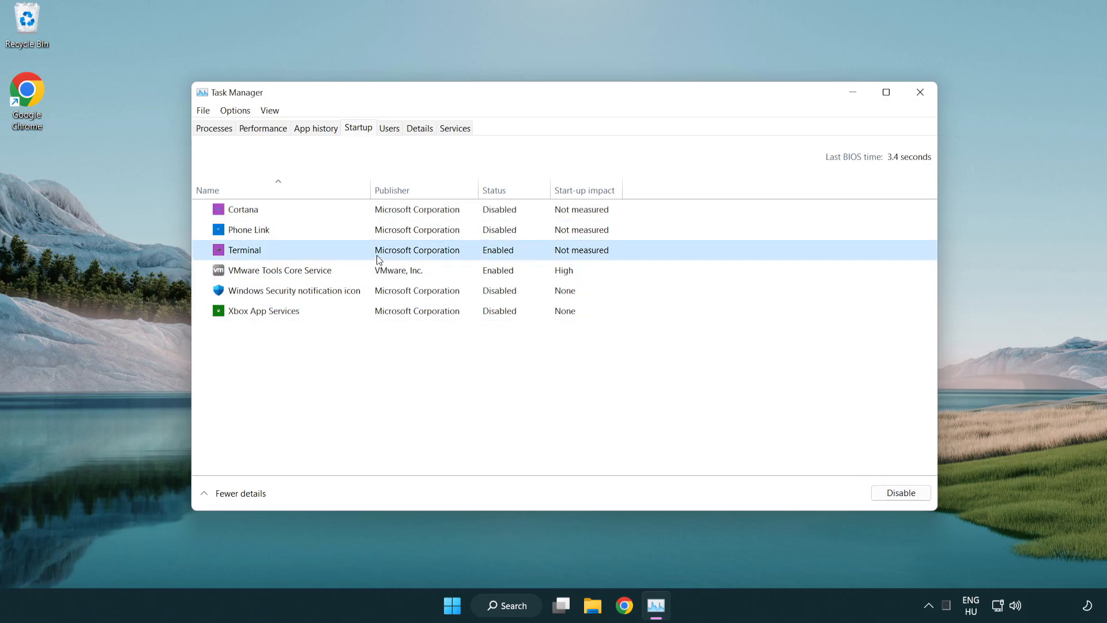
click(901, 492)
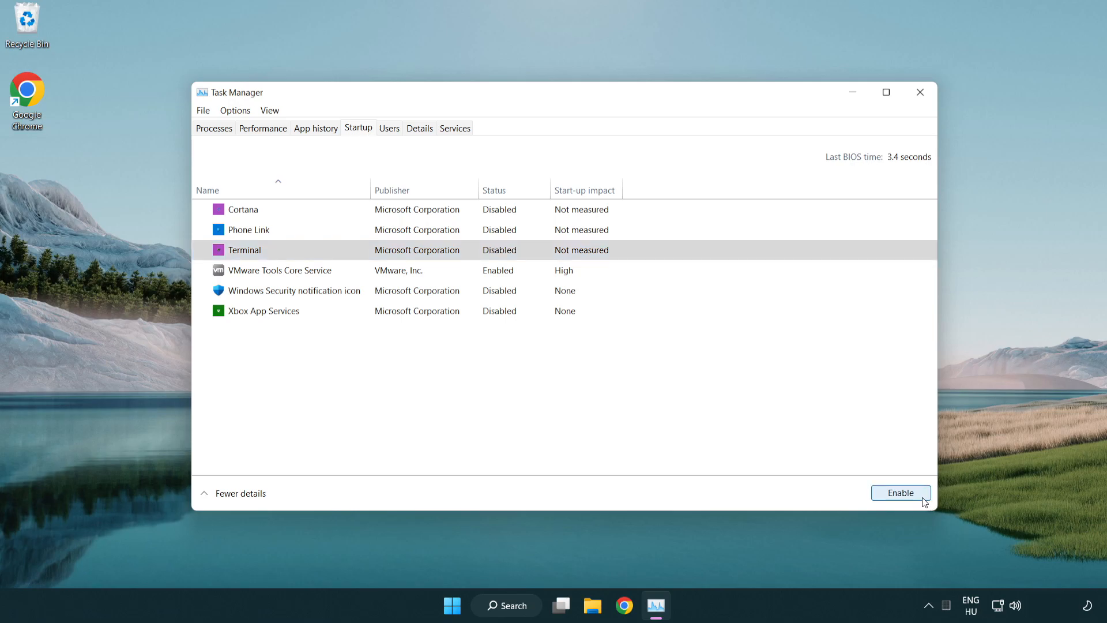
mouse_move(804, 64)
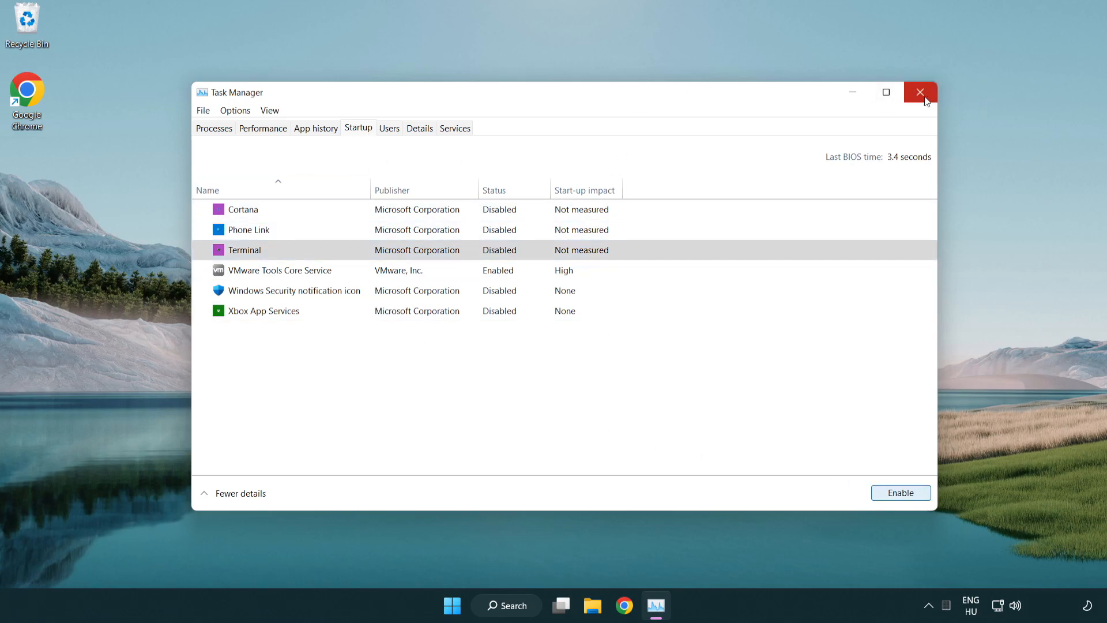
click(920, 92)
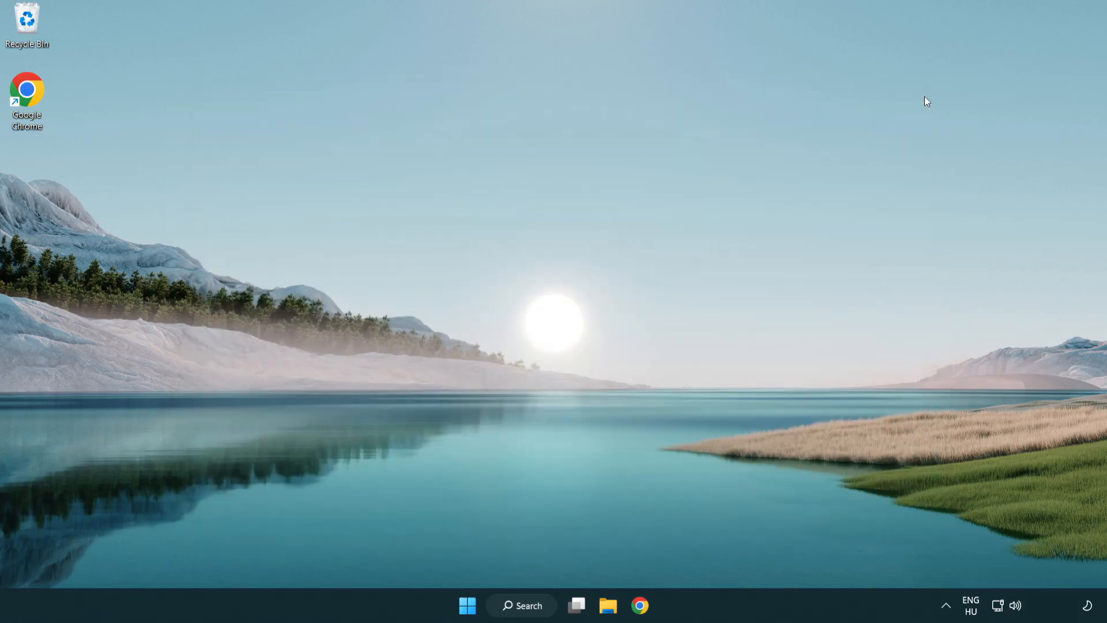
mouse_move(529, 610)
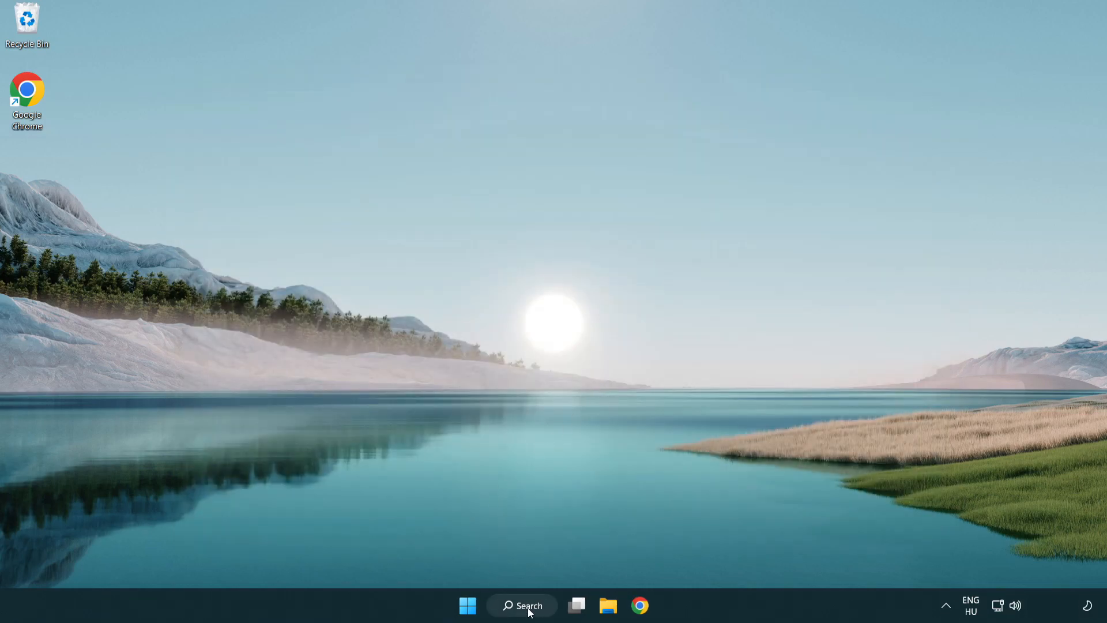
- Search 'update' and open the Windows Update settings page
click(522, 605)
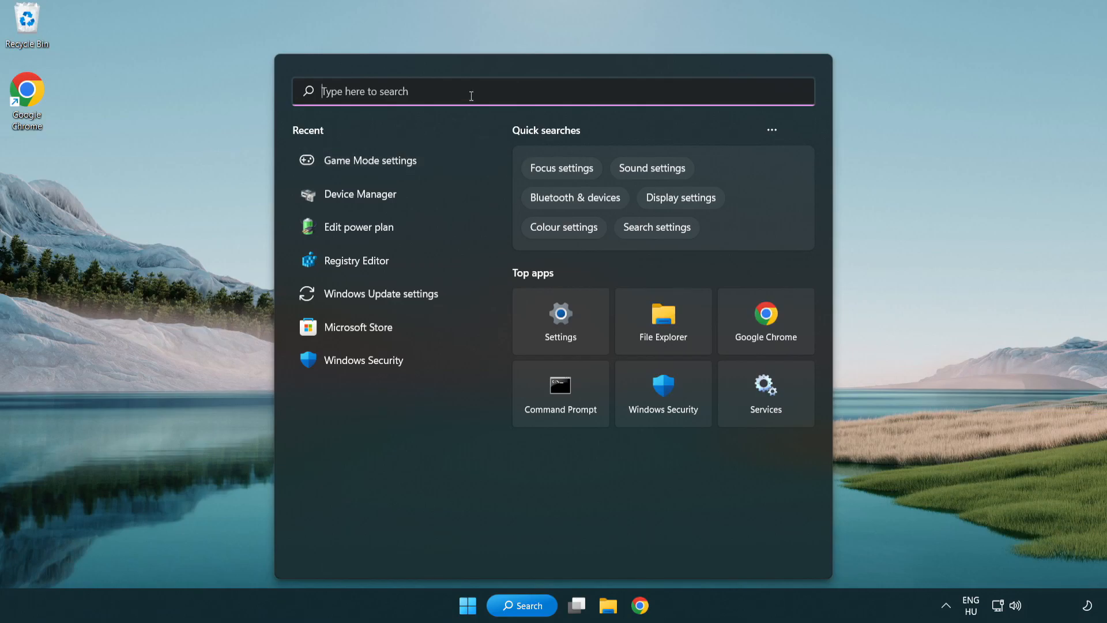
text(update)
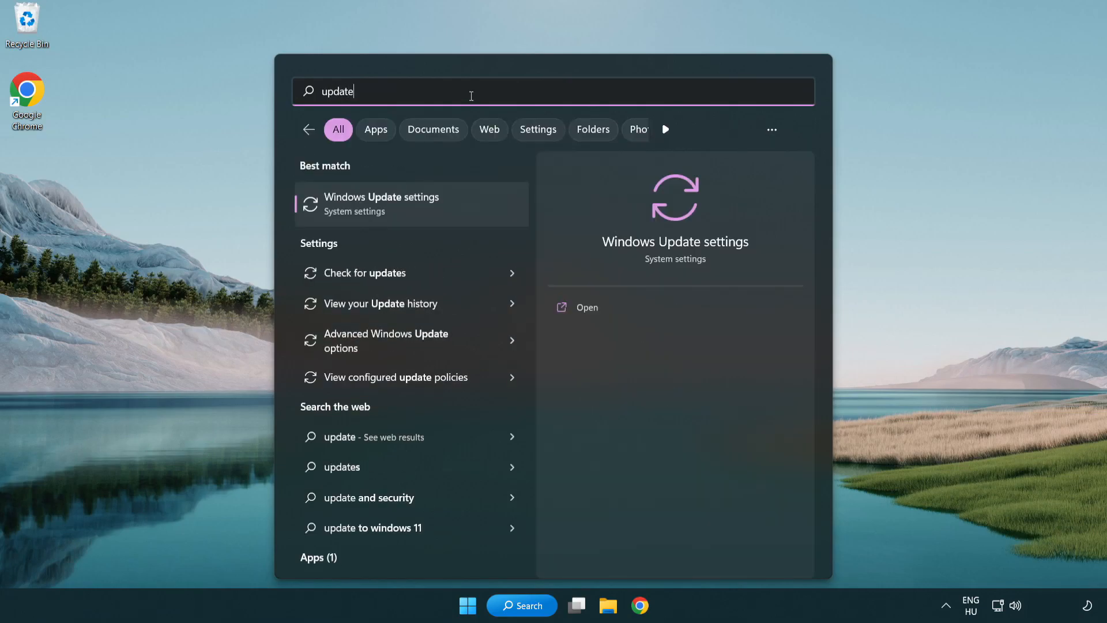
mouse_move(430, 214)
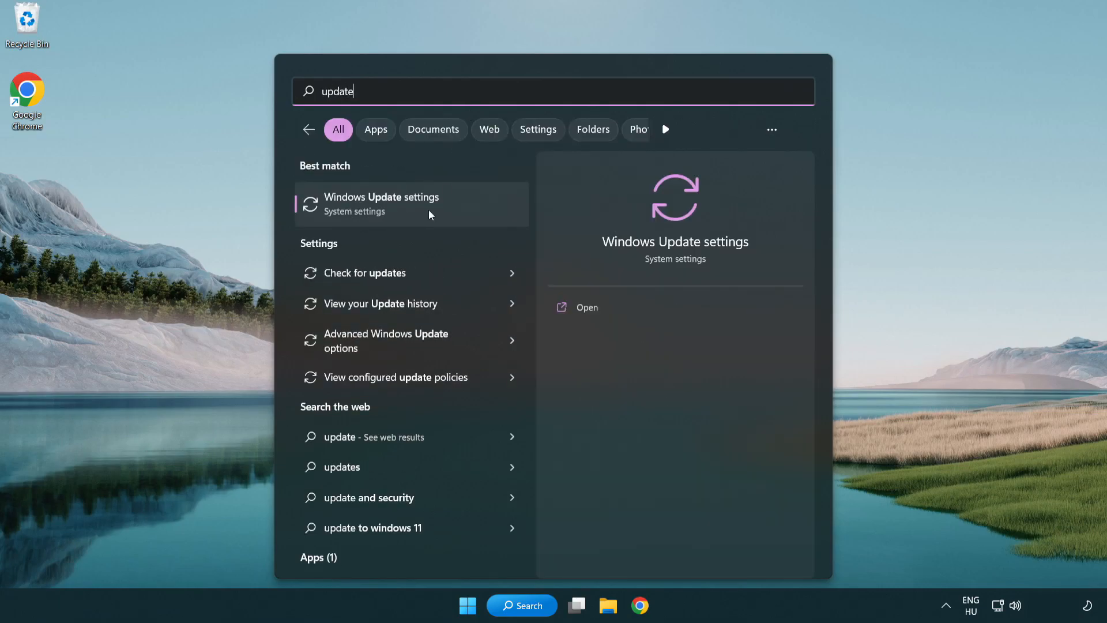
click(381, 204)
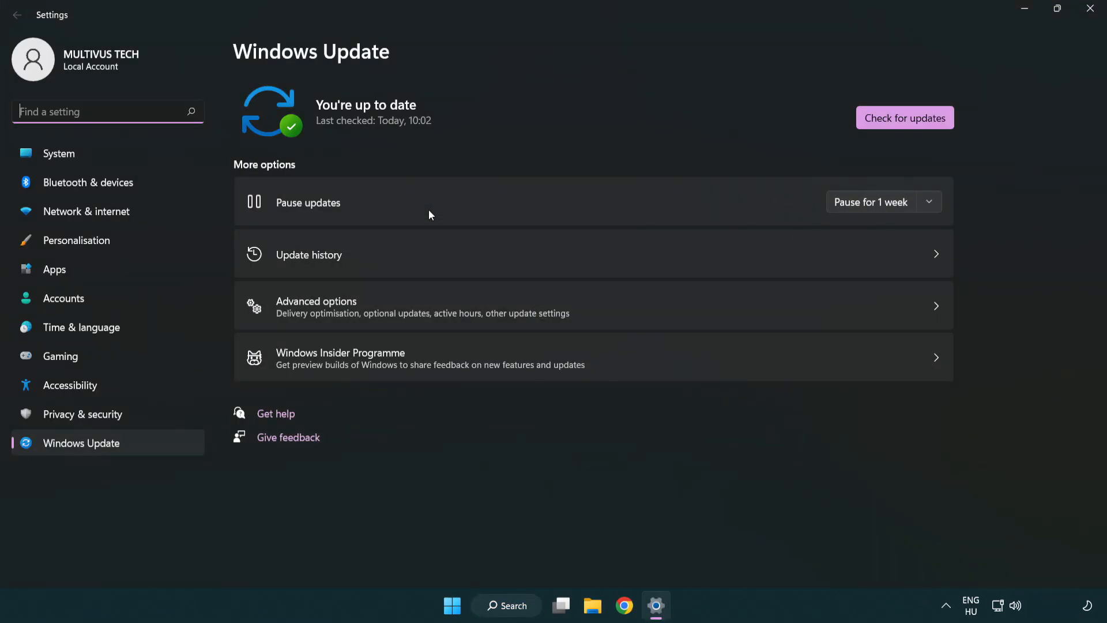
mouse_move(929, 122)
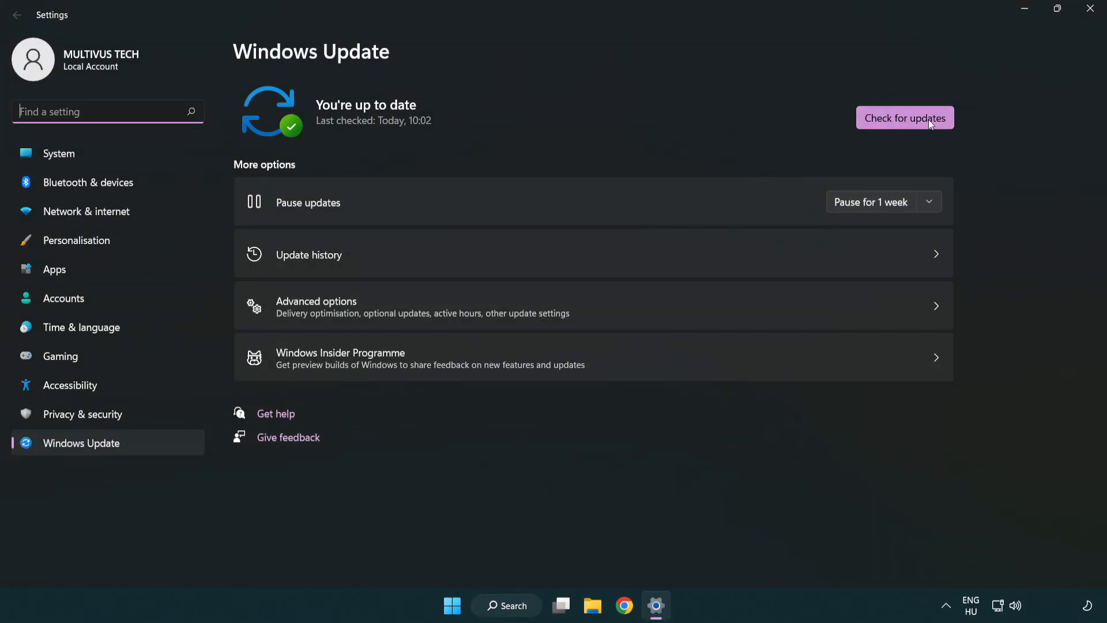
- Run a check for updates, confirm the PC is up to date, then close Settings
click(904, 118)
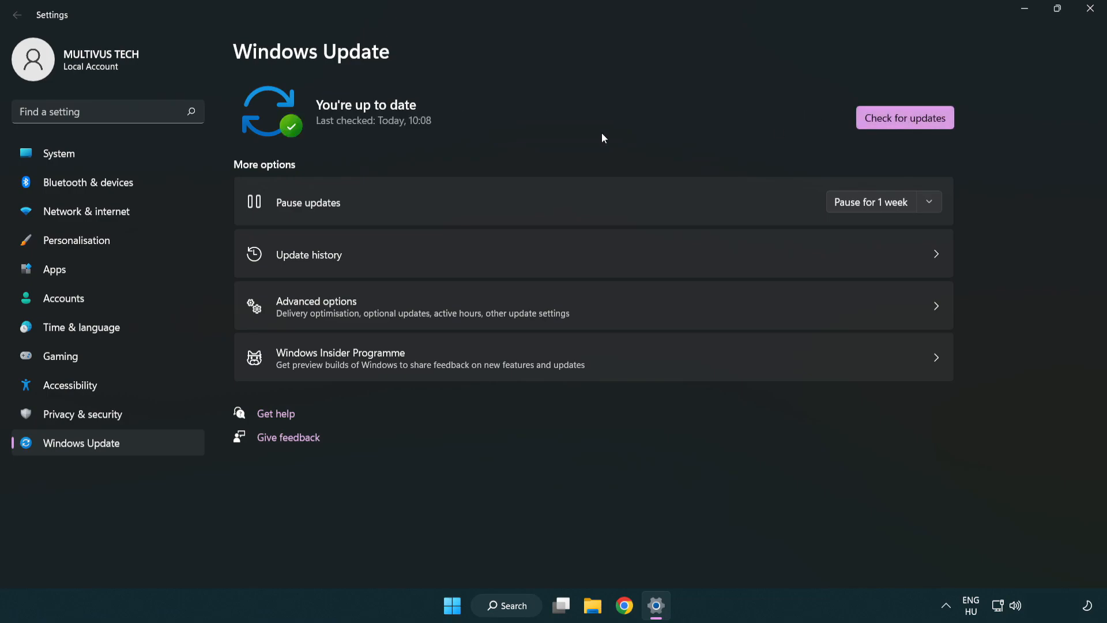
mouse_move(1089, 8)
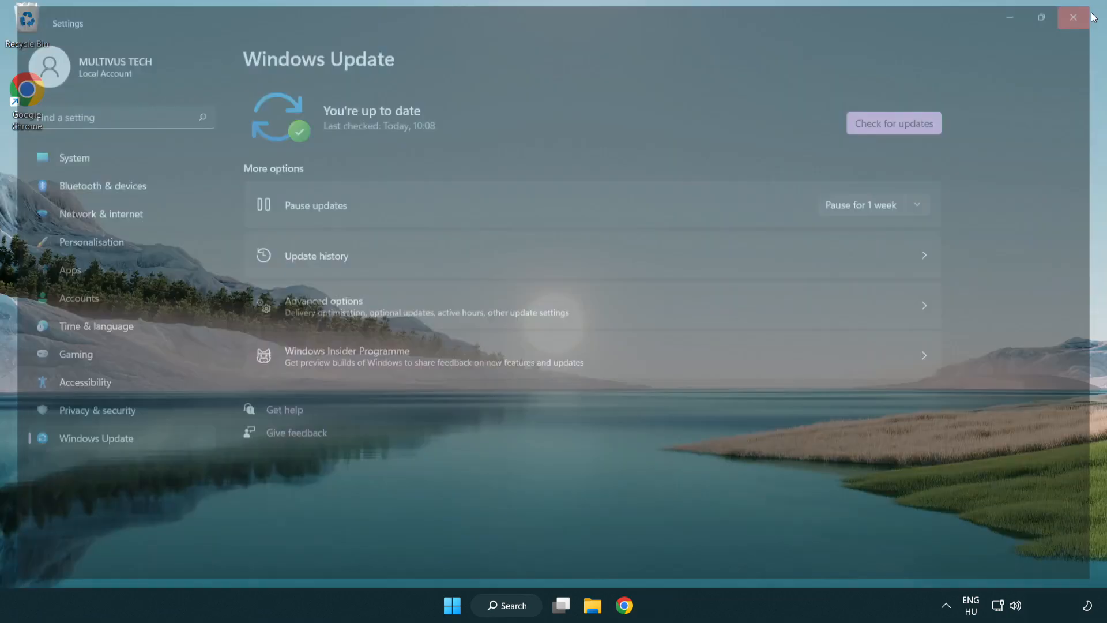
click(1070, 16)
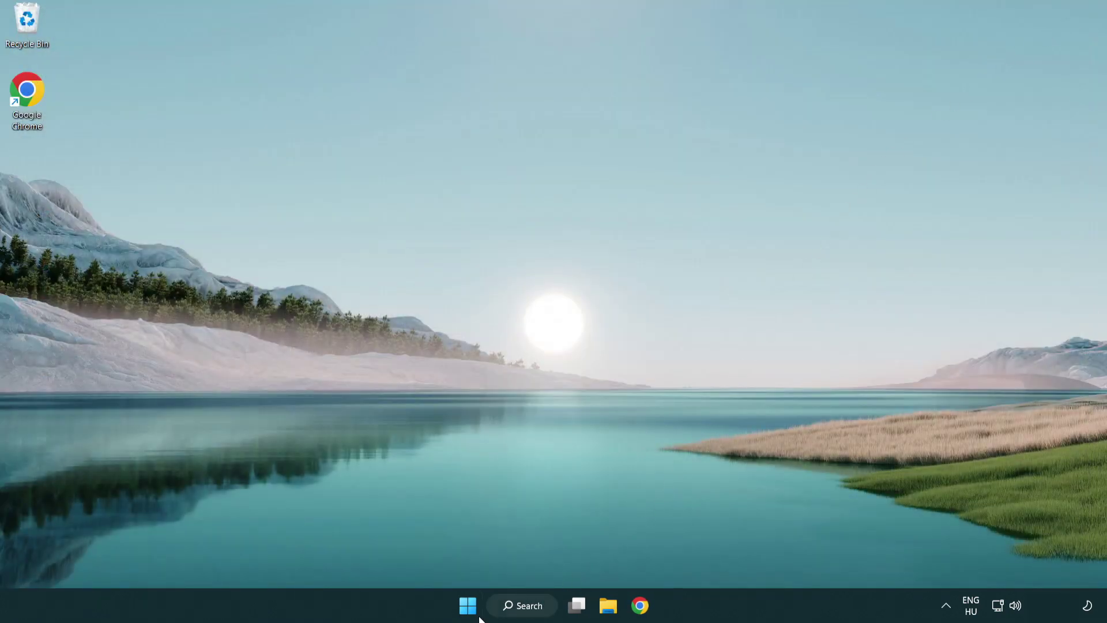
- Search 'regedit' and launch Registry Editor
click(521, 605)
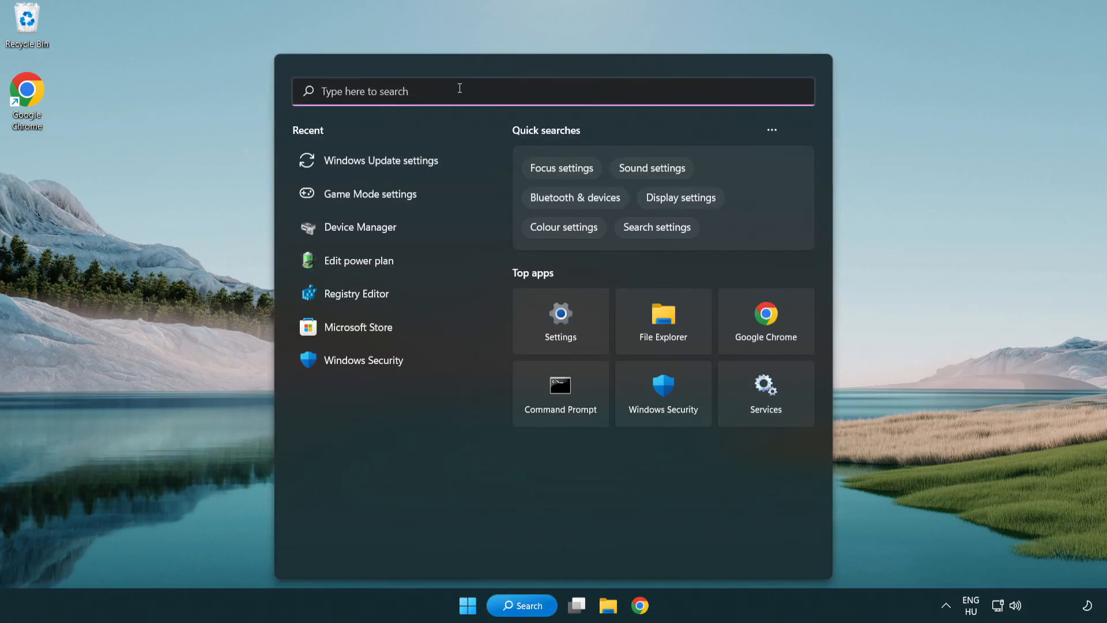
text(regedit)
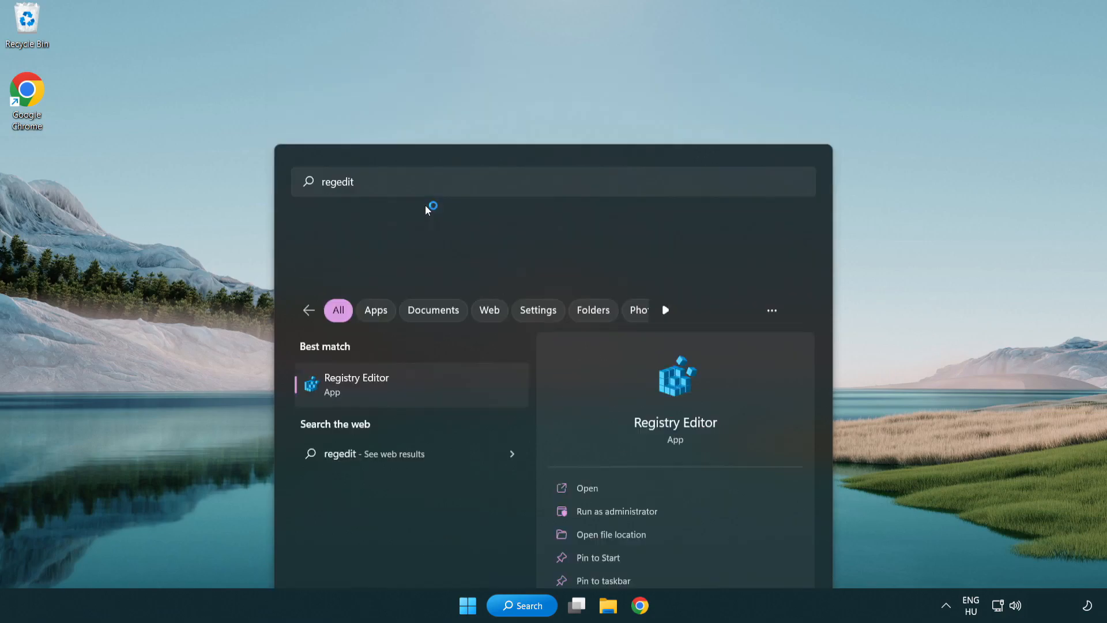
click(356, 384)
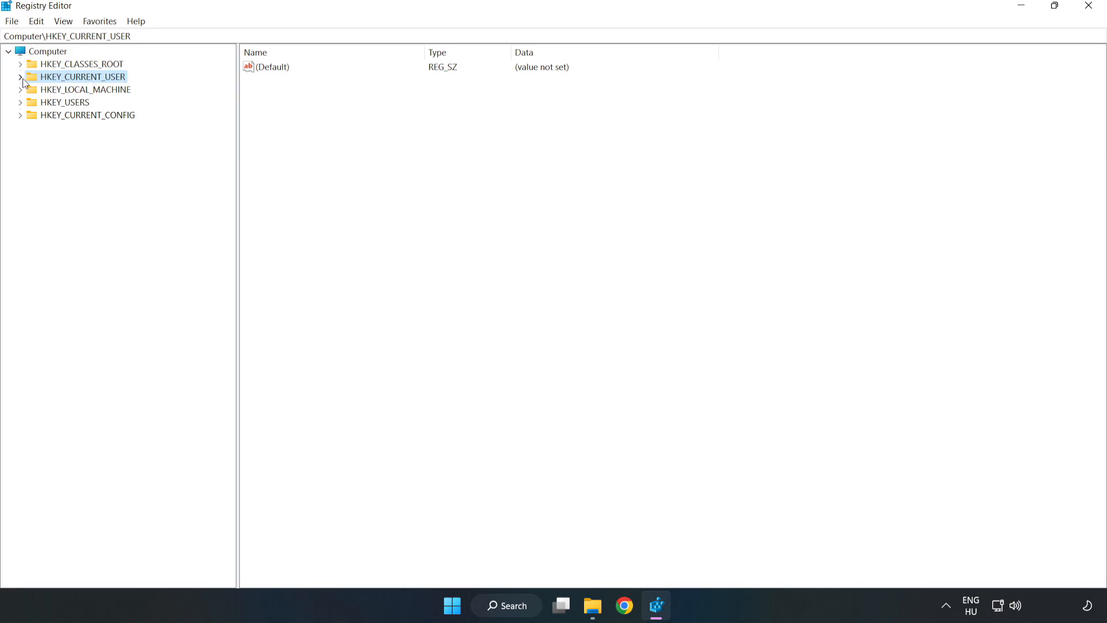
- Navigate to HKEY_CURRENT_USER\System\GameConfigStore and select the GameDVR_Enabled value
click(18, 76)
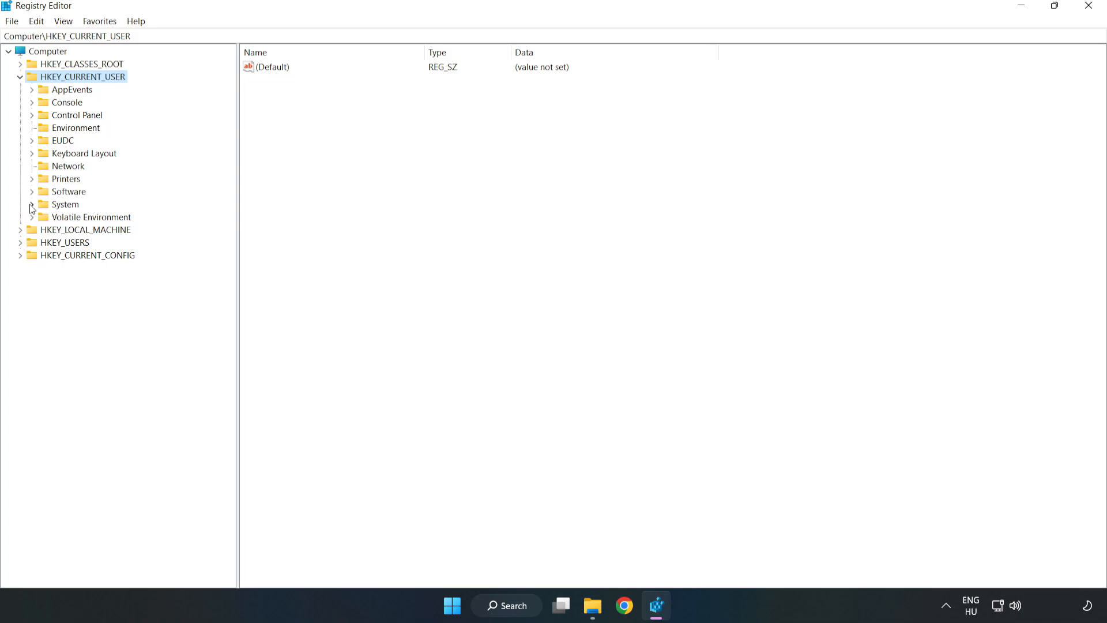
click(32, 206)
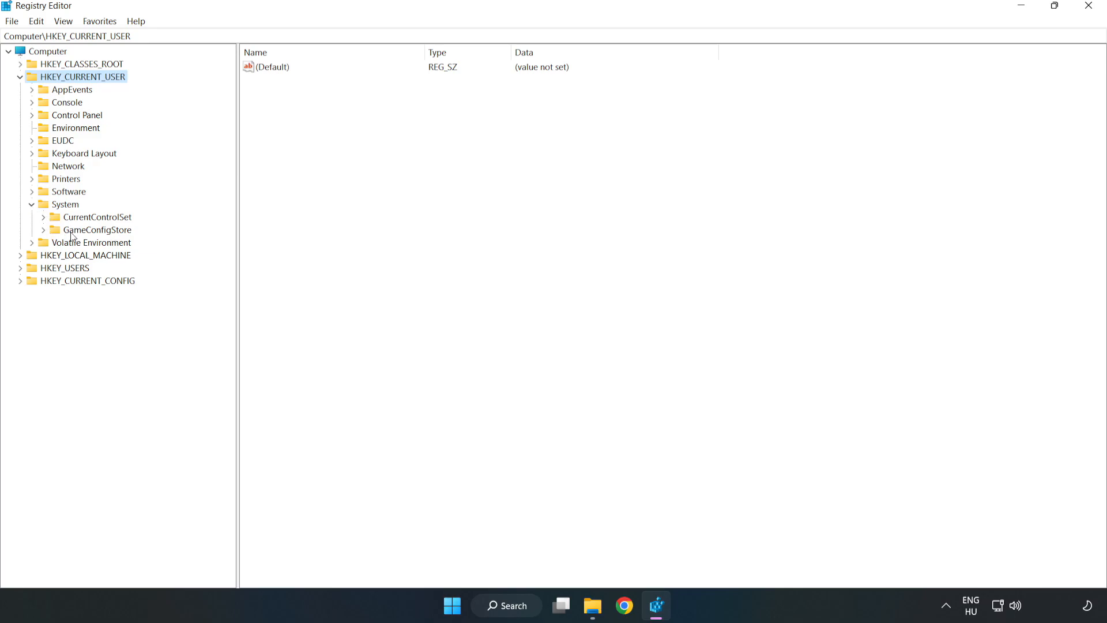
click(102, 230)
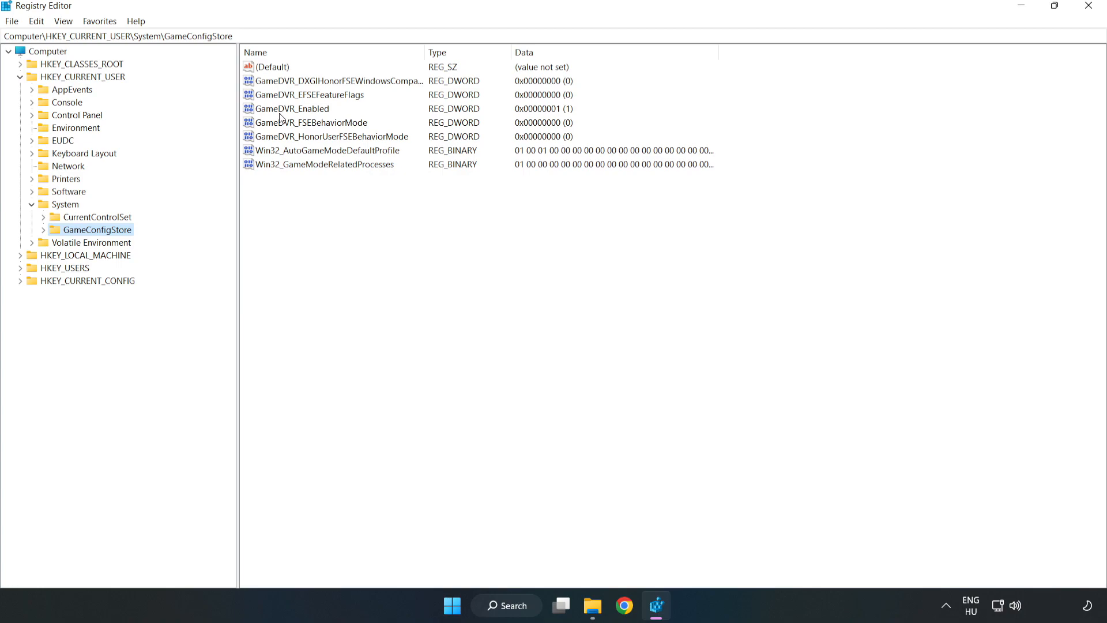
click(292, 109)
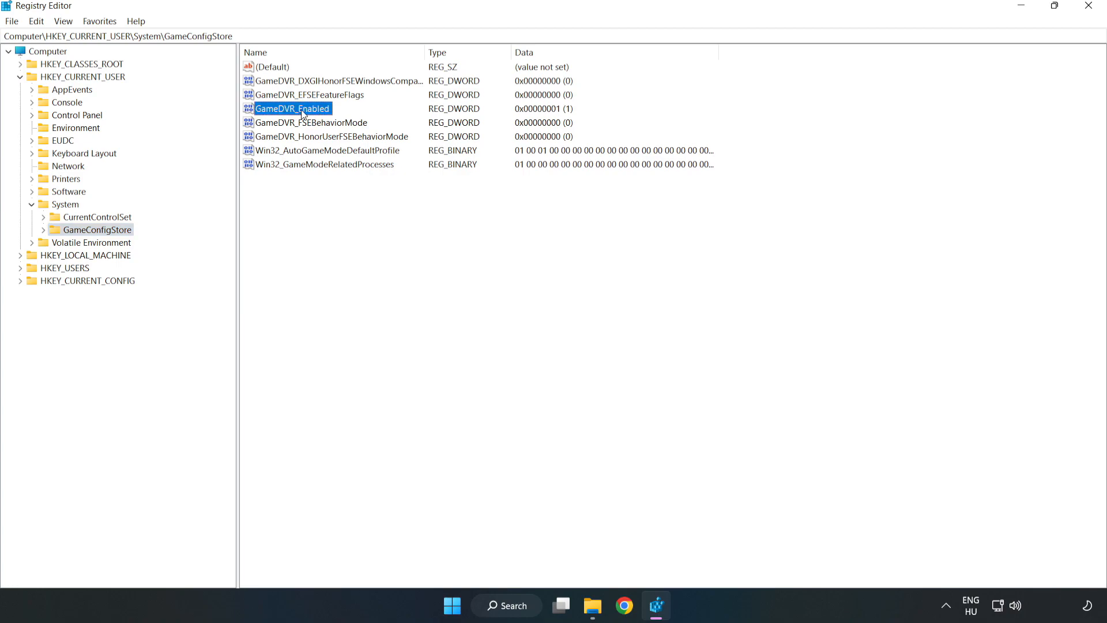
- Modify GameDVR_Enabled to 0, turning off Game DVR for the current user
right_click(302, 113)
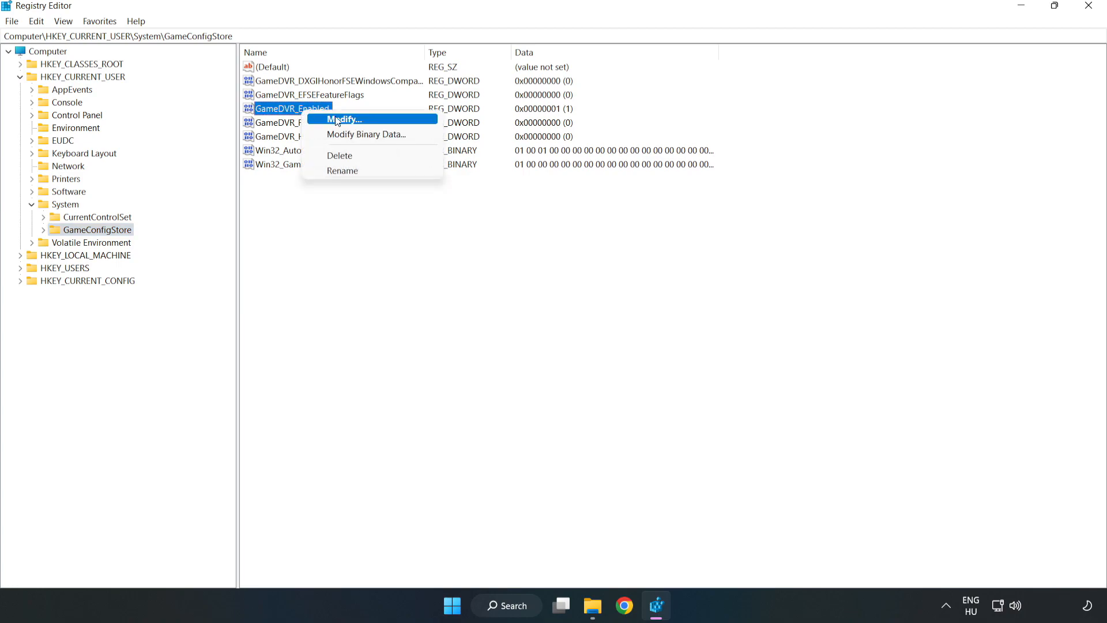
mouse_move(354, 124)
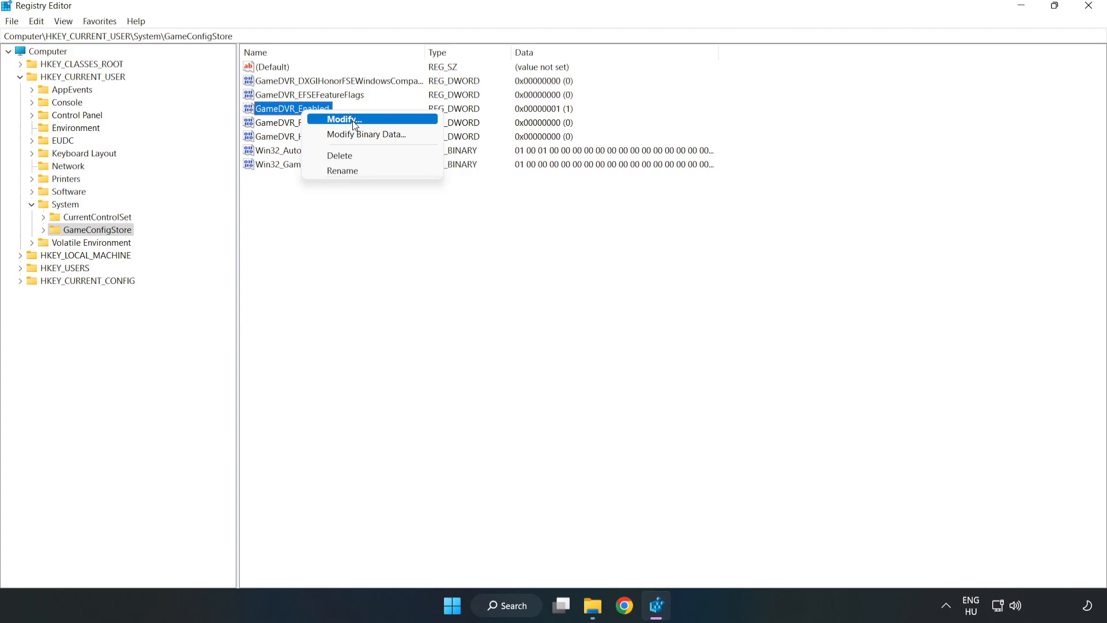
click(343, 119)
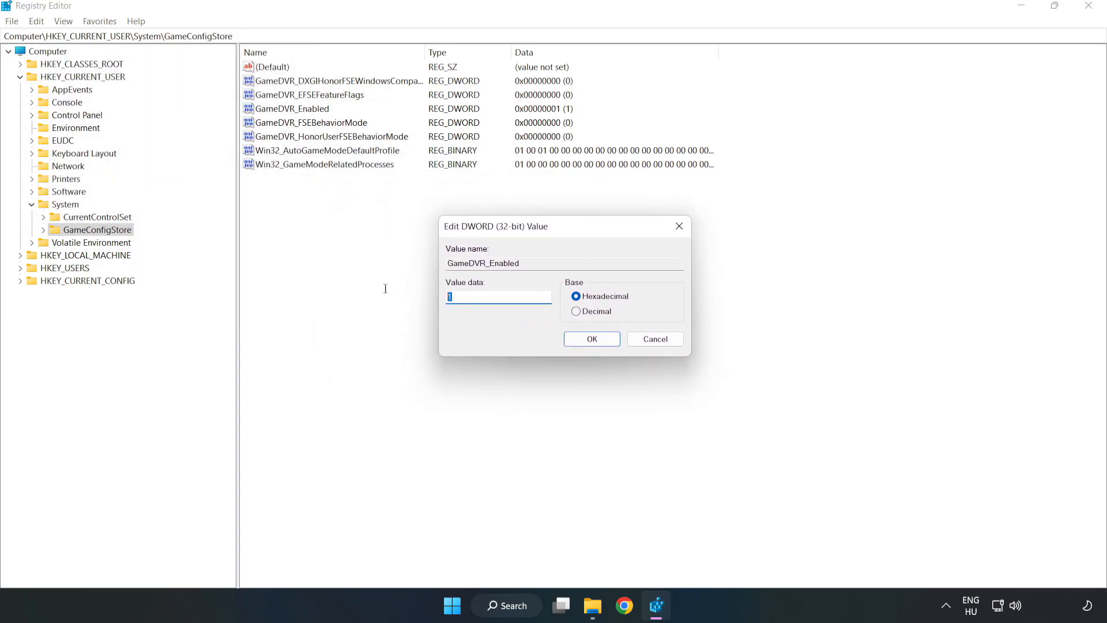
text(0)
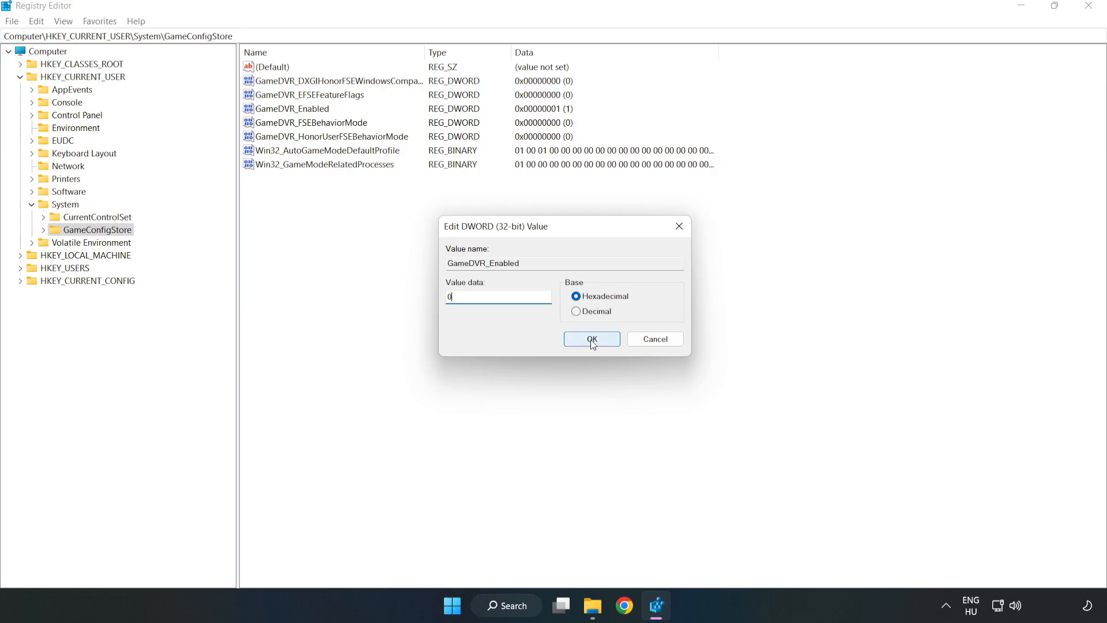
click(592, 339)
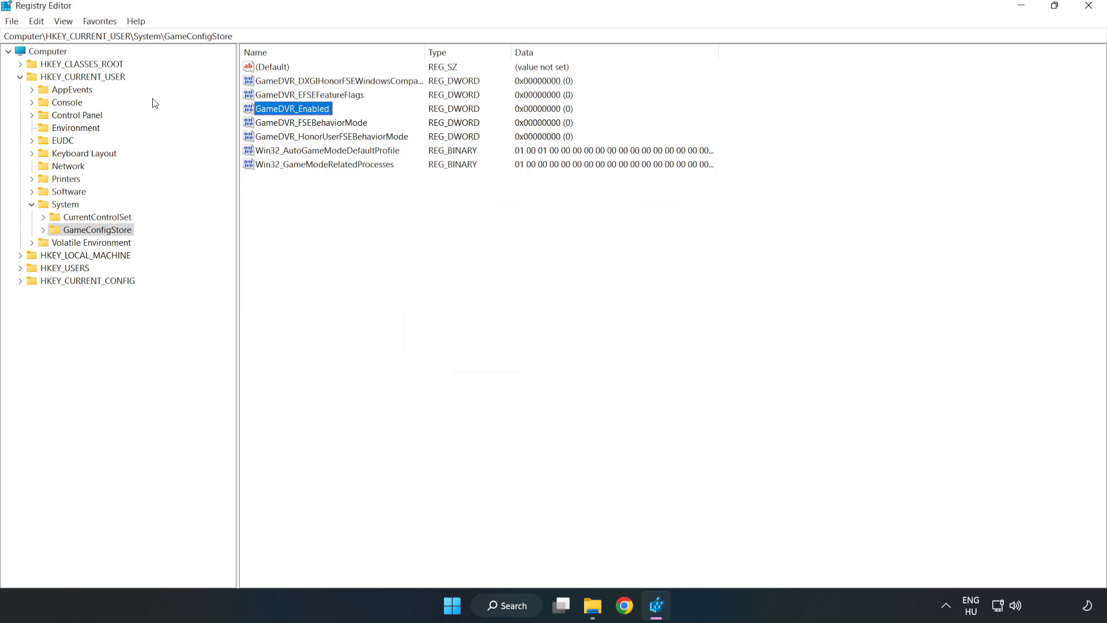
click(19, 76)
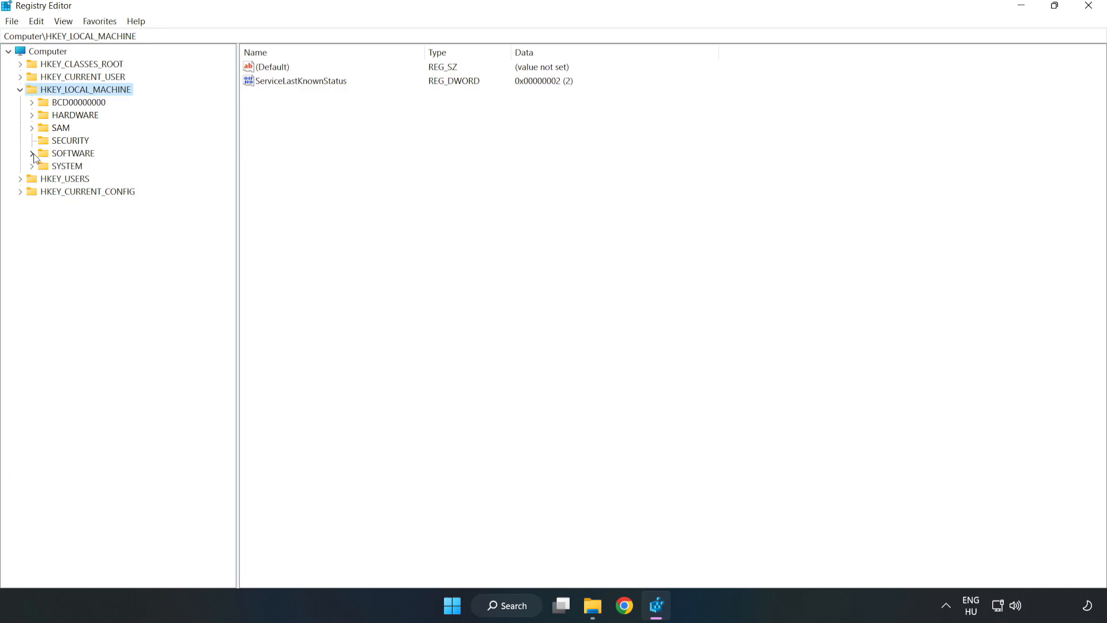
- Expand HKLM > SOFTWARE > Microsoft and reach the PolicyManager key
click(34, 154)
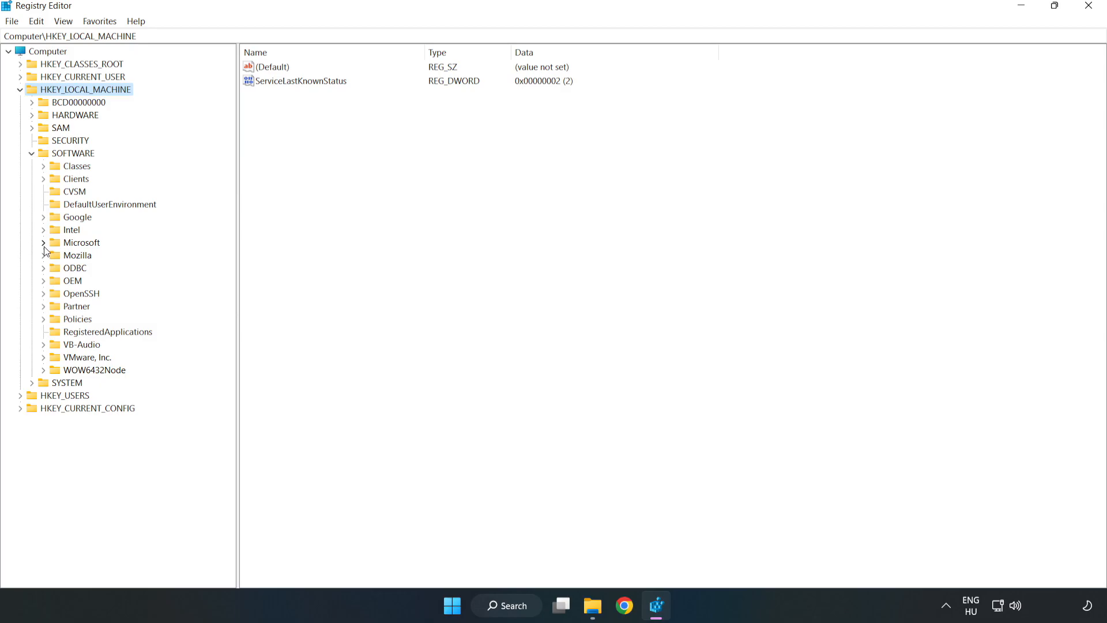
click(44, 242)
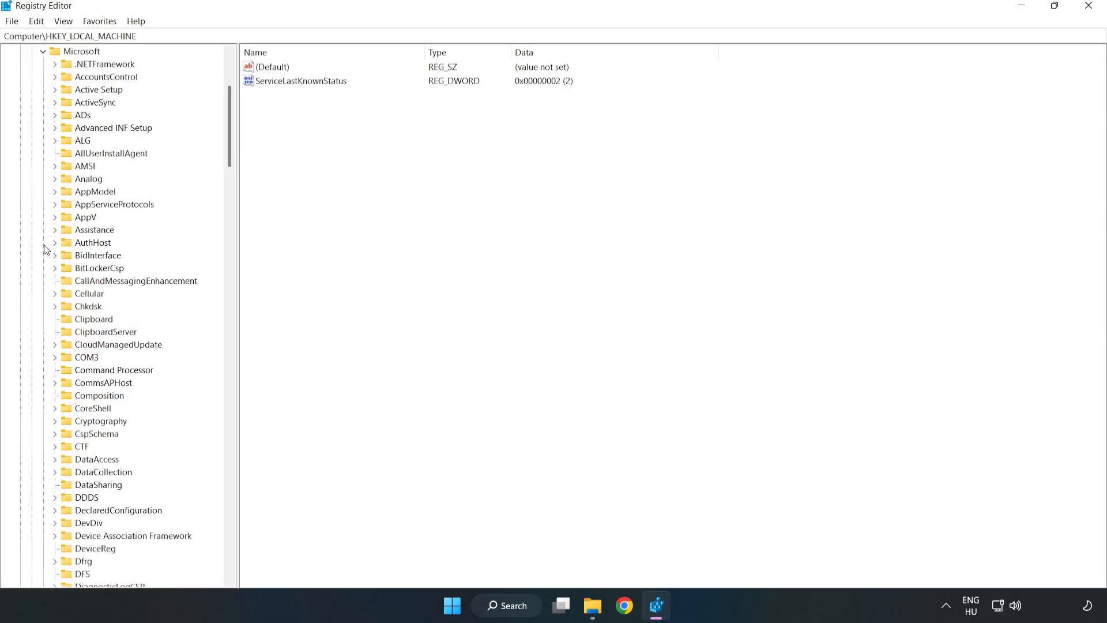
mouse_move(140, 204)
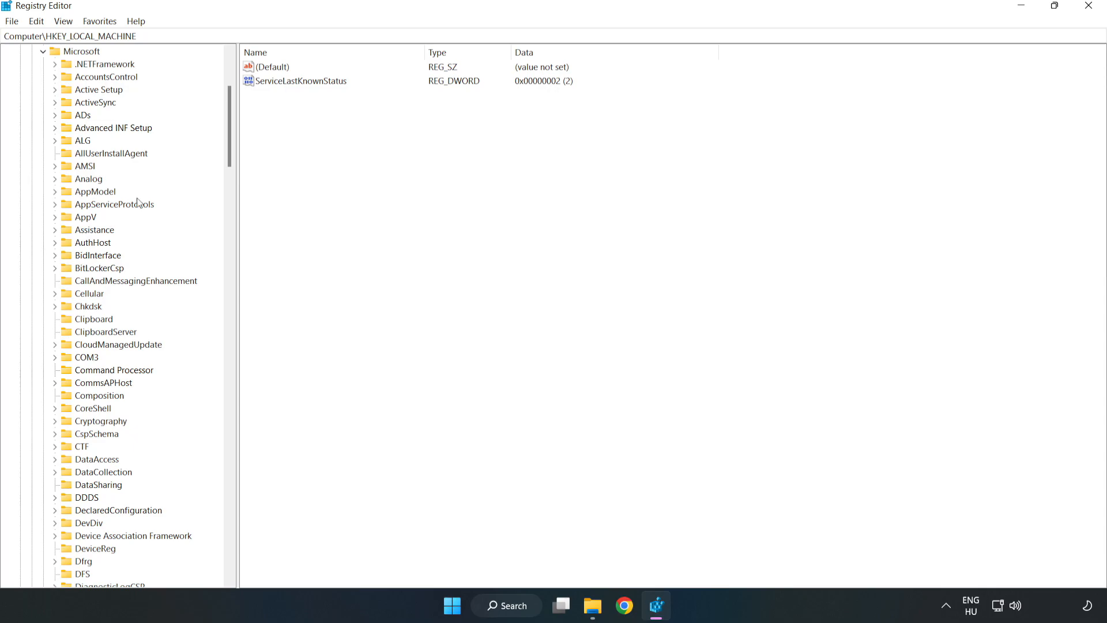
scroll(down, 3)
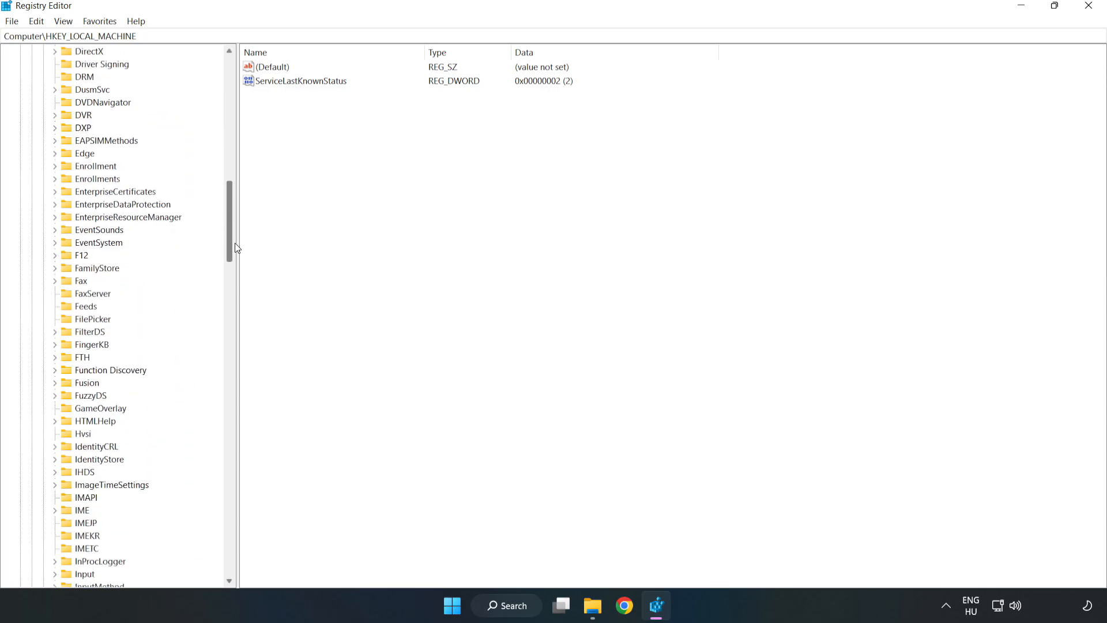
scroll(down, 3)
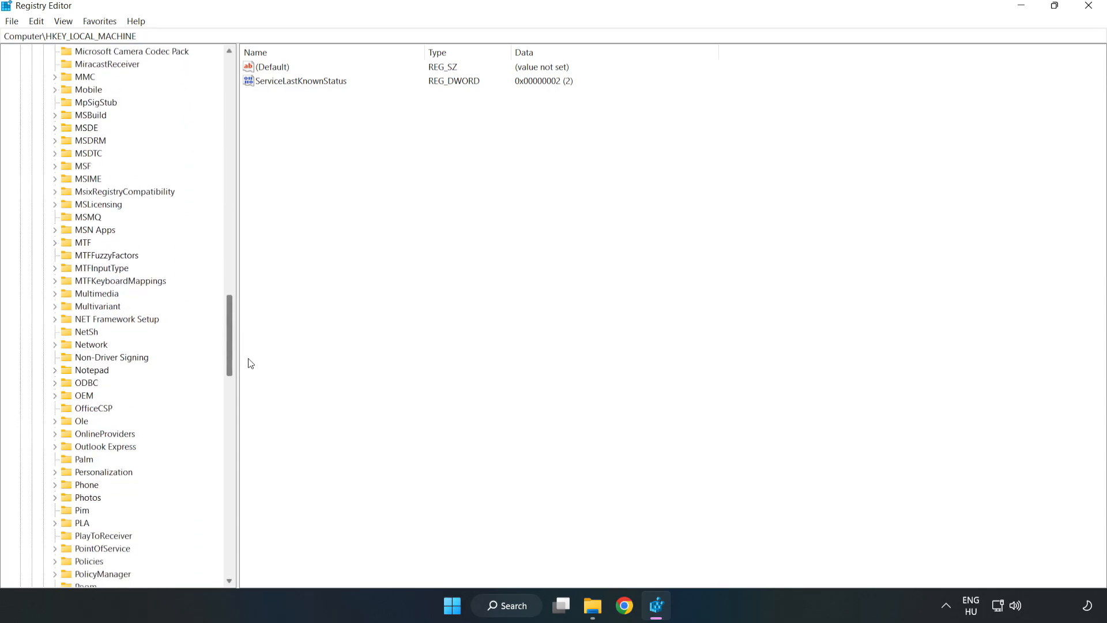
scroll(down, 3)
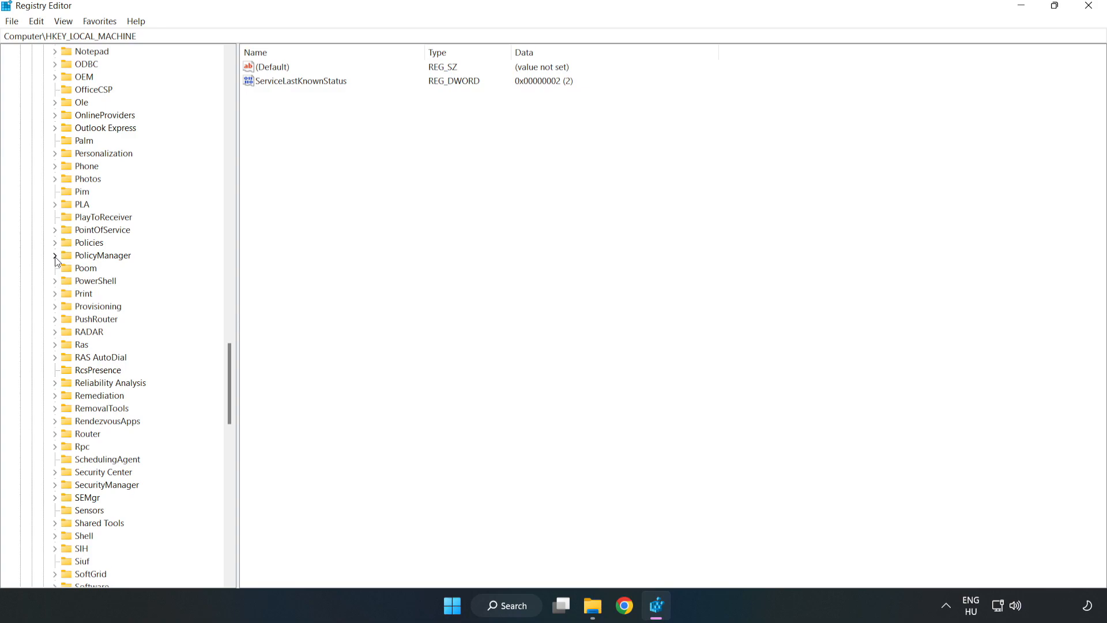
click(55, 255)
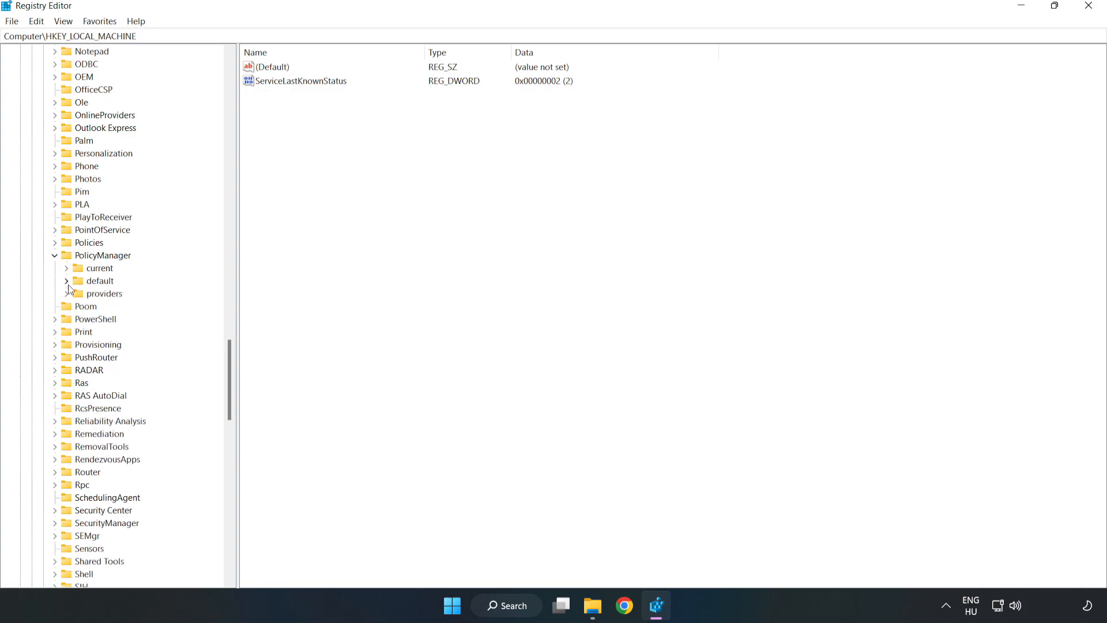
mouse_move(95, 284)
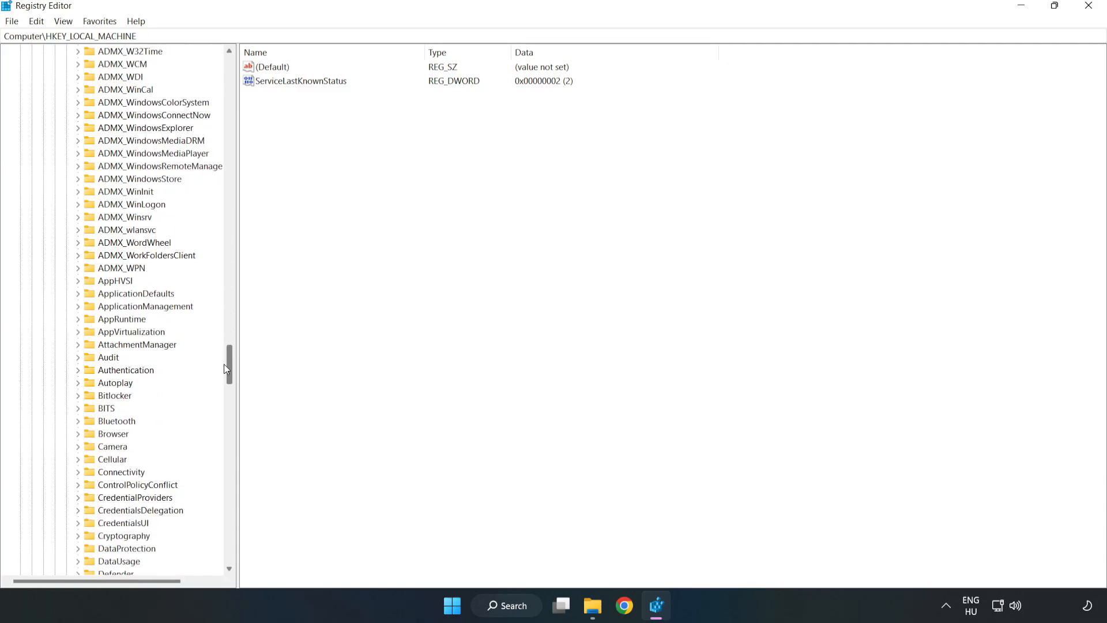
- Expand default ApplicationManagement policies and select the AllowGameDVR key
scroll(down, 3)
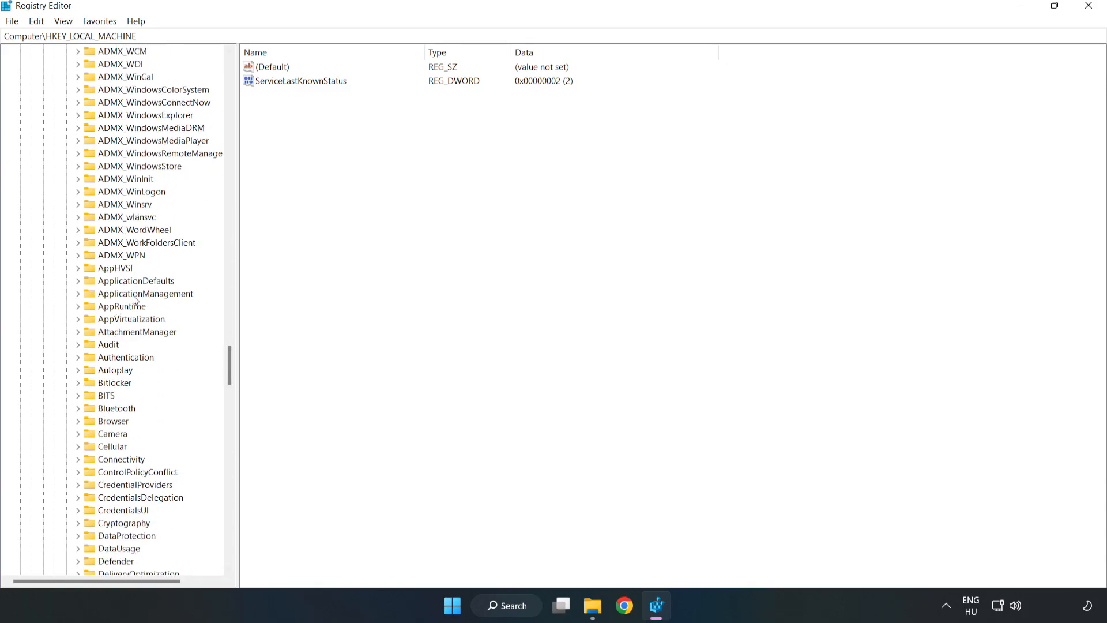
mouse_move(81, 297)
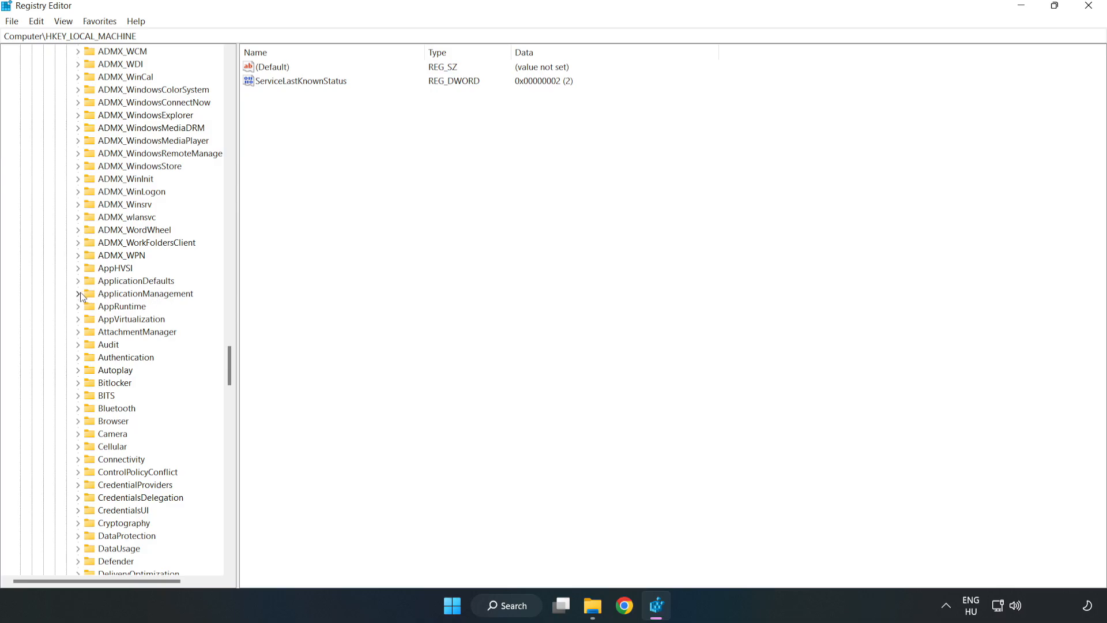
click(78, 294)
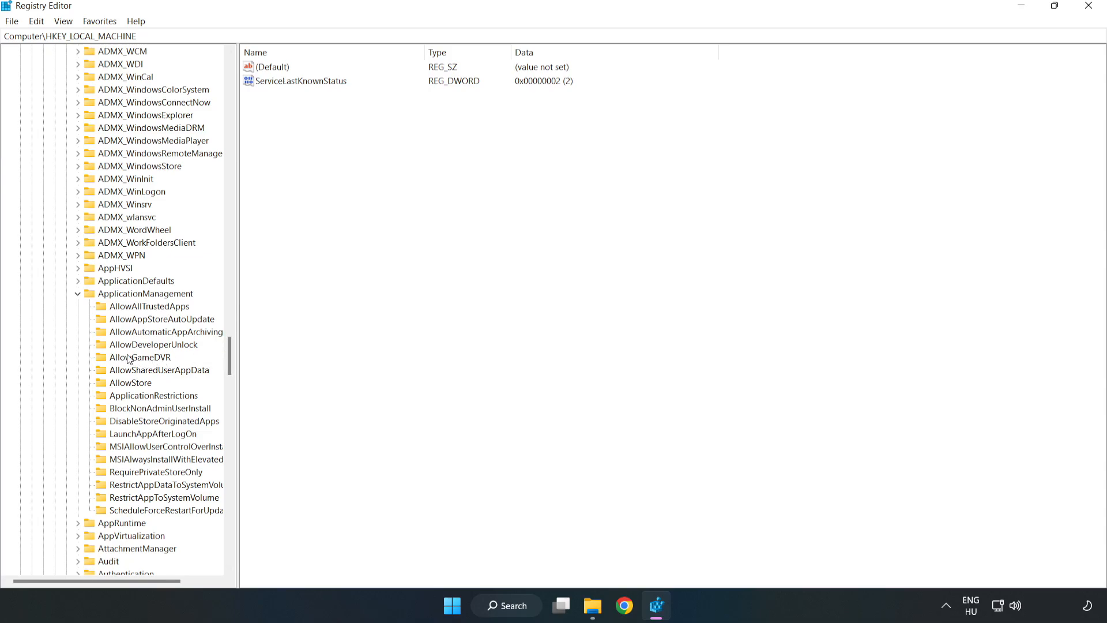
click(139, 357)
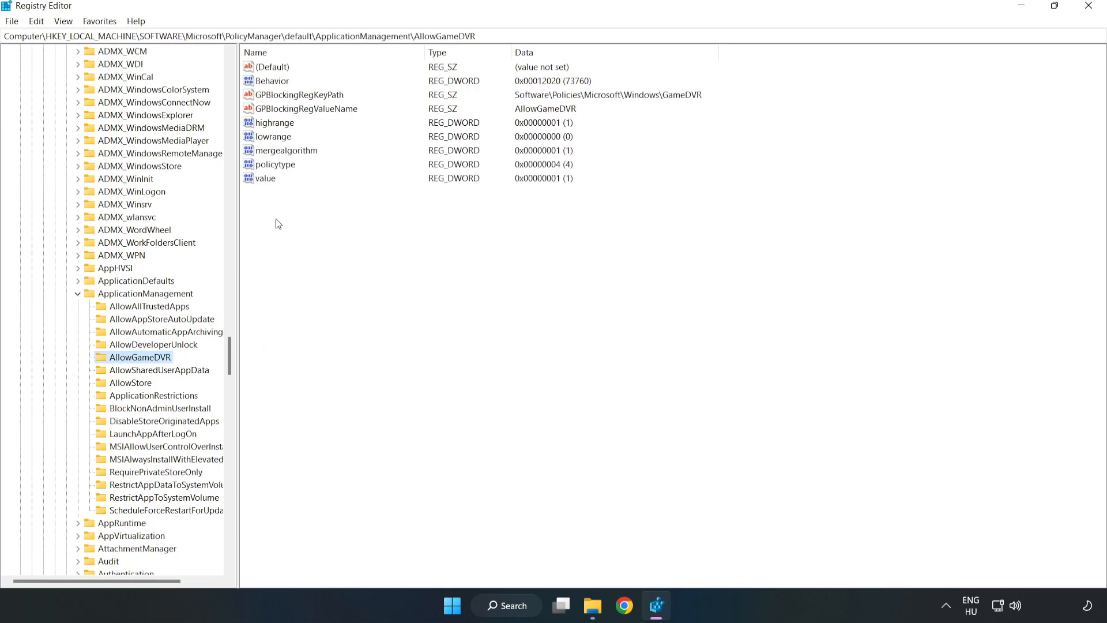
- Modify the AllowGameDVR value to 0, then close Registry Editor
click(265, 178)
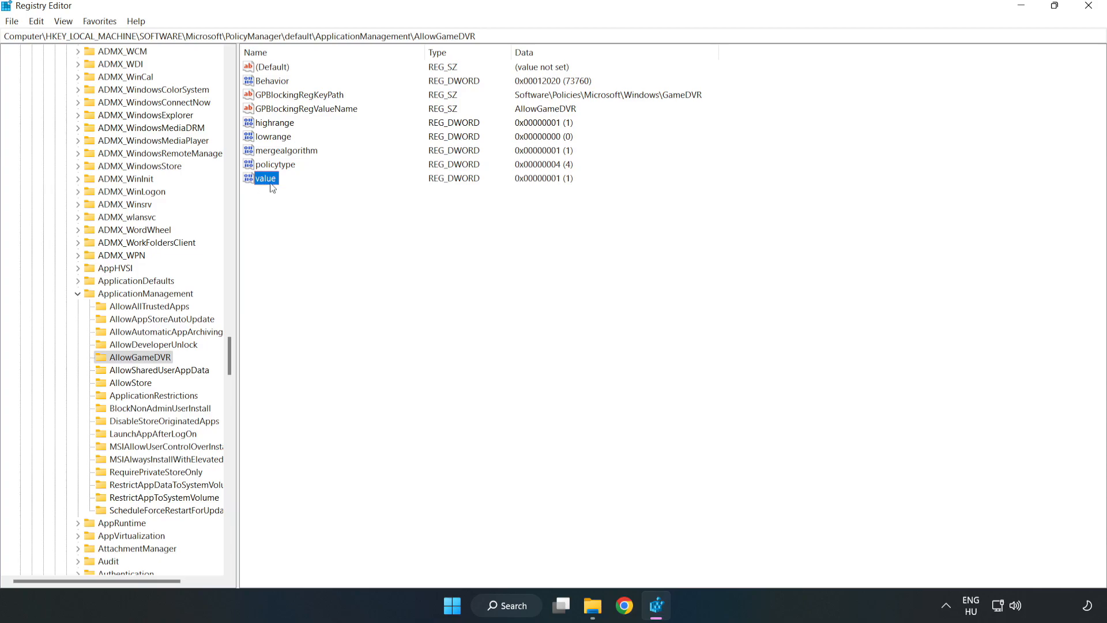
right_click(265, 177)
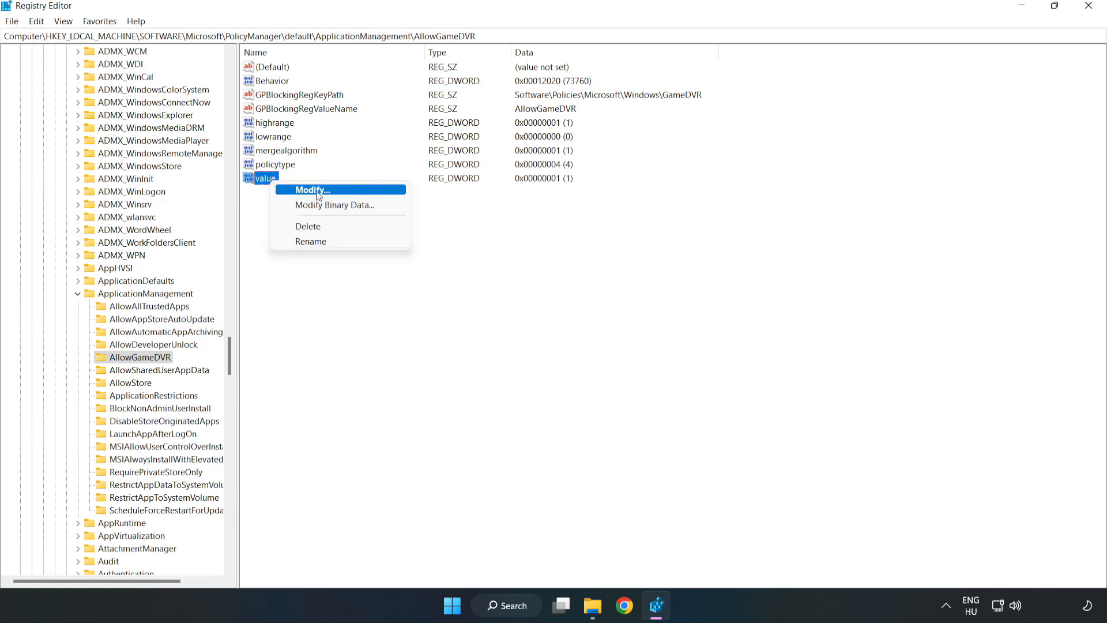
click(309, 189)
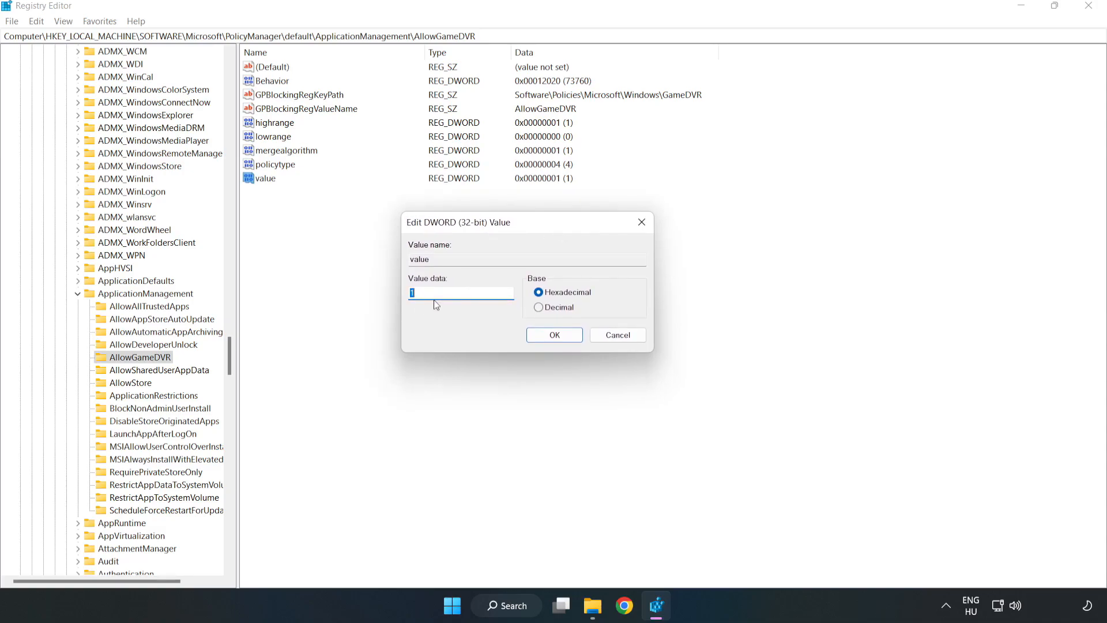
text(0)
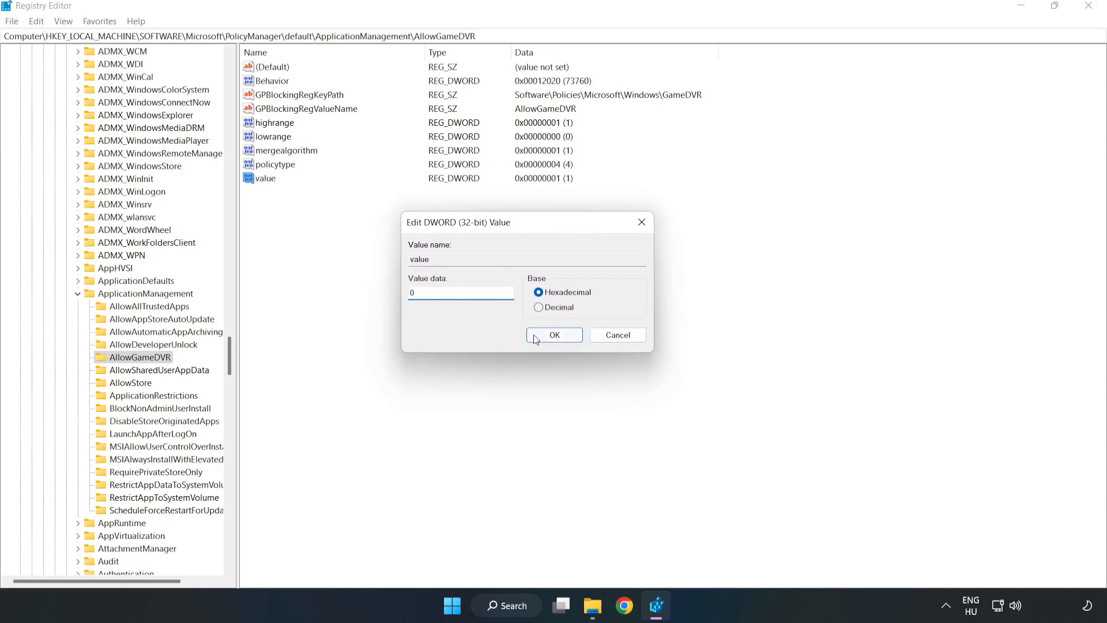
click(553, 334)
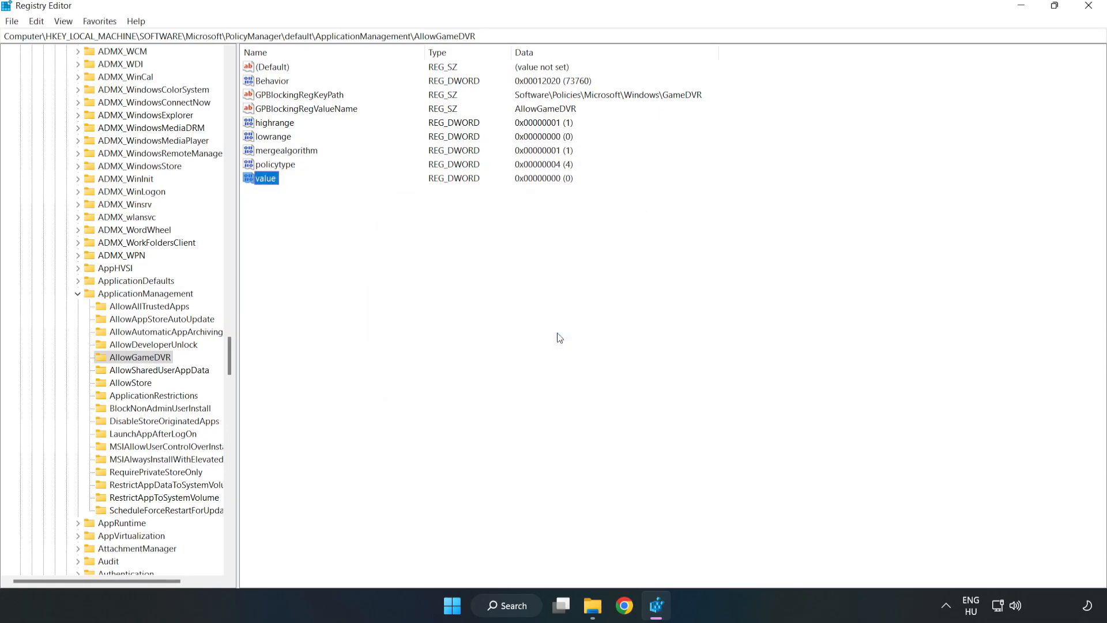
mouse_move(1089, 20)
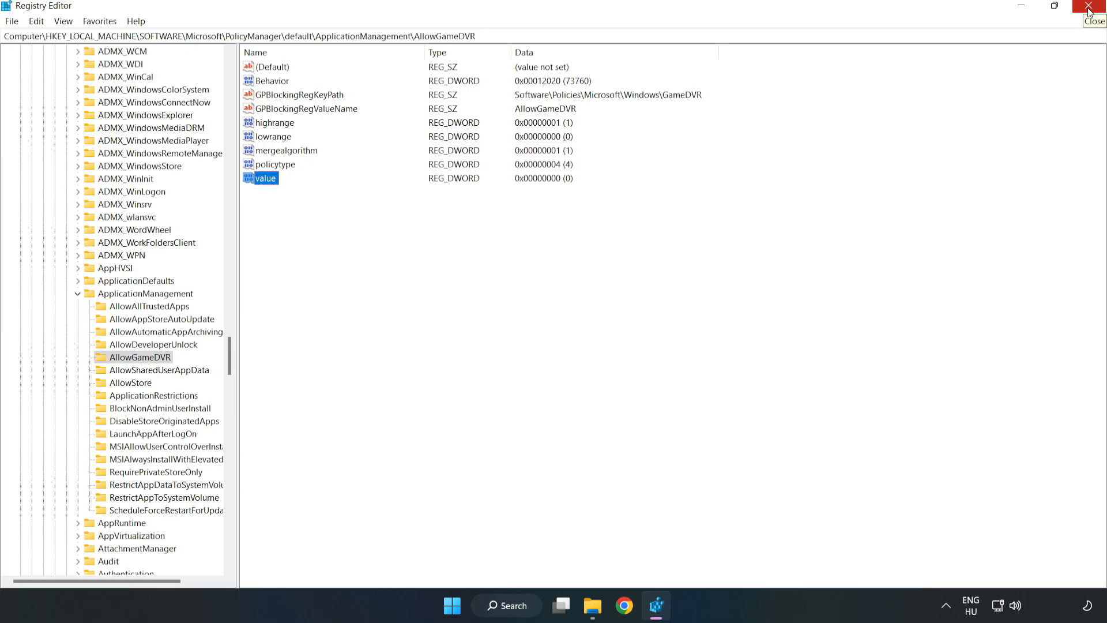
click(1086, 6)
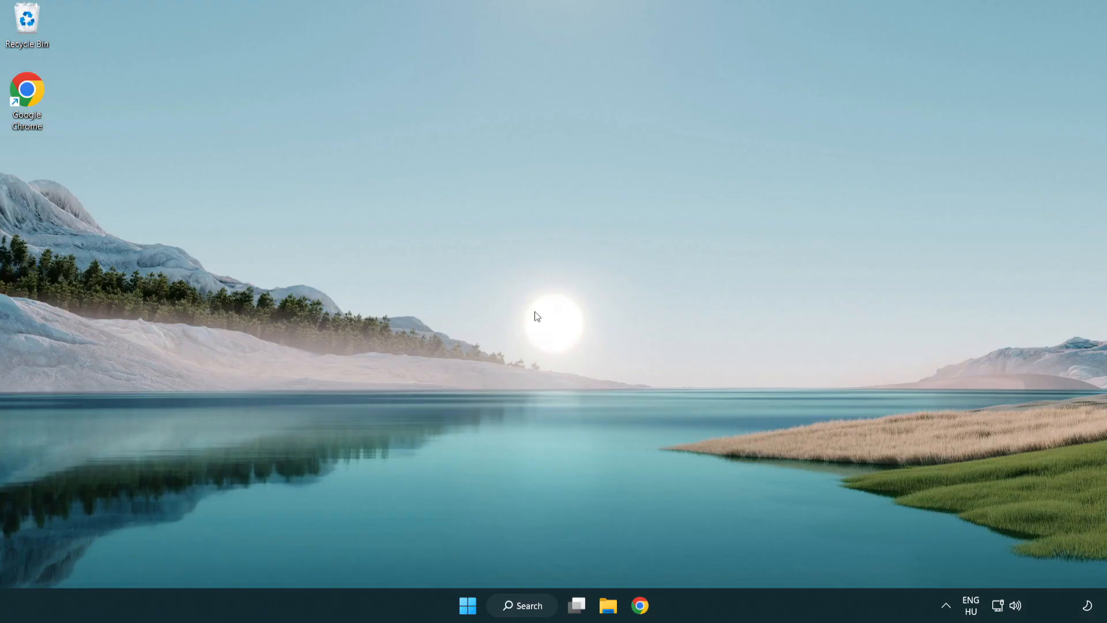
mouse_move(644, 611)
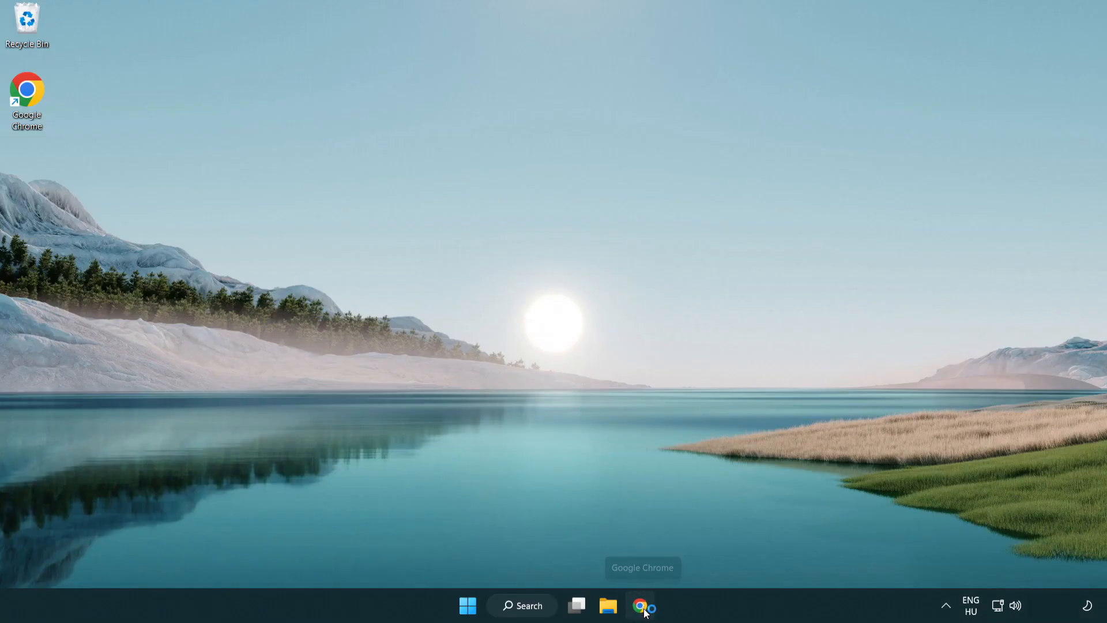
- Download the DirectX End-User Runtime Web Installer in Chrome and launch dxwebsetup.exe
click(641, 606)
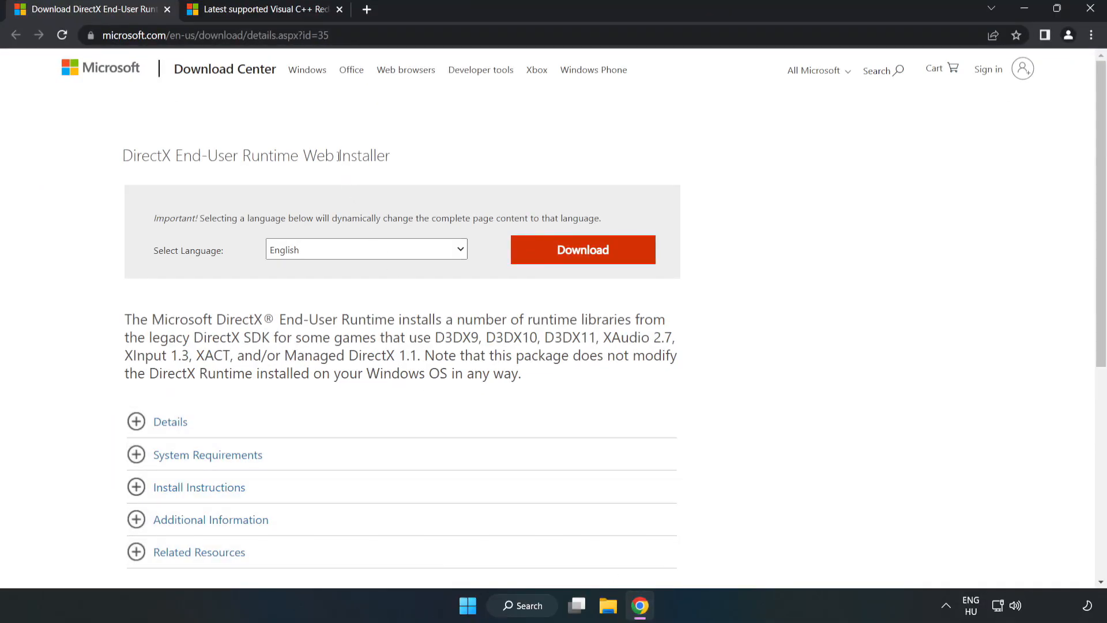
click(220, 34)
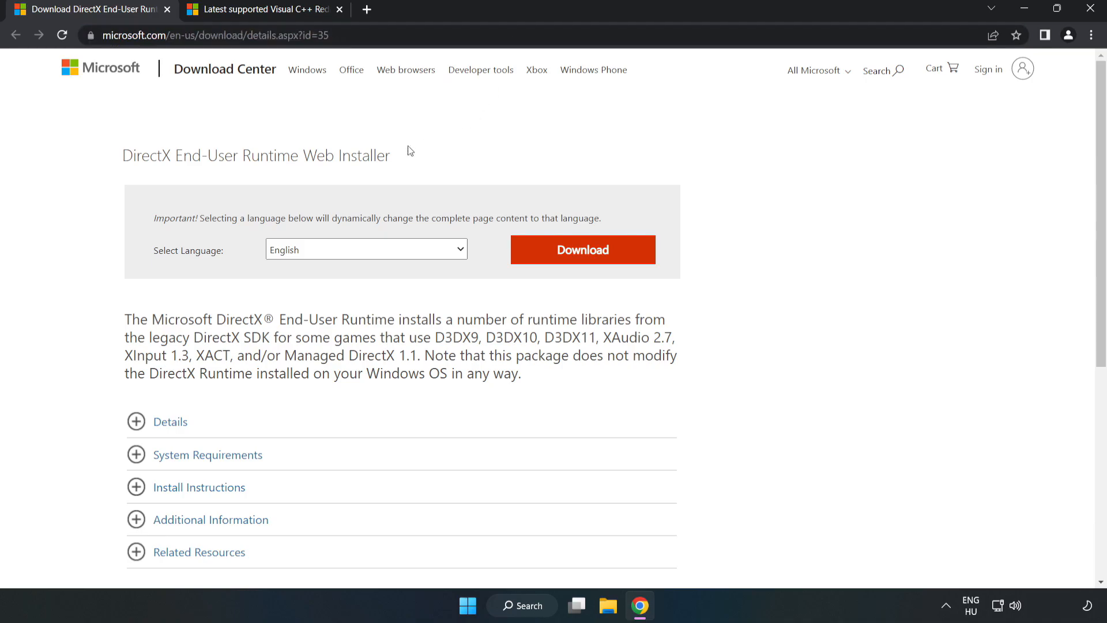
mouse_move(590, 263)
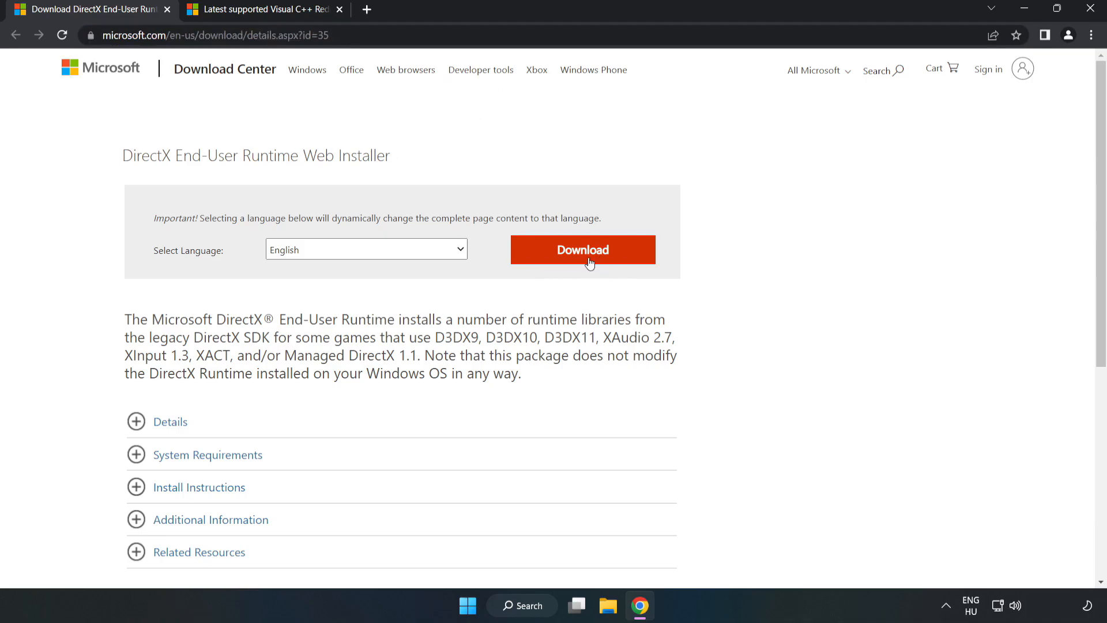
click(582, 250)
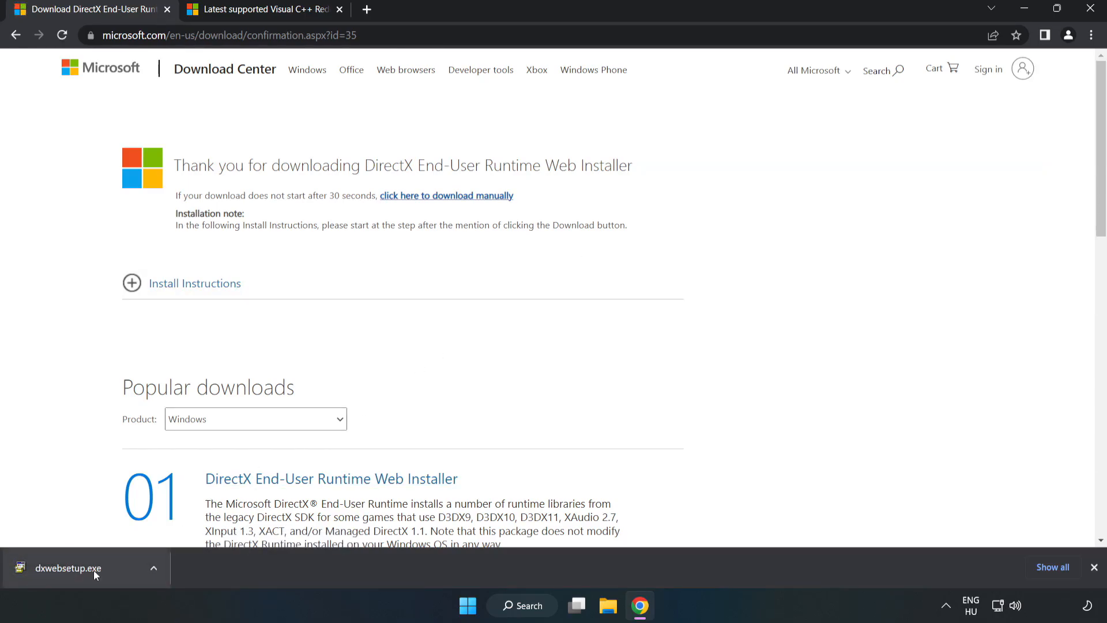
click(68, 567)
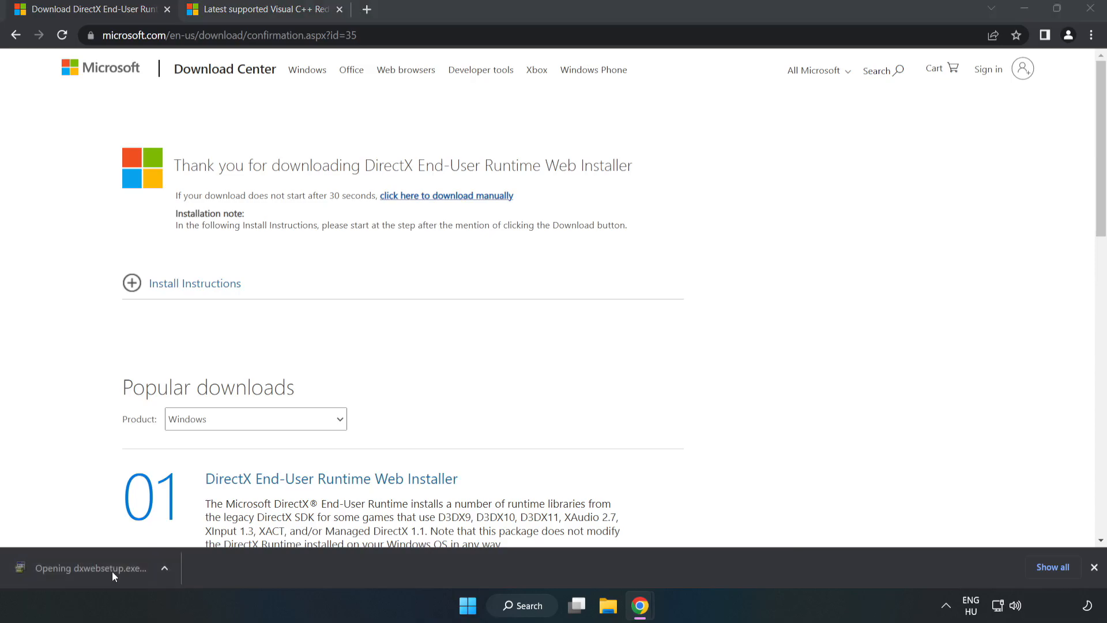
mouse_move(115, 574)
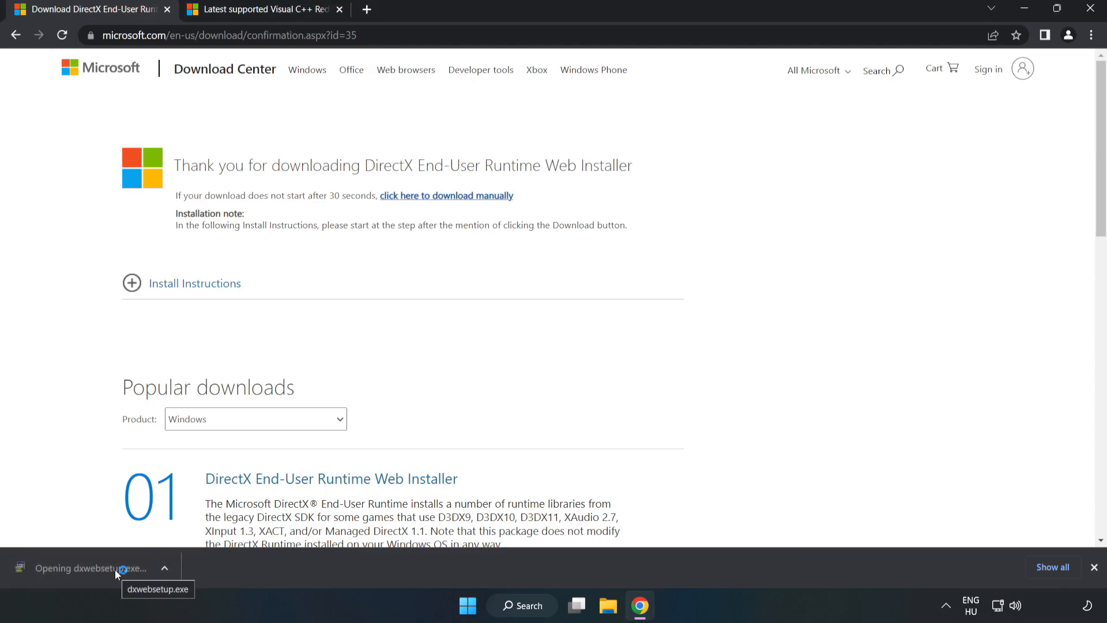
click(92, 567)
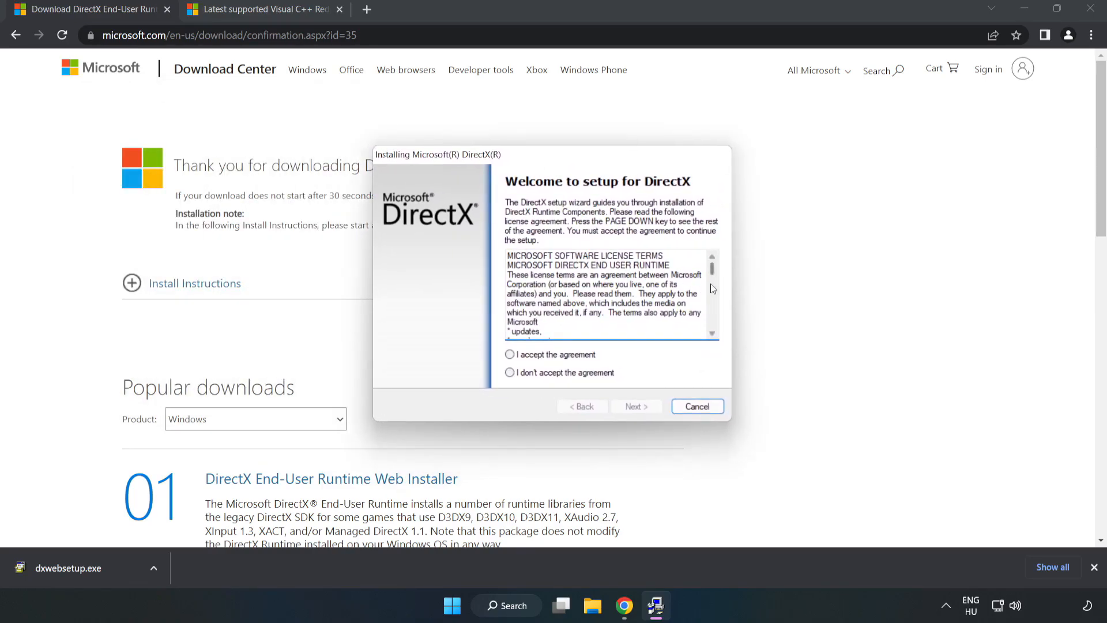
- Accept the license, decline the Bing Bar, run the DirectX setup and finish the wizard
scroll(down, 3)
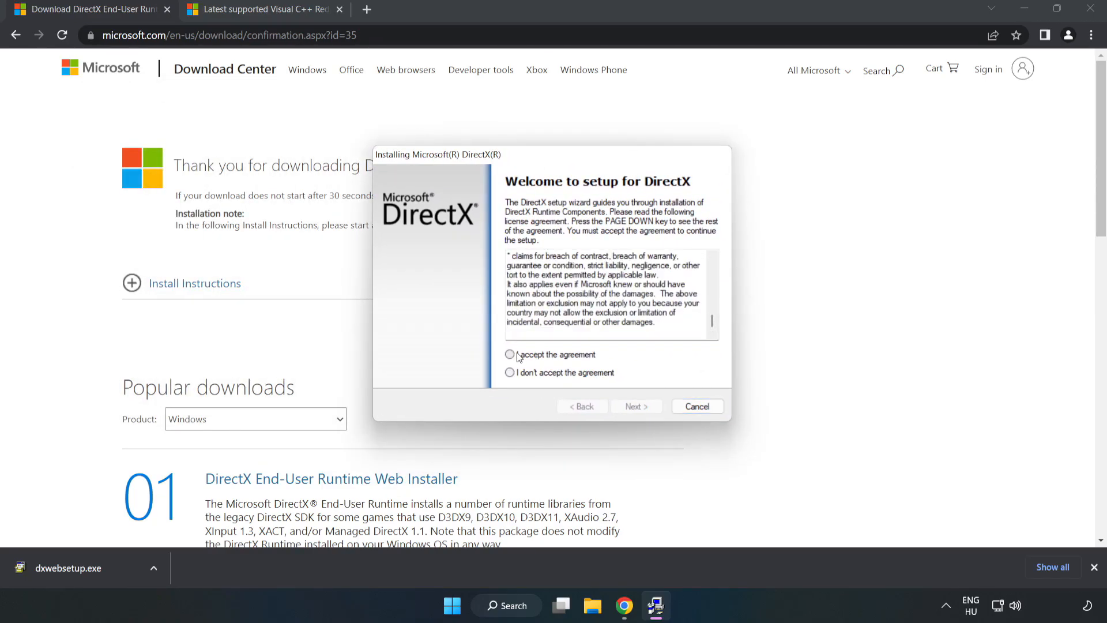
click(510, 354)
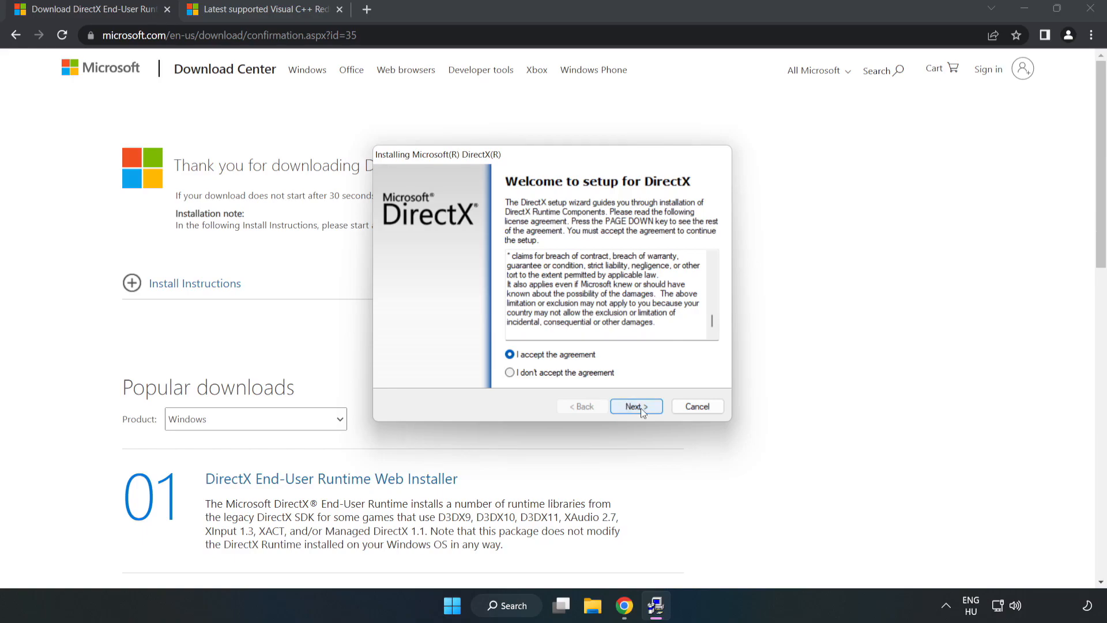
click(636, 406)
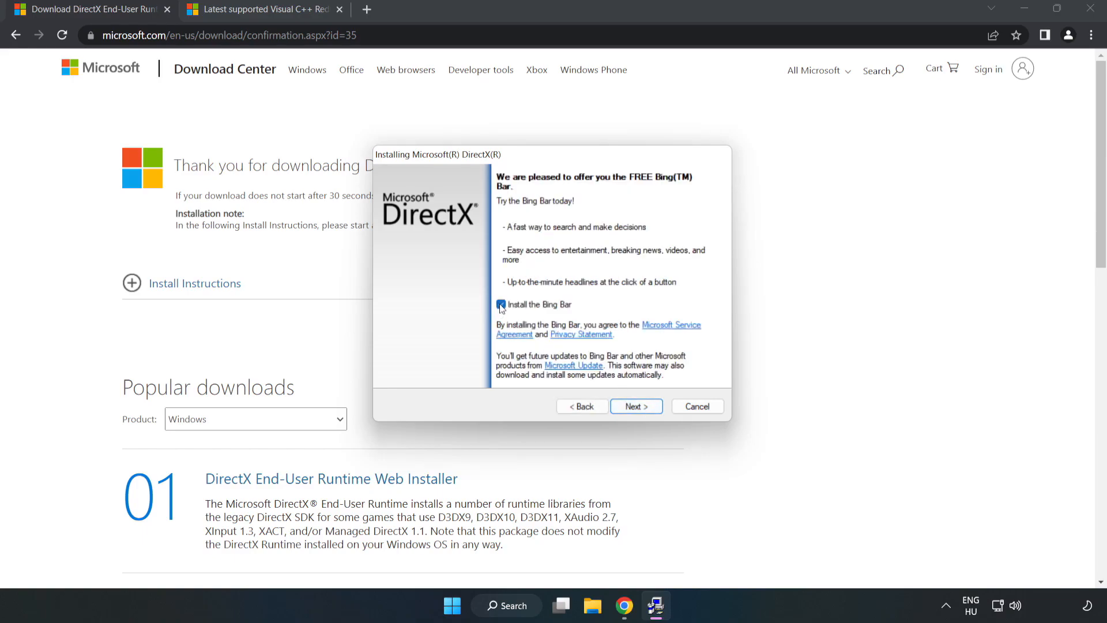
click(500, 305)
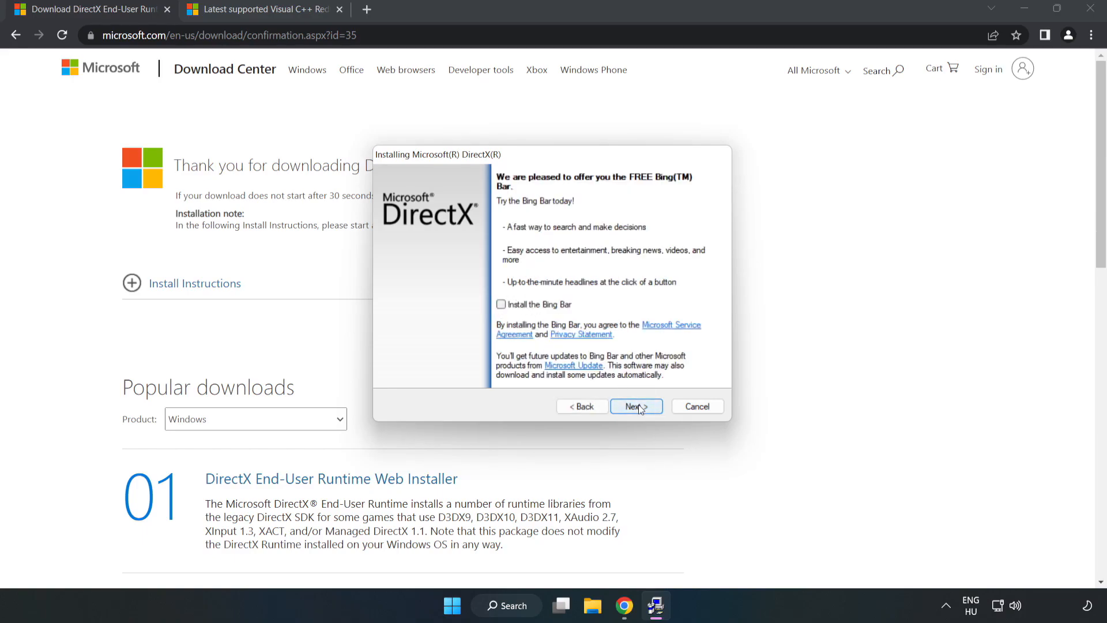
click(637, 406)
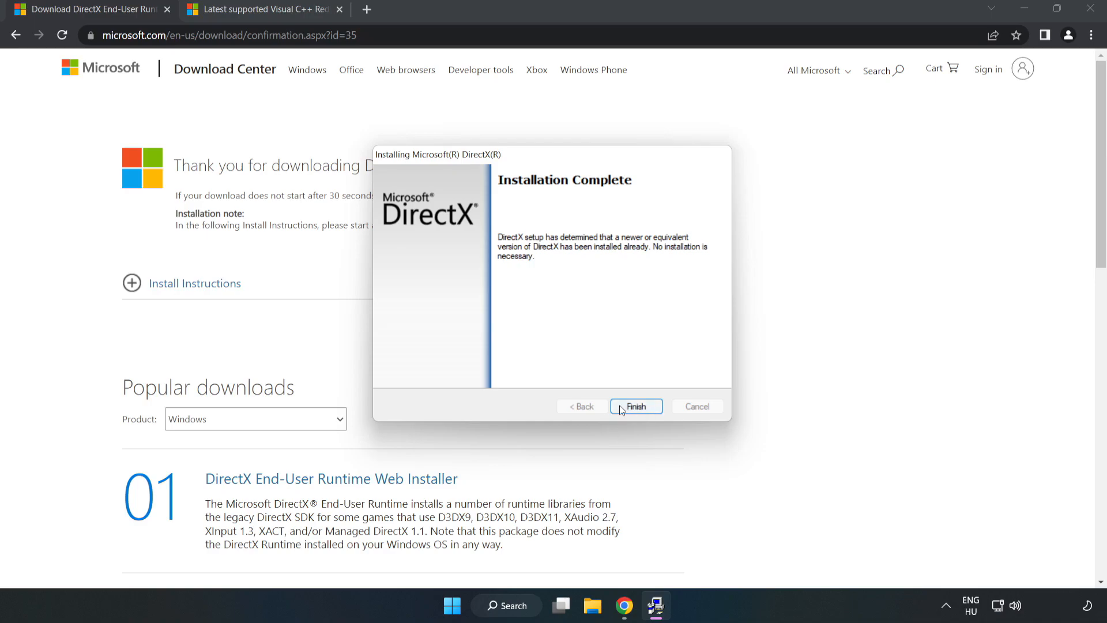
click(636, 406)
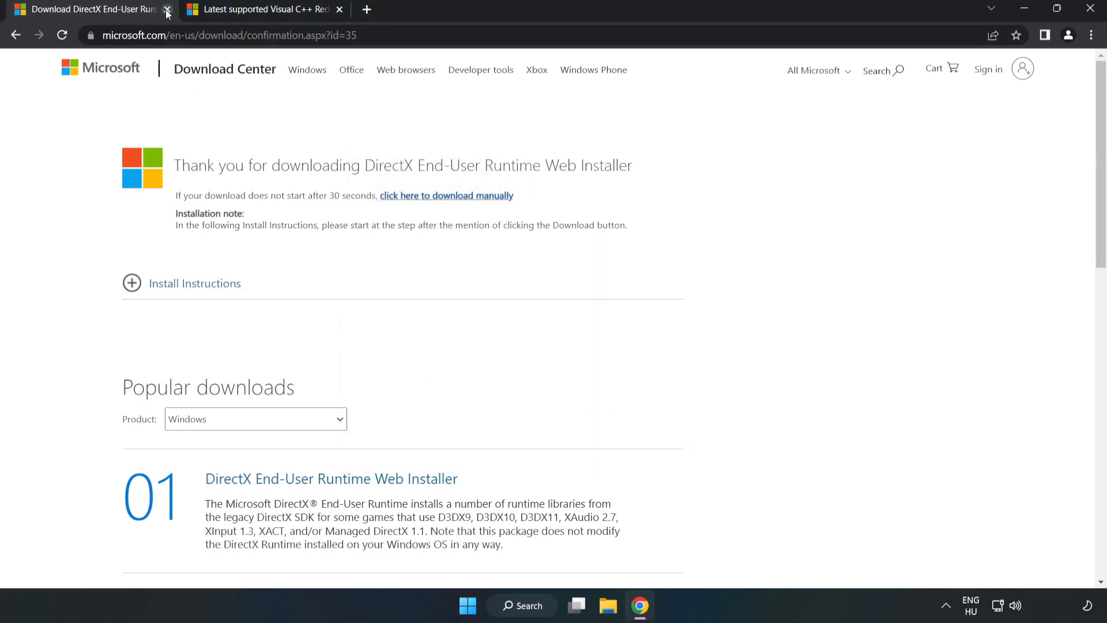
- Close the DirectX page and download the ARM64 and x64 Visual C++ redistributables from Microsoft
click(167, 10)
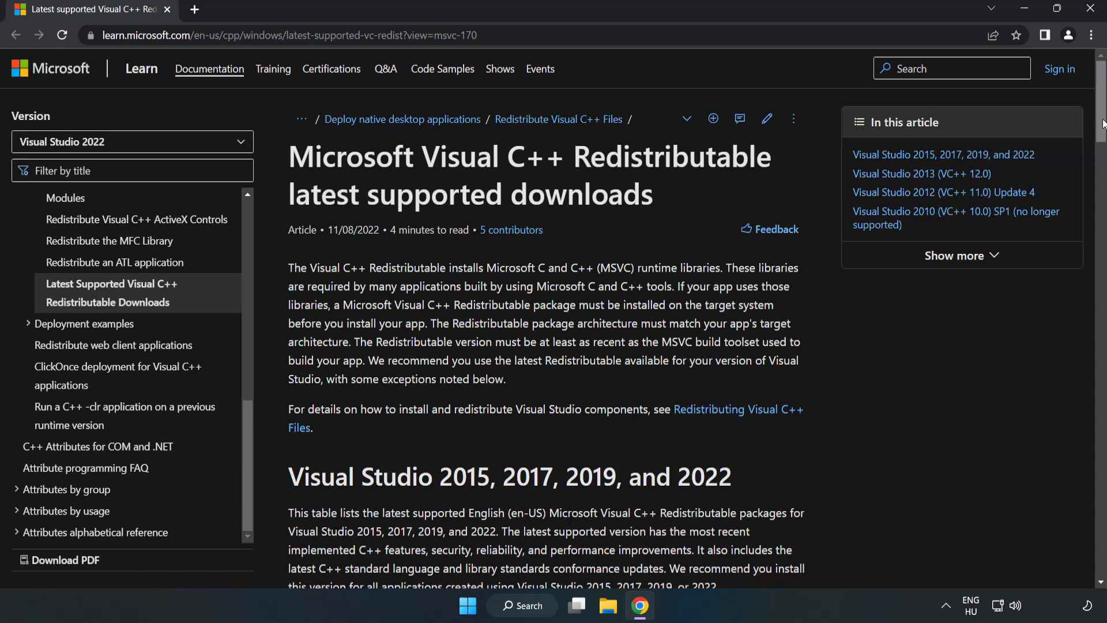
scroll(down, 3)
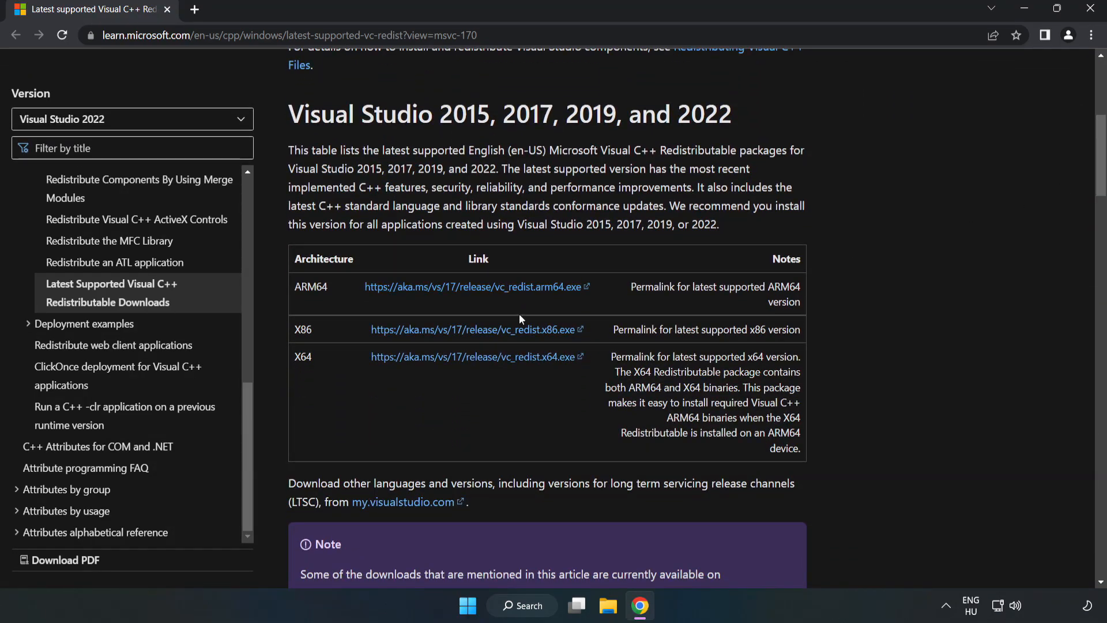
click(478, 330)
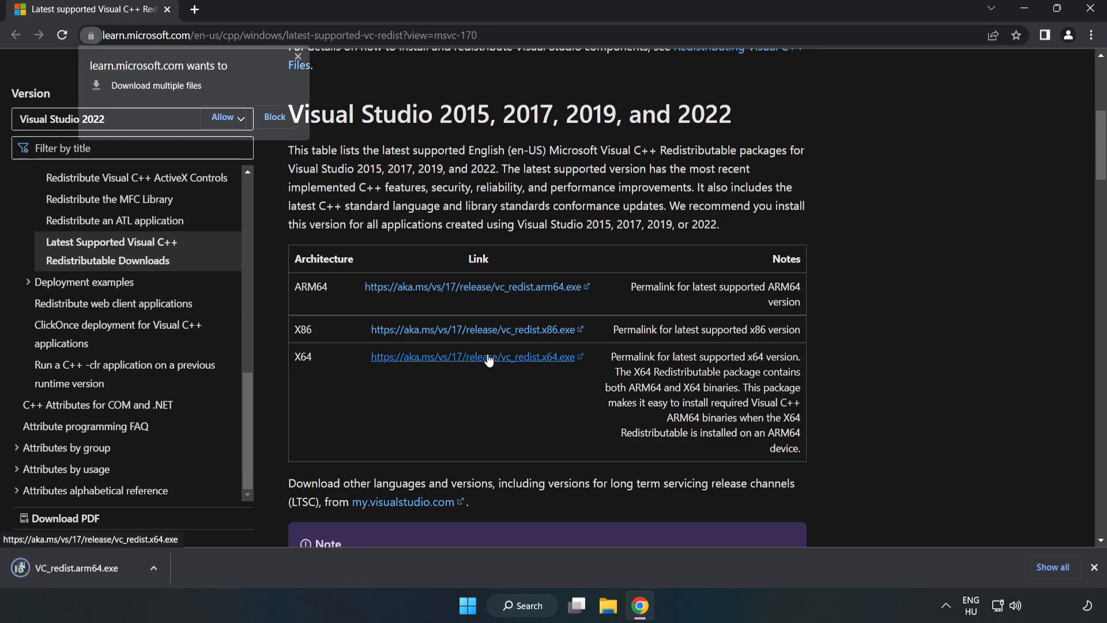
click(222, 117)
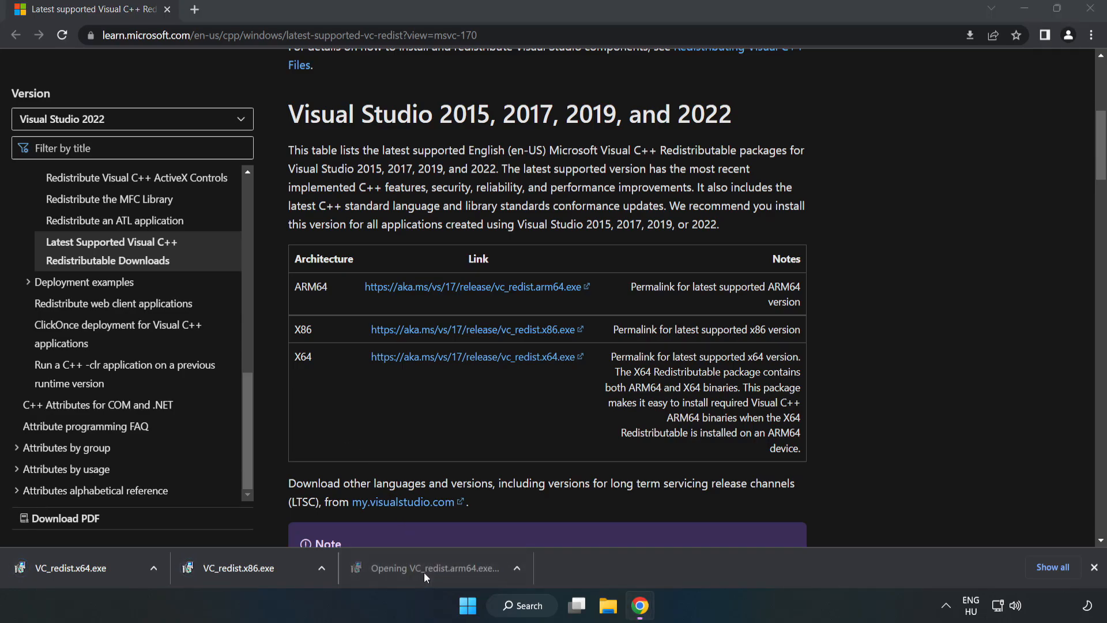
- Run VC_redist.arm64.exe, accept the license and install; it fails as unsupported
click(435, 567)
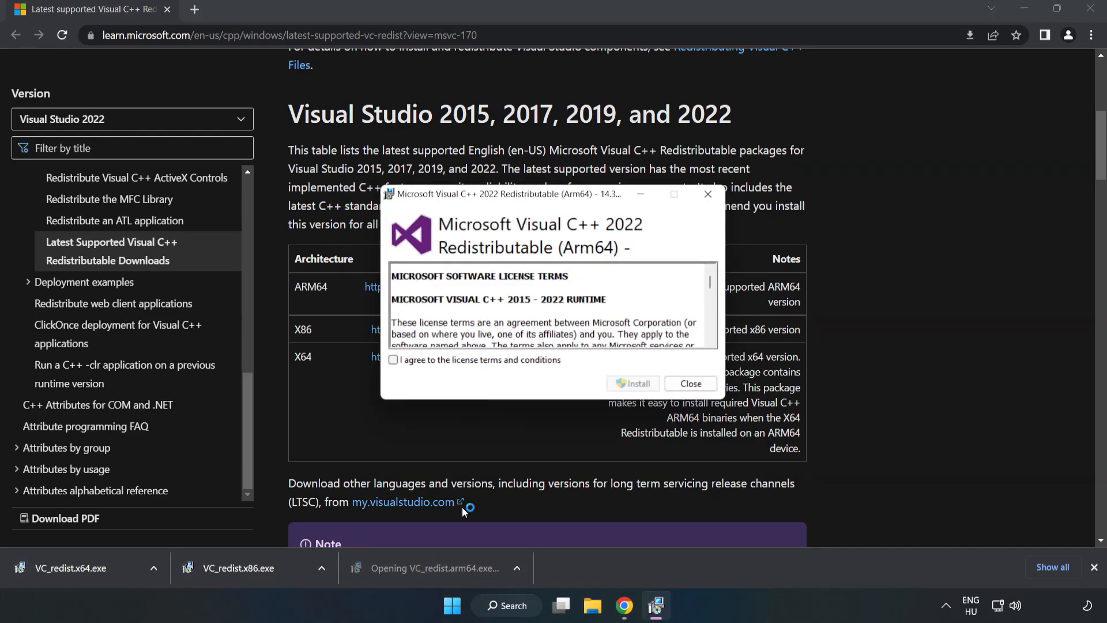
scroll(down, 3)
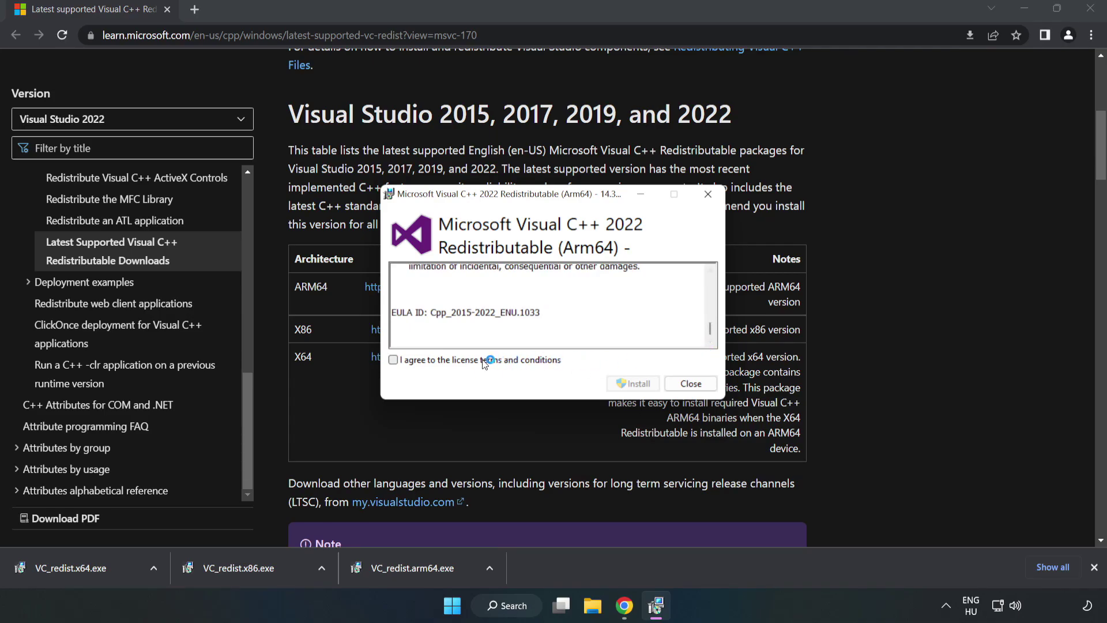
click(392, 359)
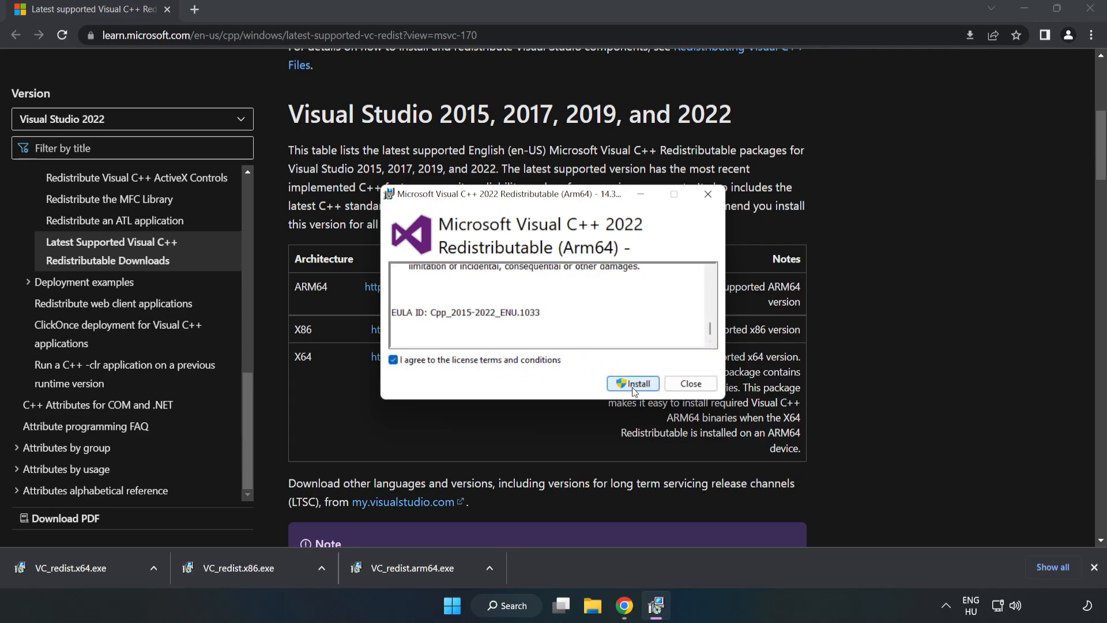
click(634, 384)
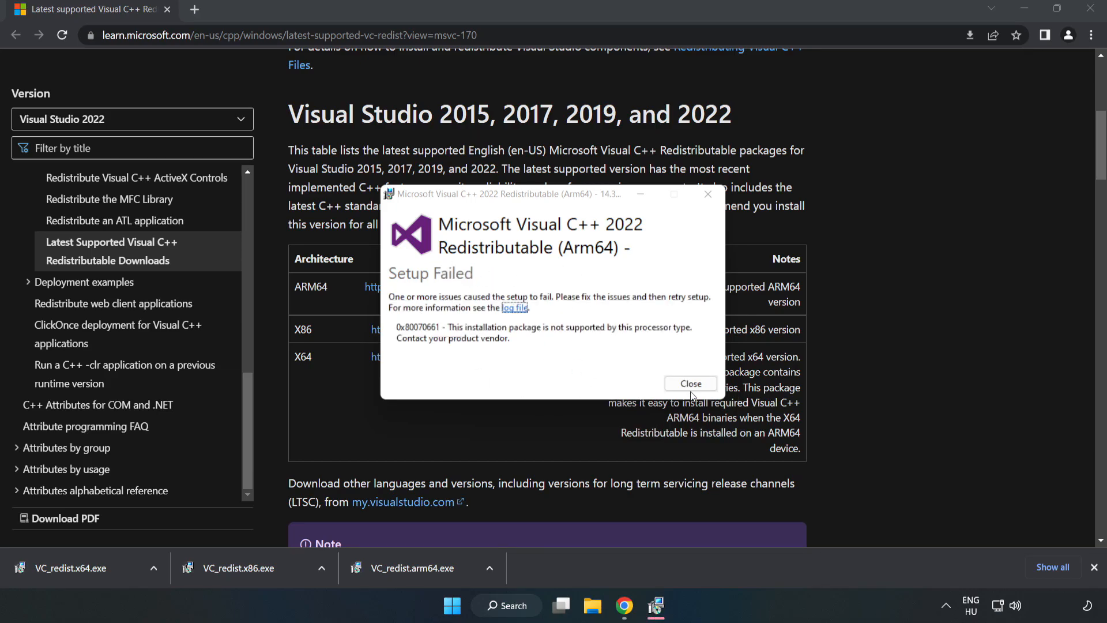
click(691, 384)
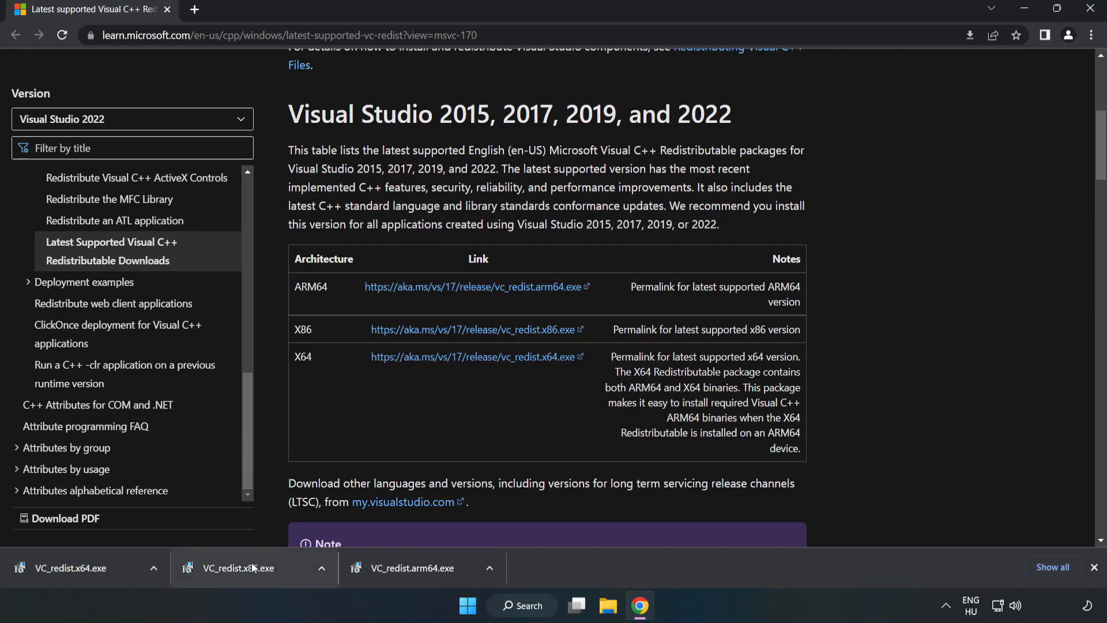
- Run VC_redist.x86.exe and complete its installation successfully
click(238, 568)
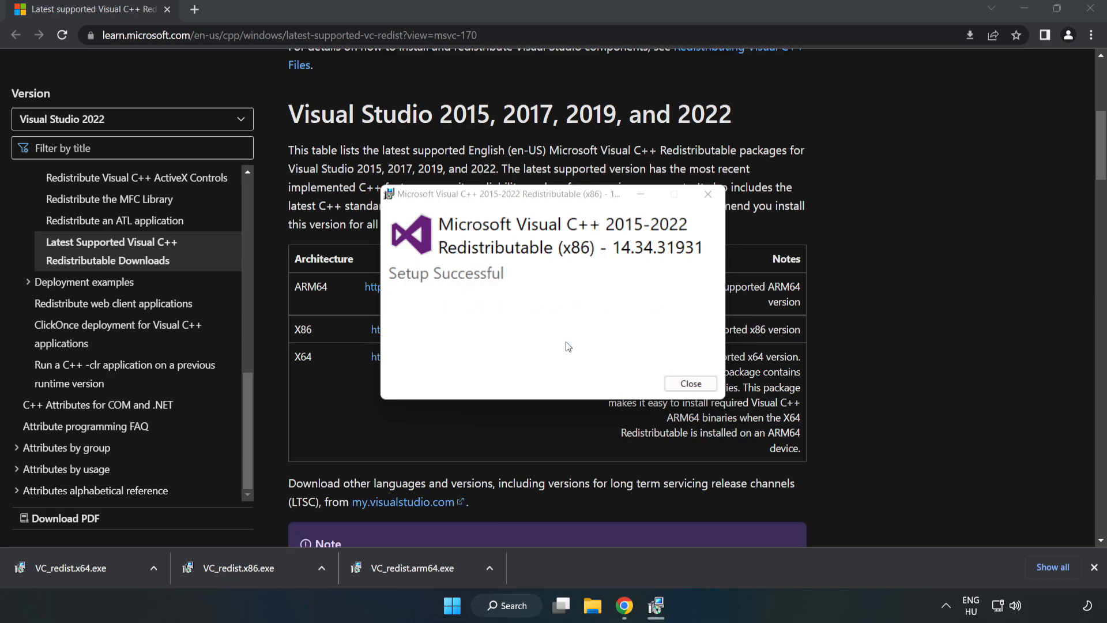
click(690, 385)
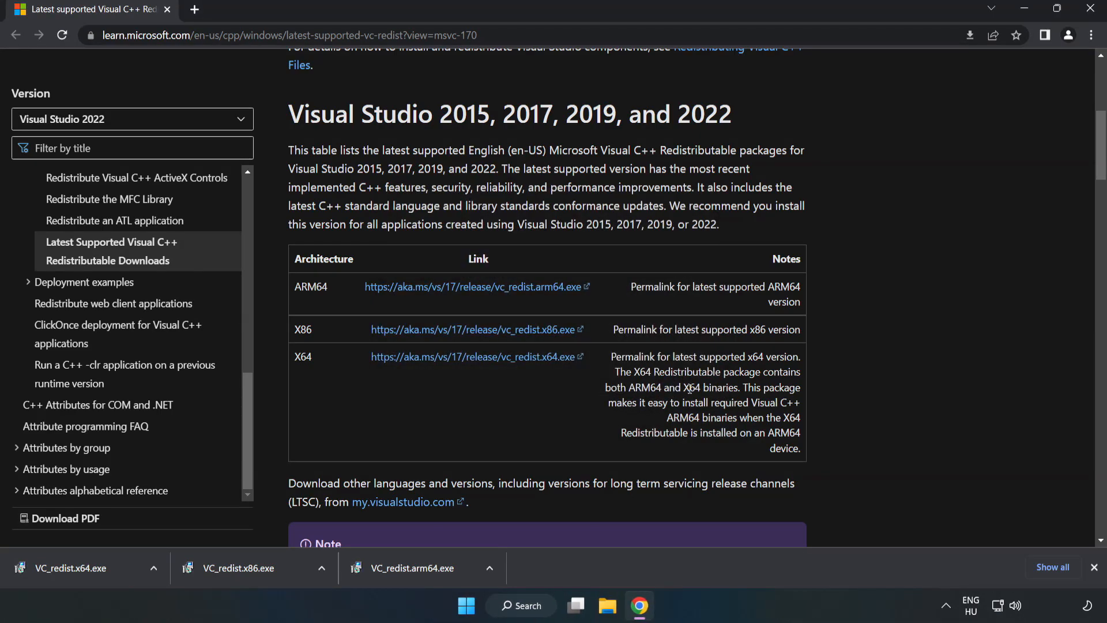
- Install VC_redist.x64.exe, close the setup without restarting, and close Chrome
click(63, 567)
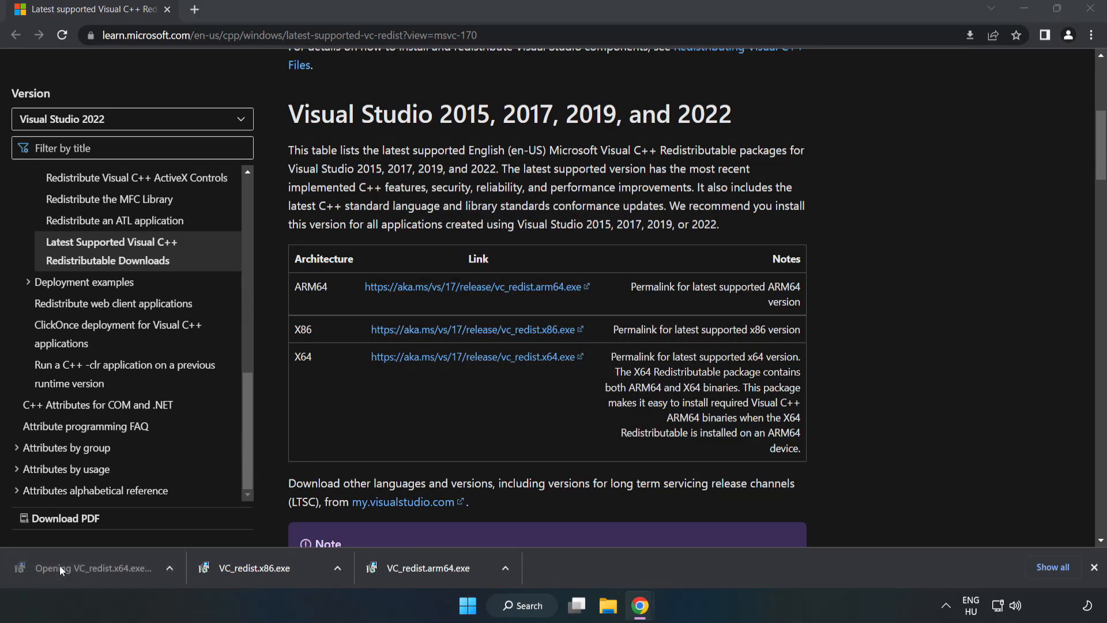
click(86, 567)
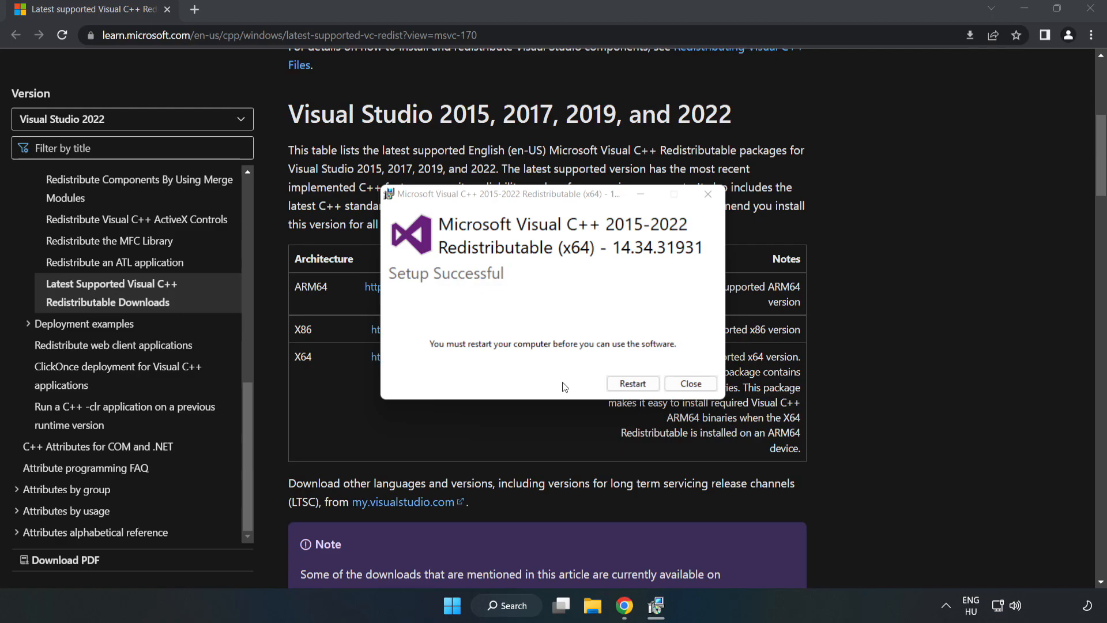
mouse_move(691, 384)
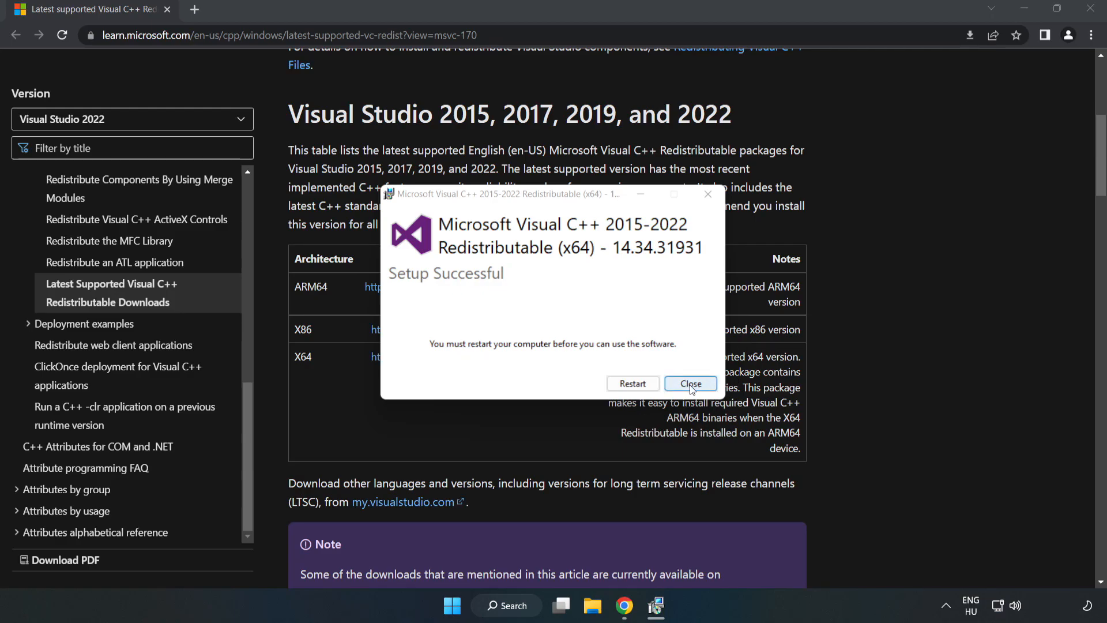
click(691, 384)
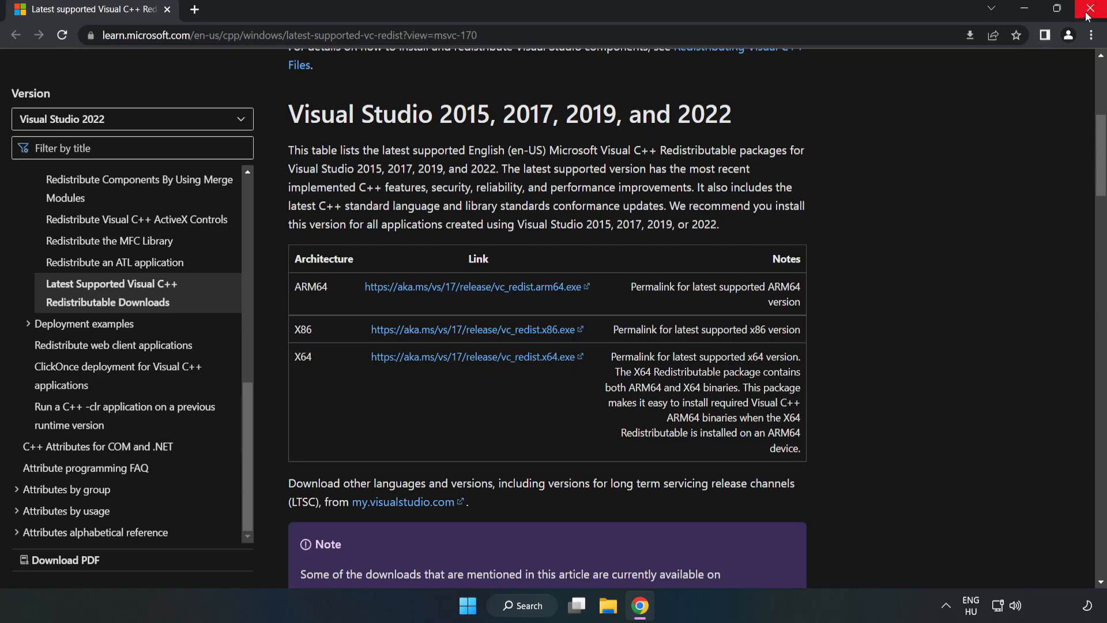
click(1090, 7)
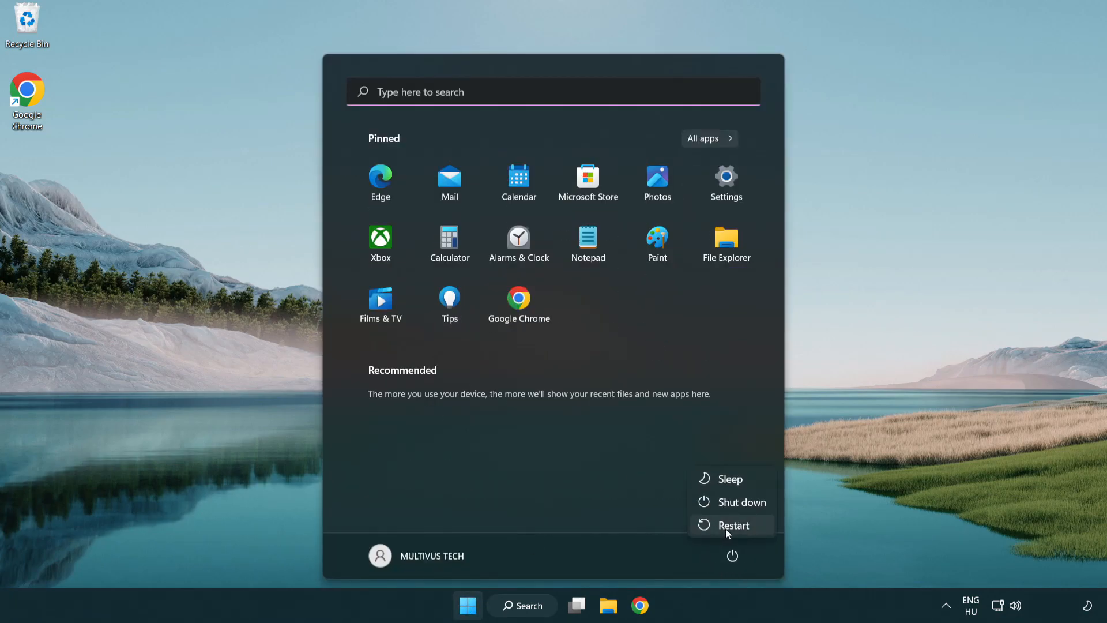
mouse_move(740, 532)
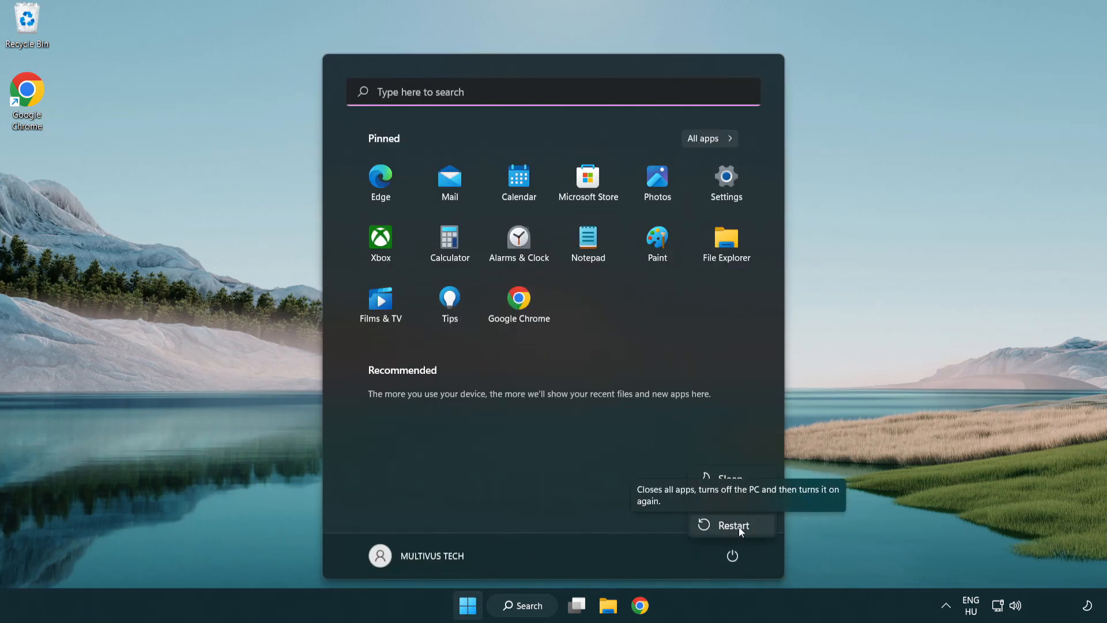